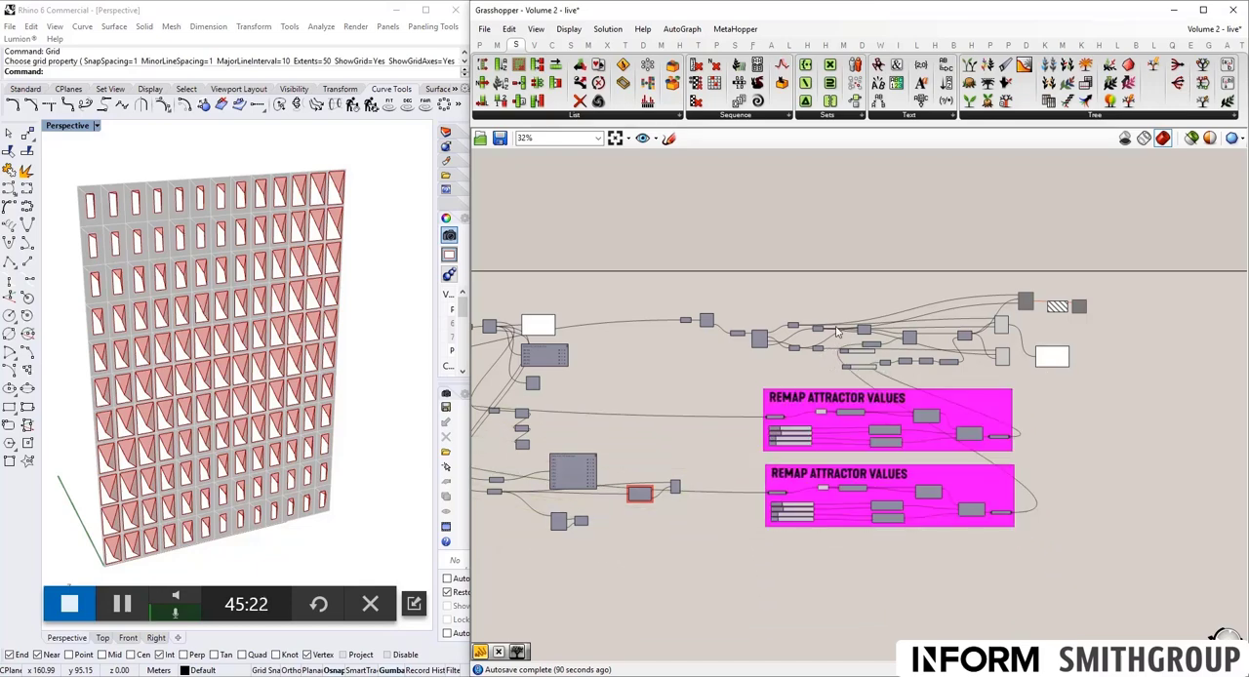
Zoom the canvas onto the Subdivide and Find Attractor Values group over the curved surface.
scroll(down, 3)
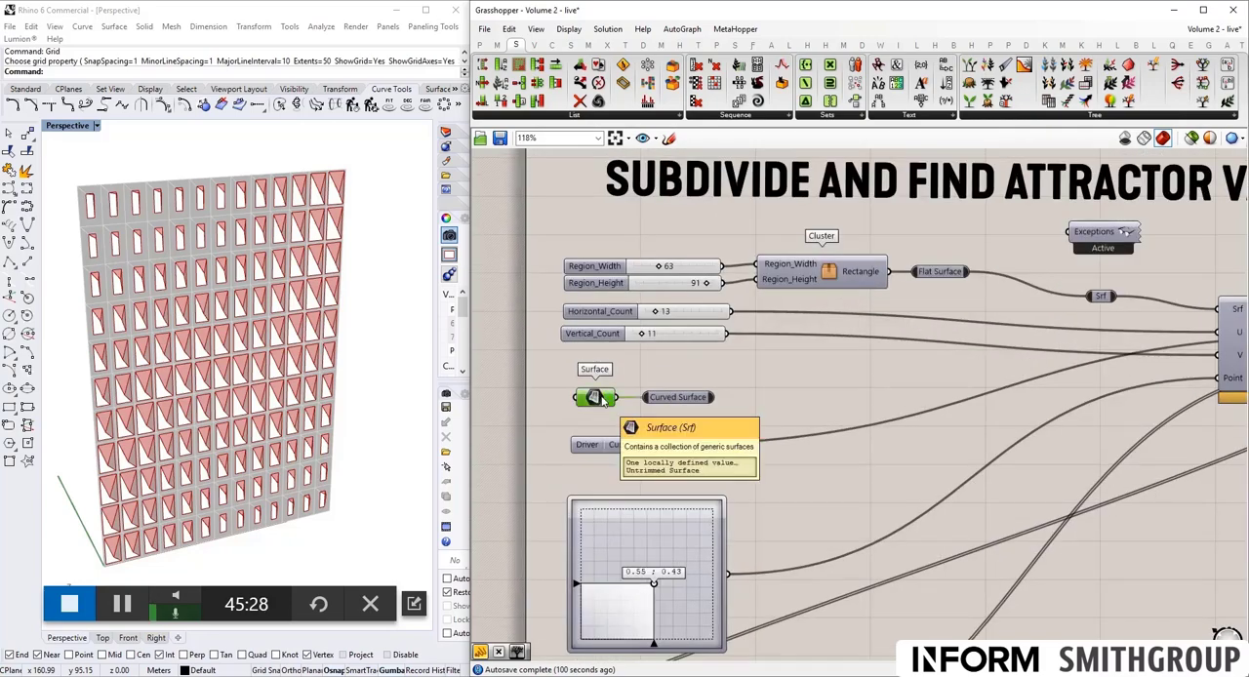
mouse_move(673, 398)
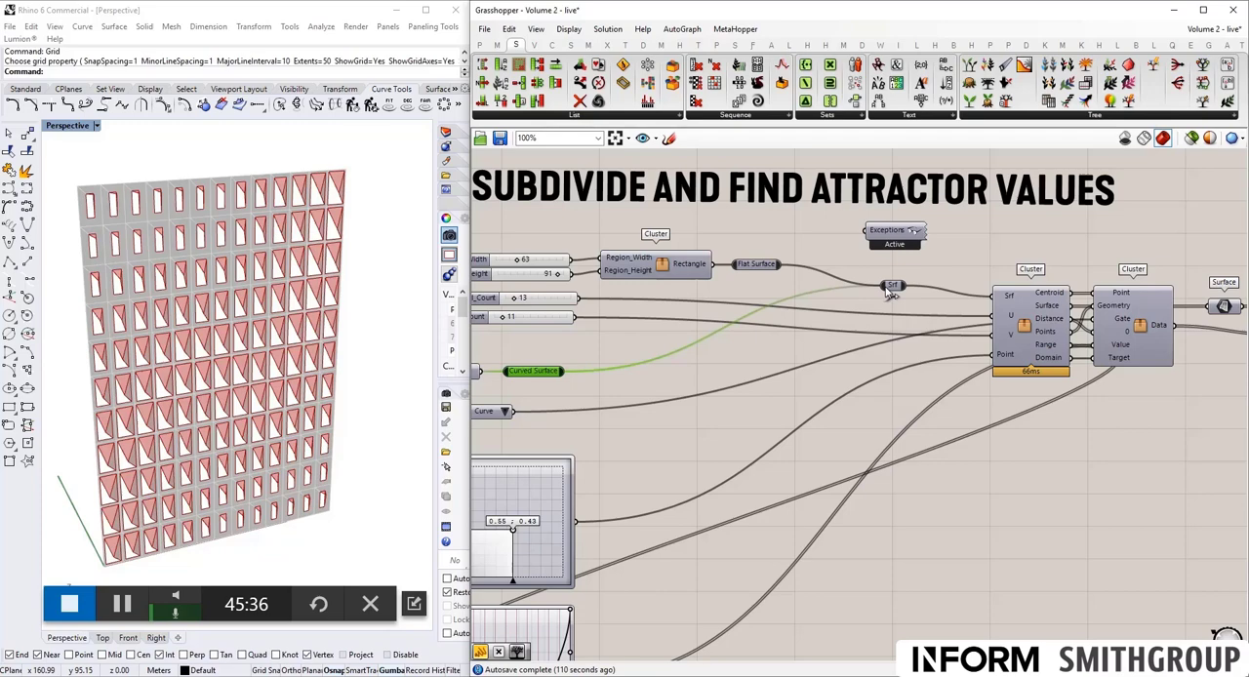
mouse_move(855, 310)
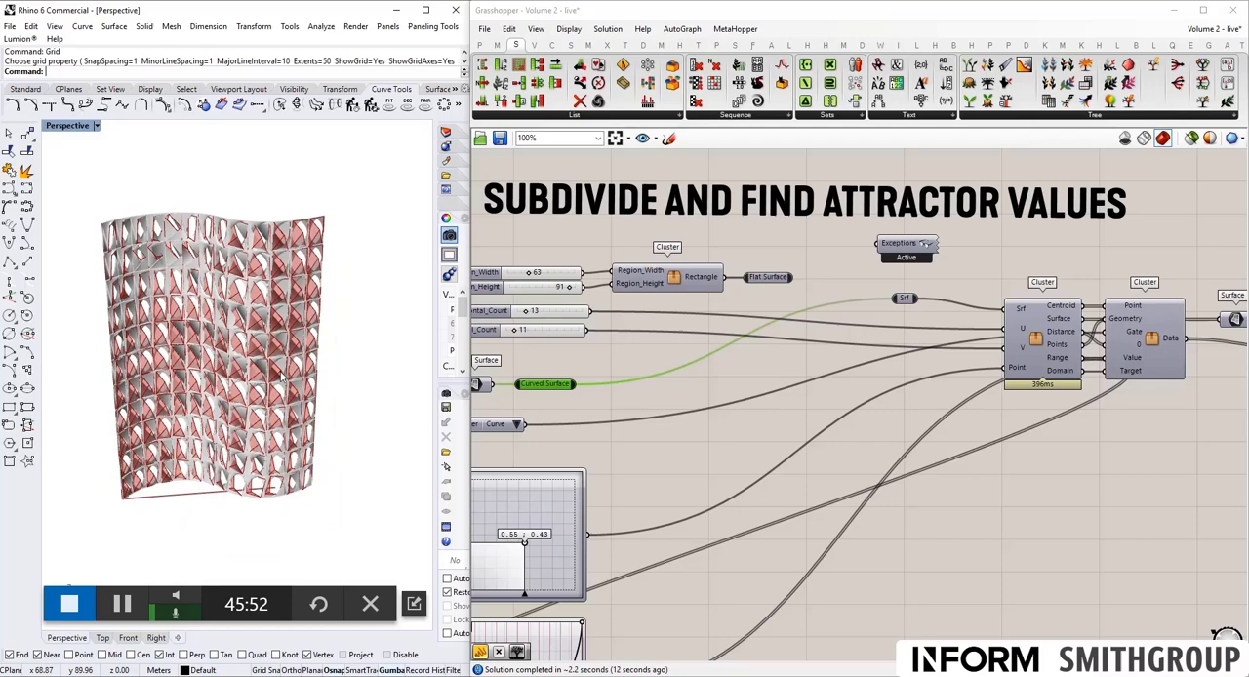
mouse_move(766, 297)
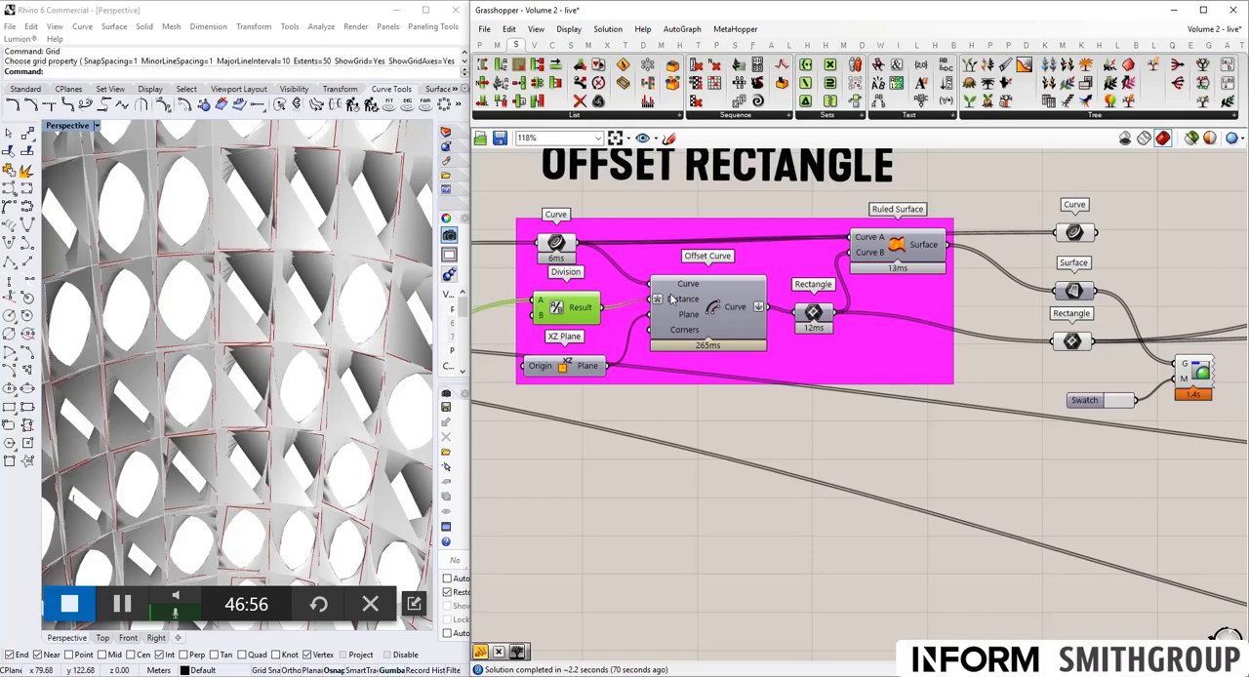
mouse_move(689, 314)
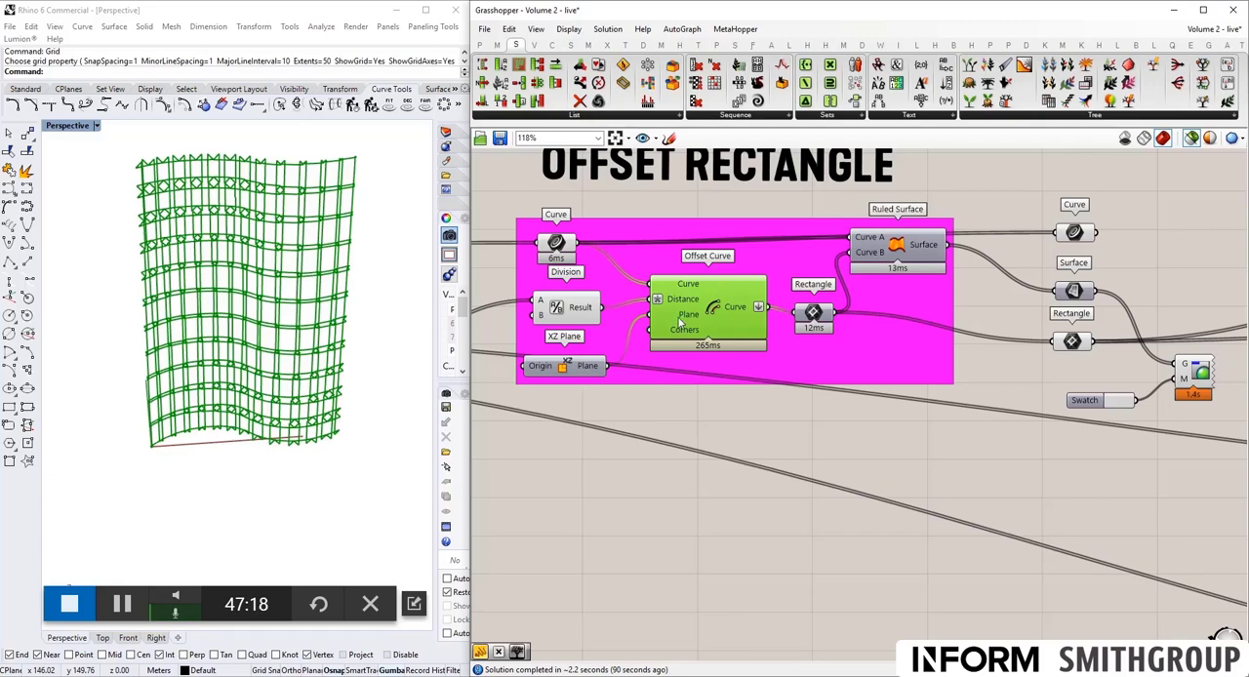
mouse_move(687, 314)
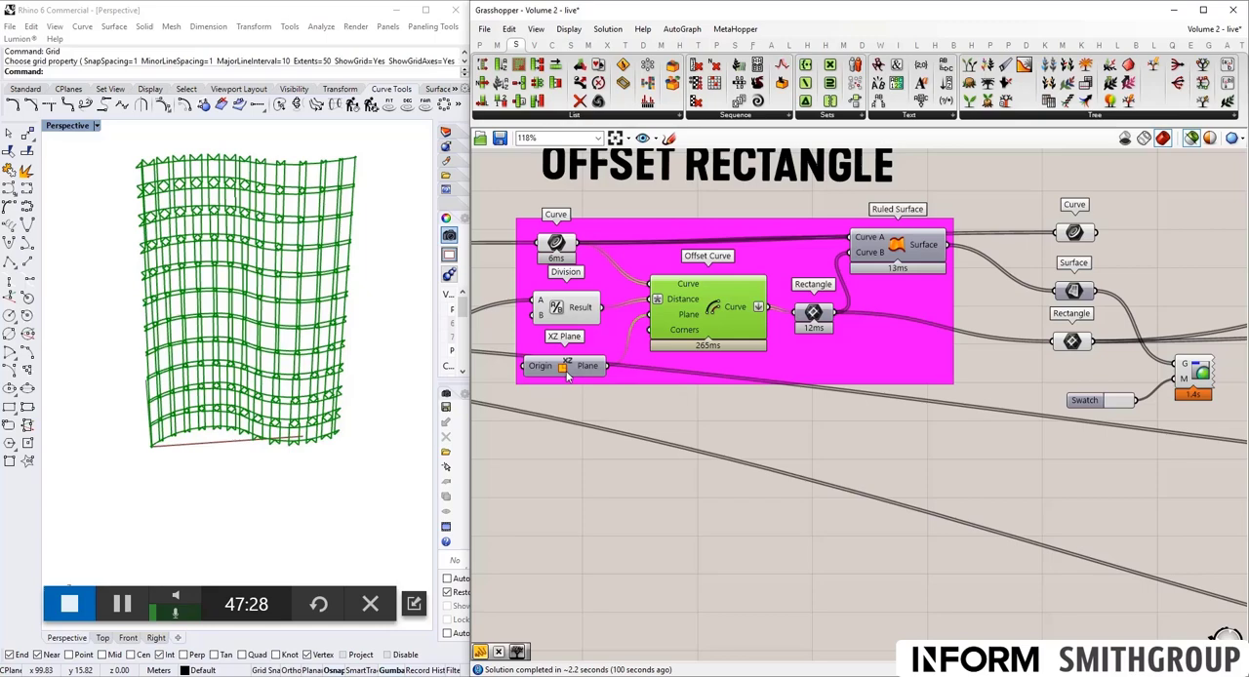
scroll(down, 3)
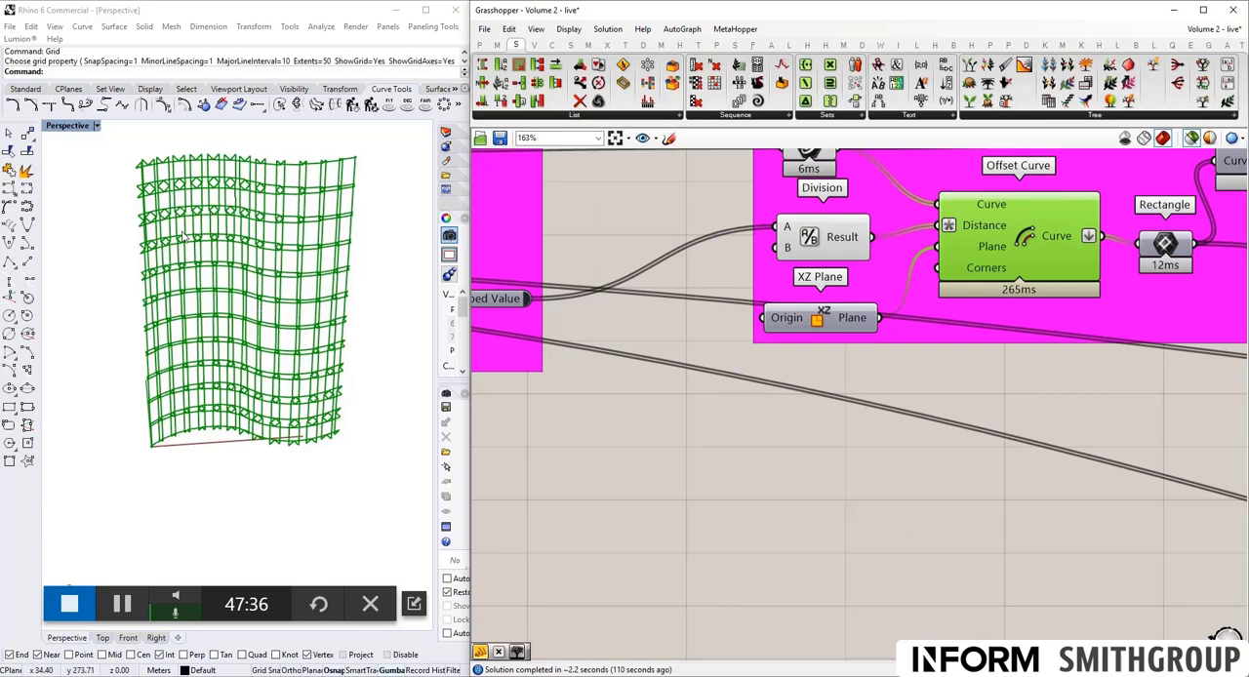
mouse_move(917, 295)
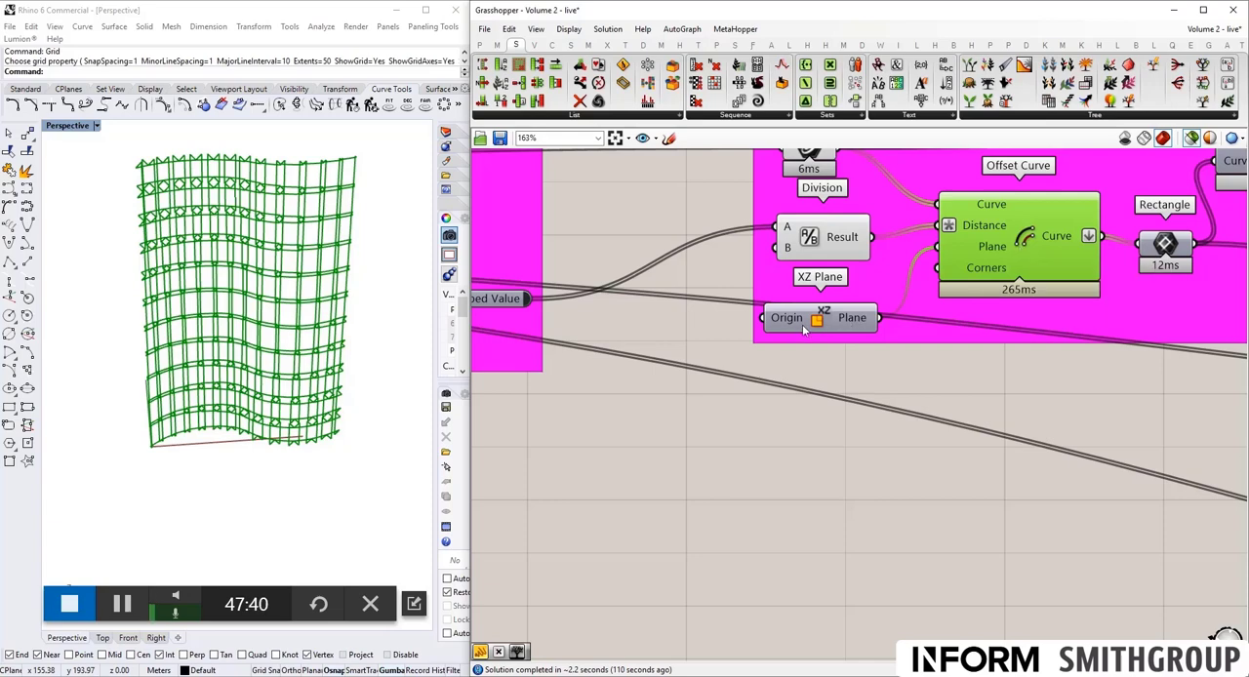
mouse_move(986, 459)
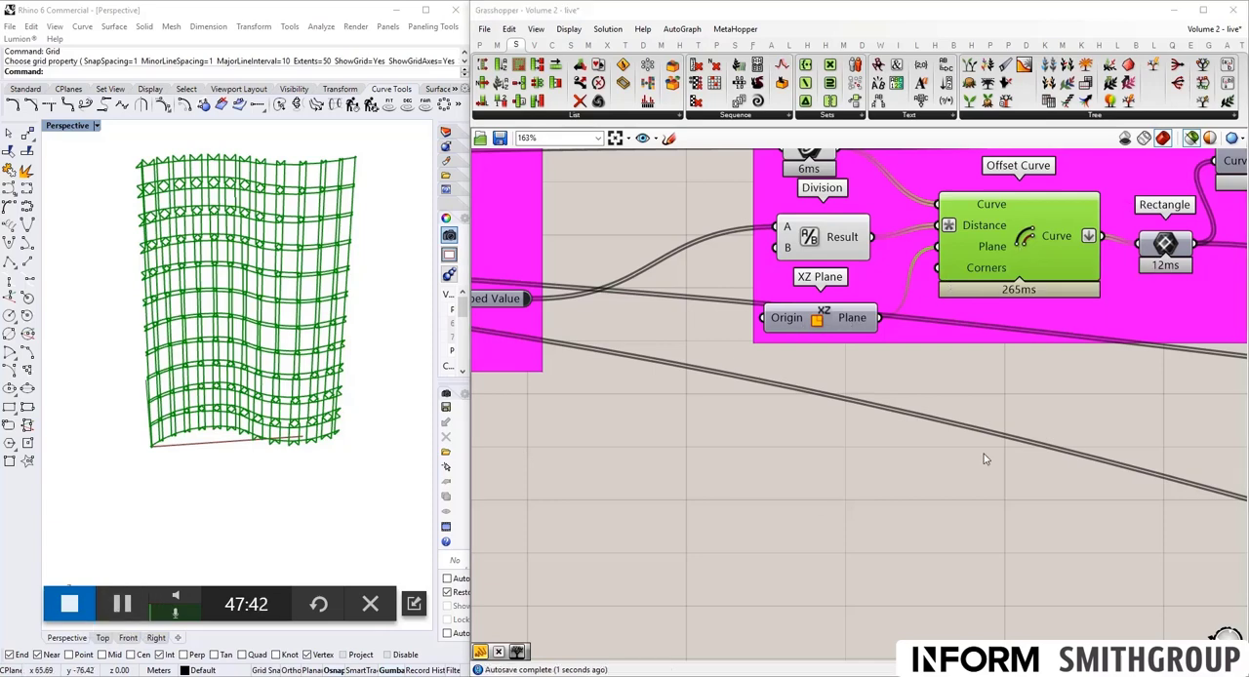
mouse_move(835, 330)
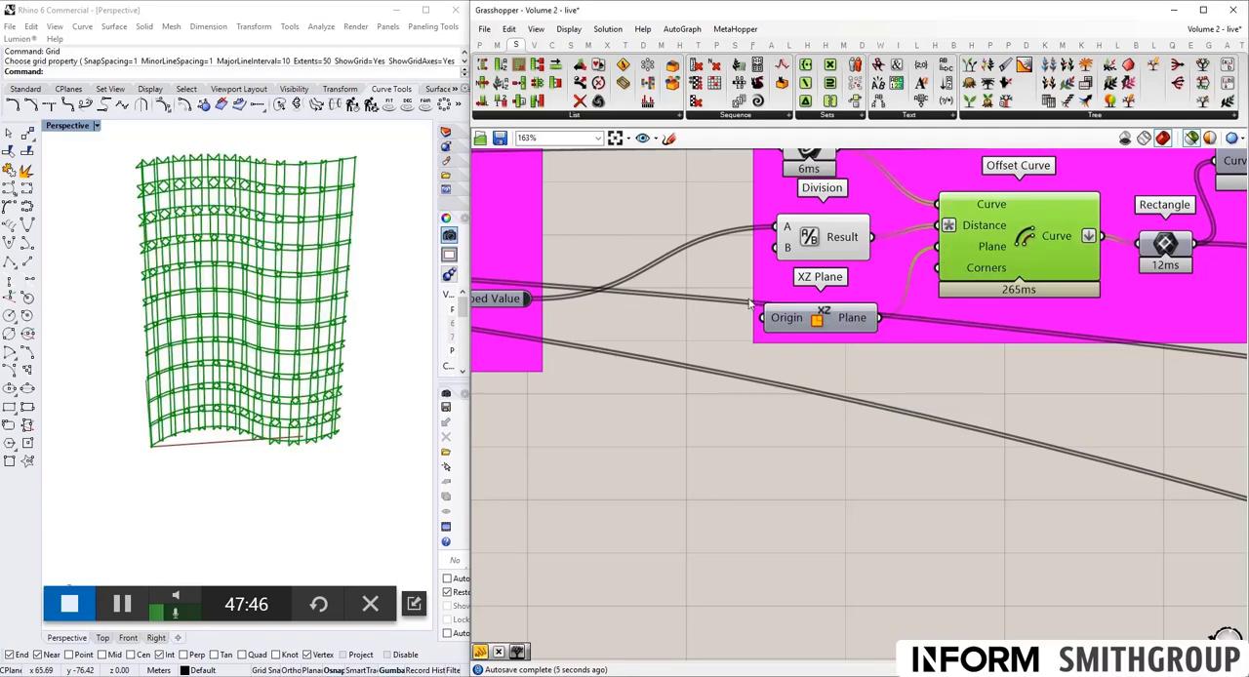
scroll(down, 3)
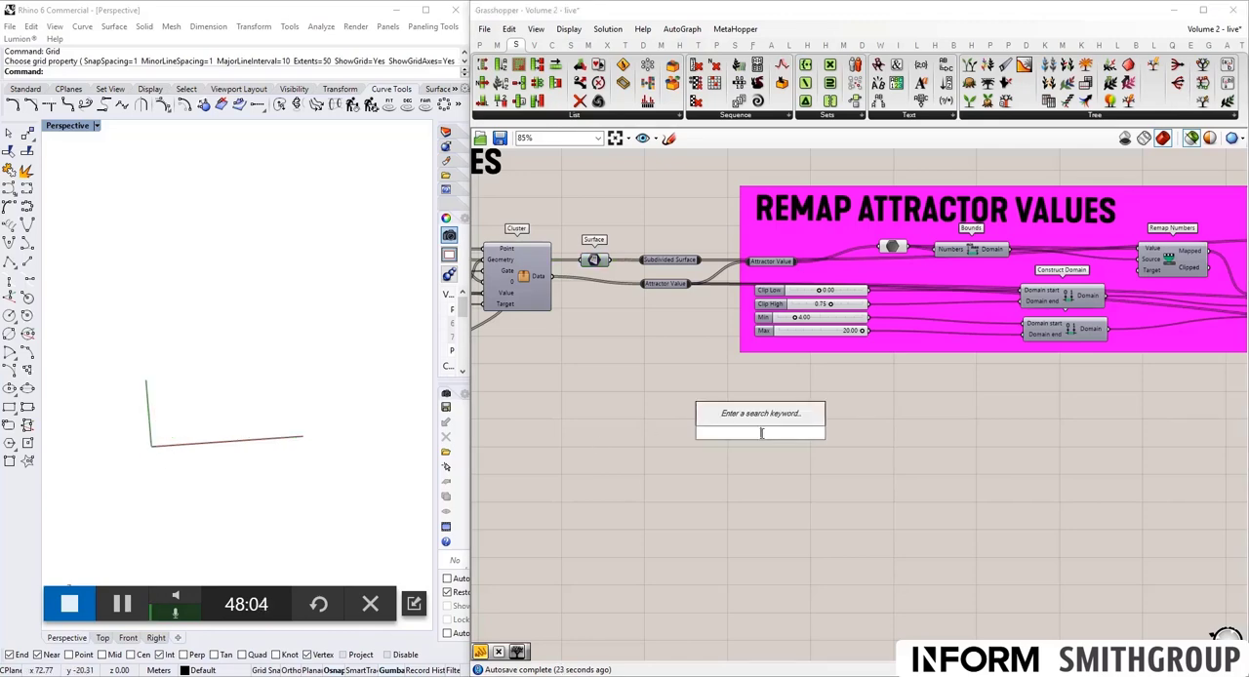
Place Evaluate Surface via the 'evaluate' search and wire a uv coordinate into it.
text(evaluate)
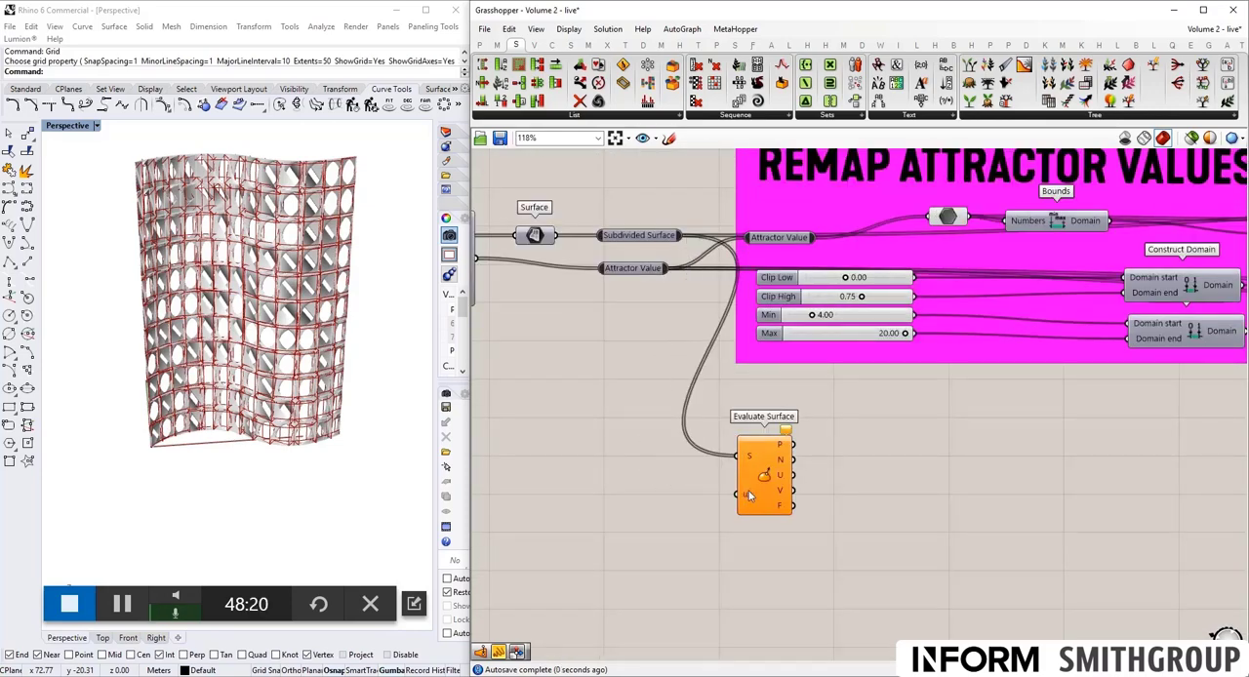
mouse_move(748, 496)
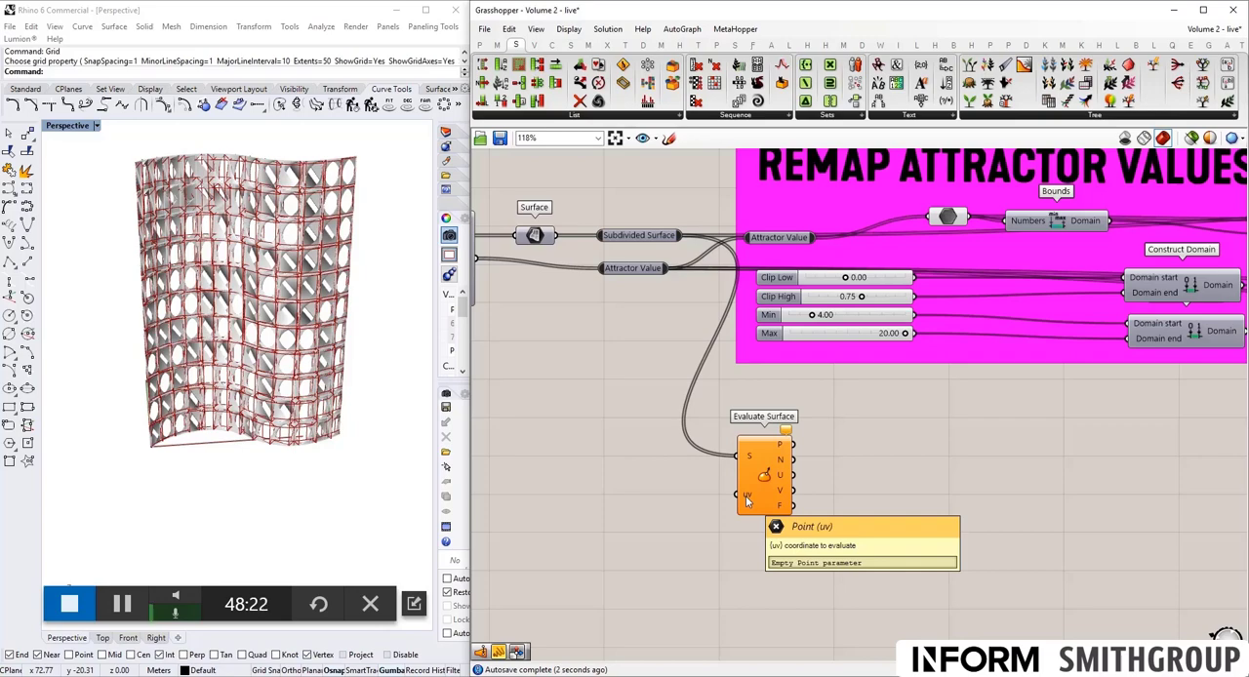
drag(766, 474, 885, 478)
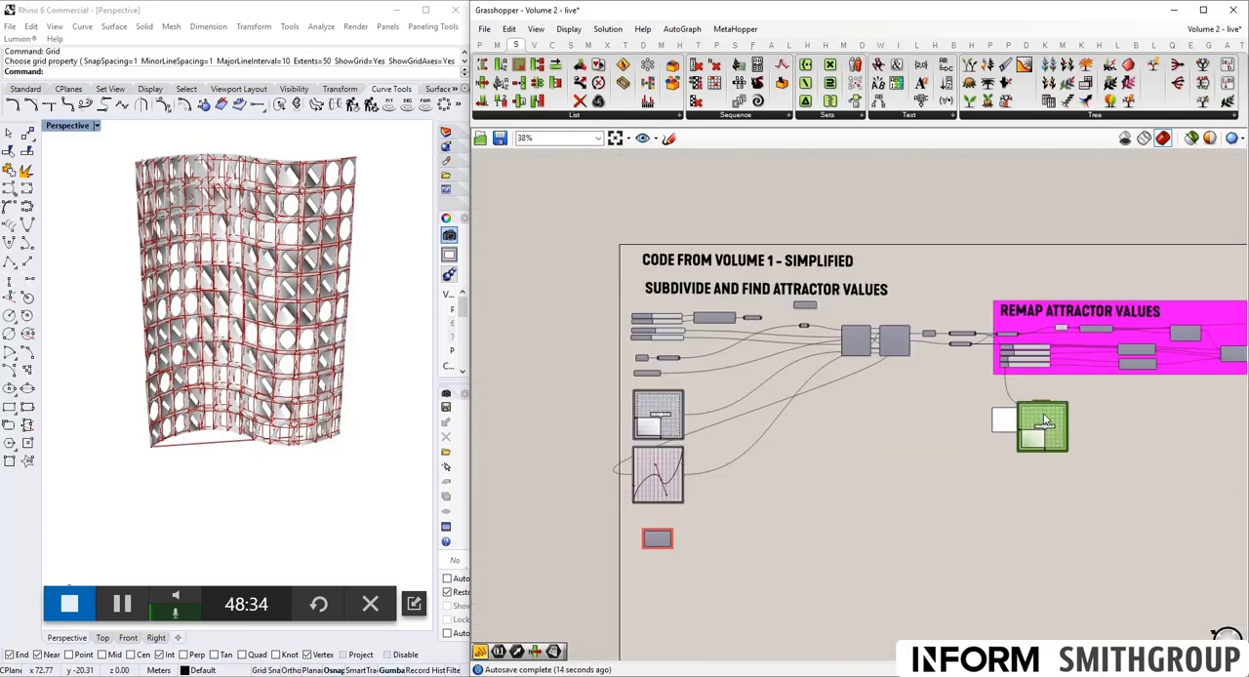
Reparameterize the S input of Evaluate Surface so uv spans a unit domain across the facade.
scroll(down, 3)
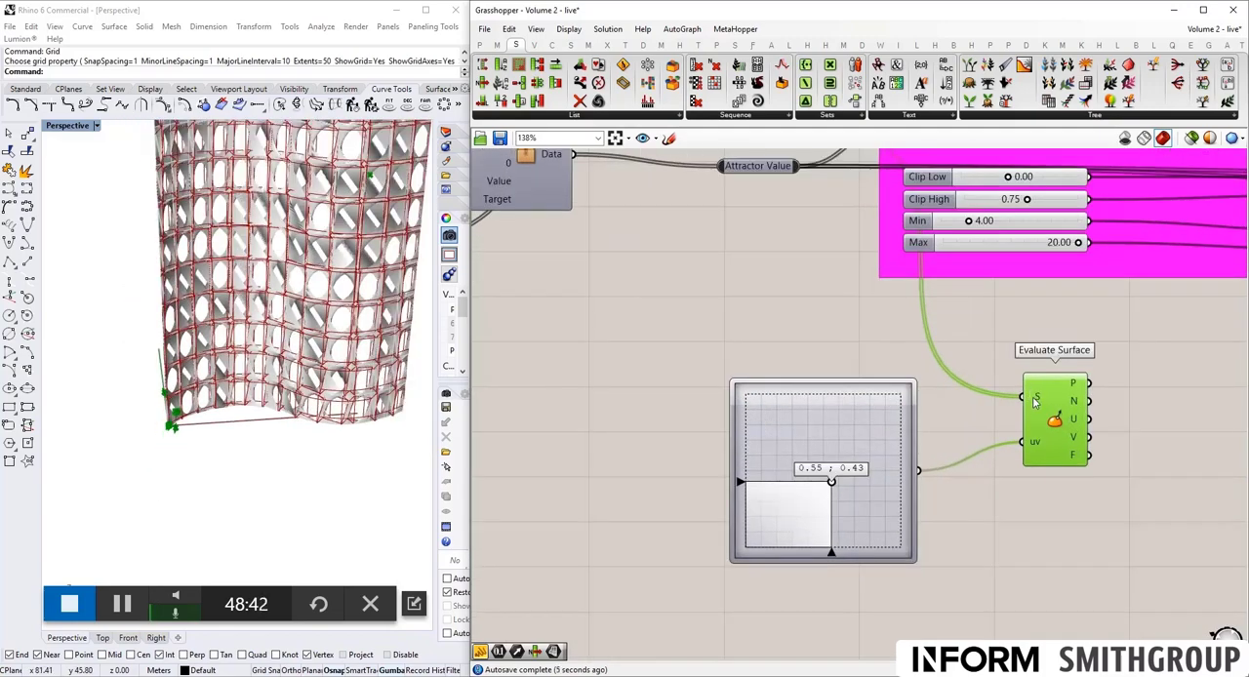
right_click(1073, 383)
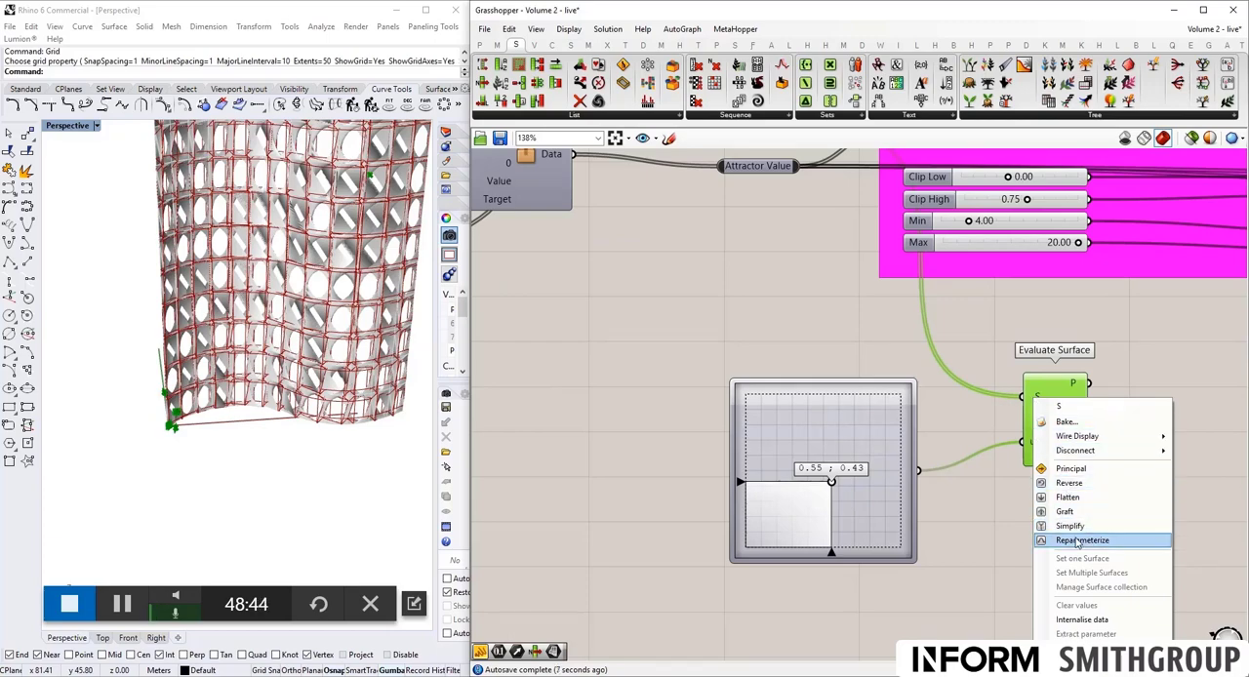
click(1082, 538)
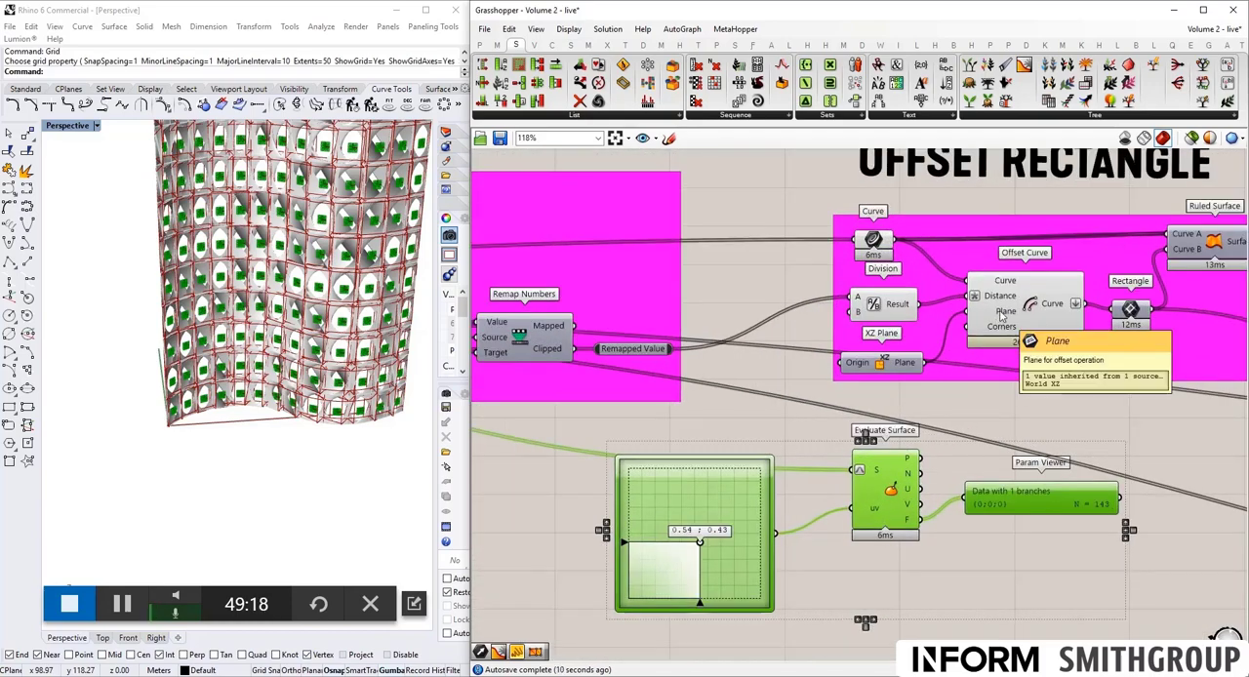
mouse_move(1005, 281)
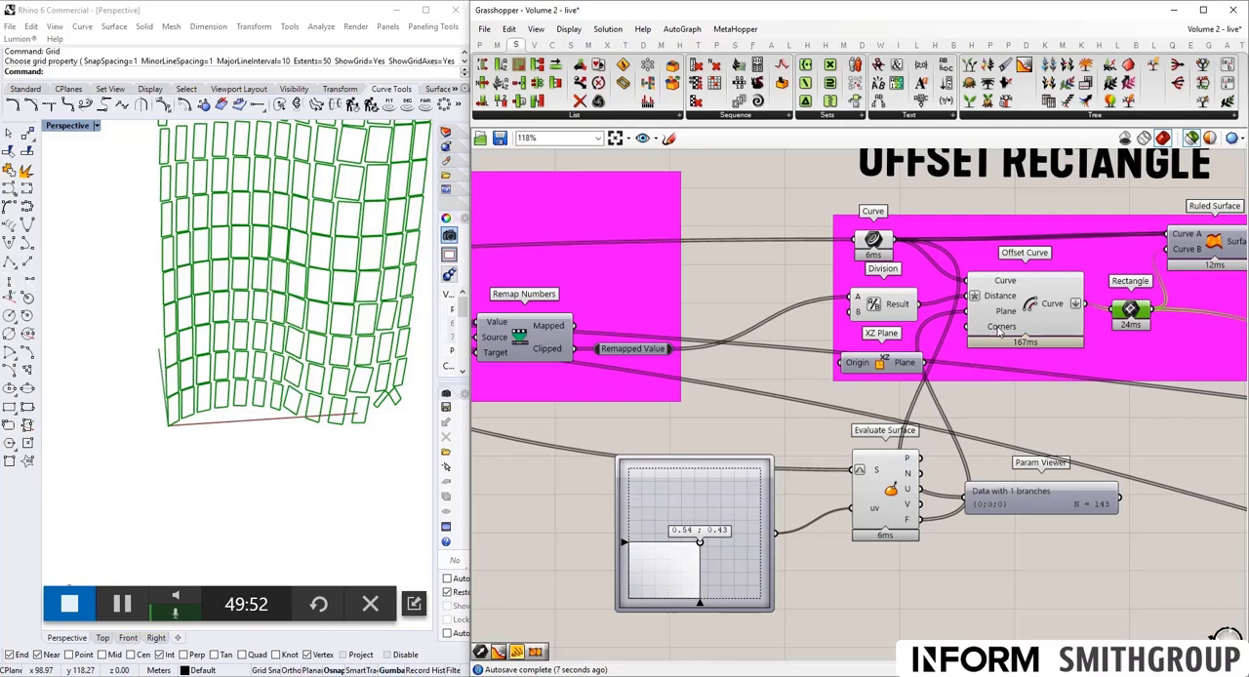
mouse_move(478, 488)
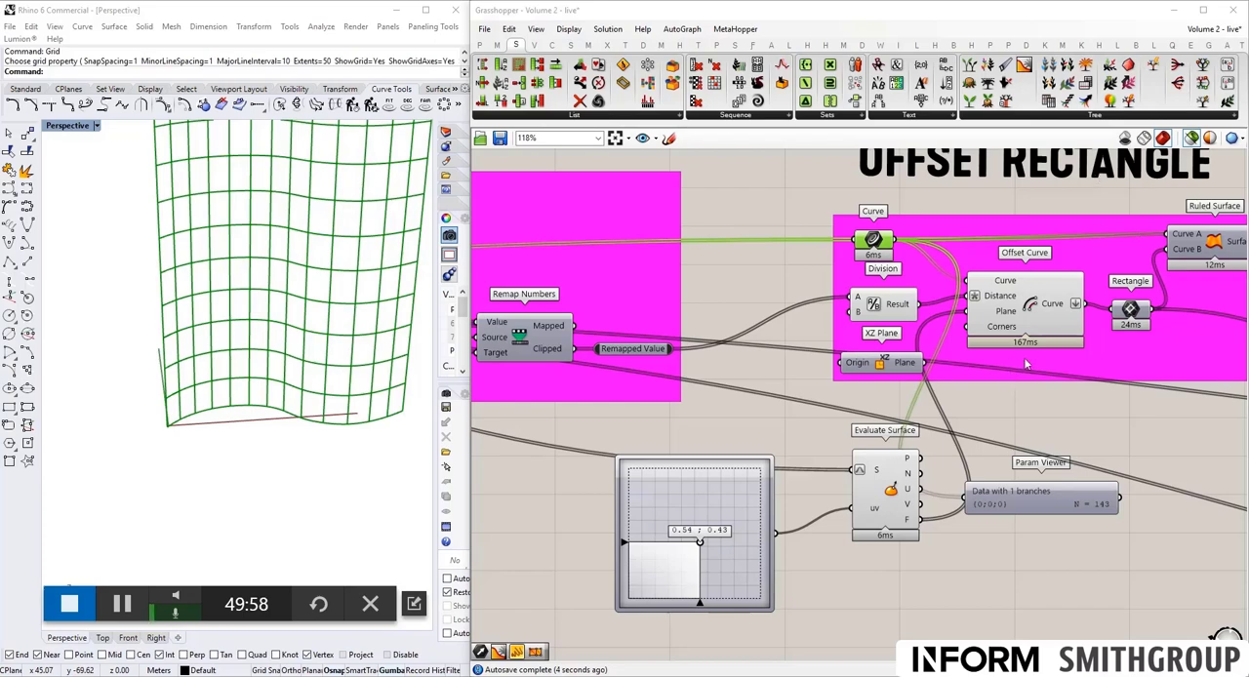
mouse_move(1052, 304)
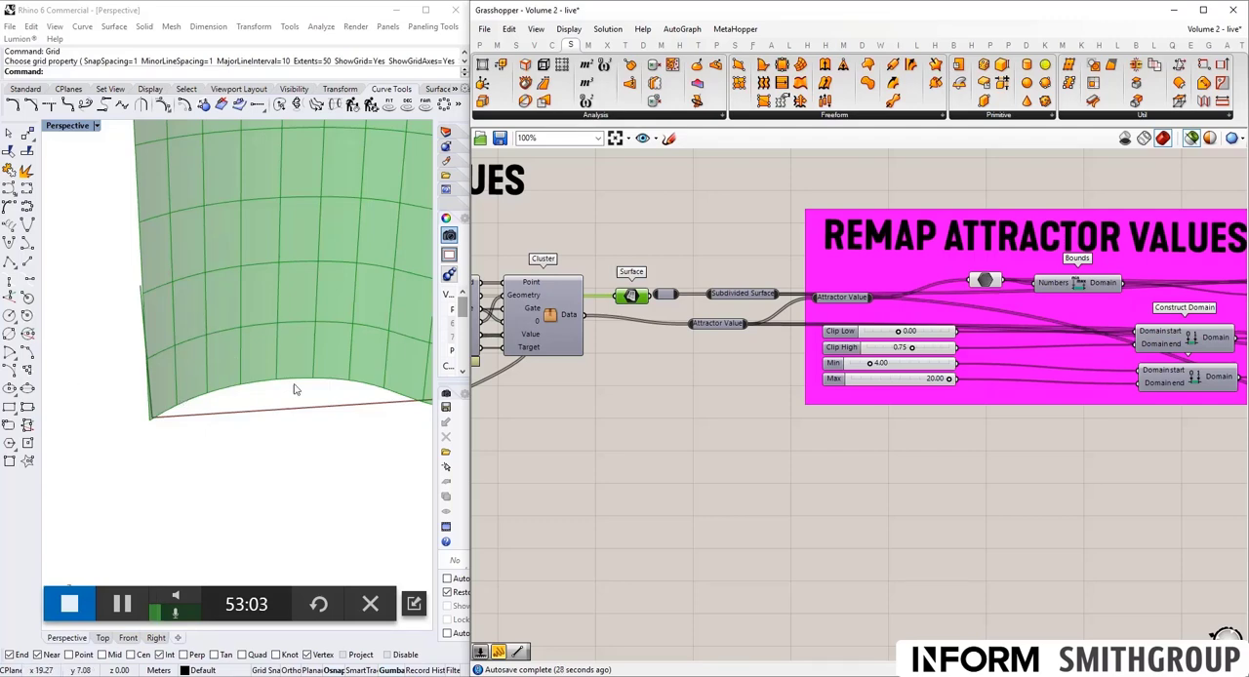
mouse_move(144, 434)
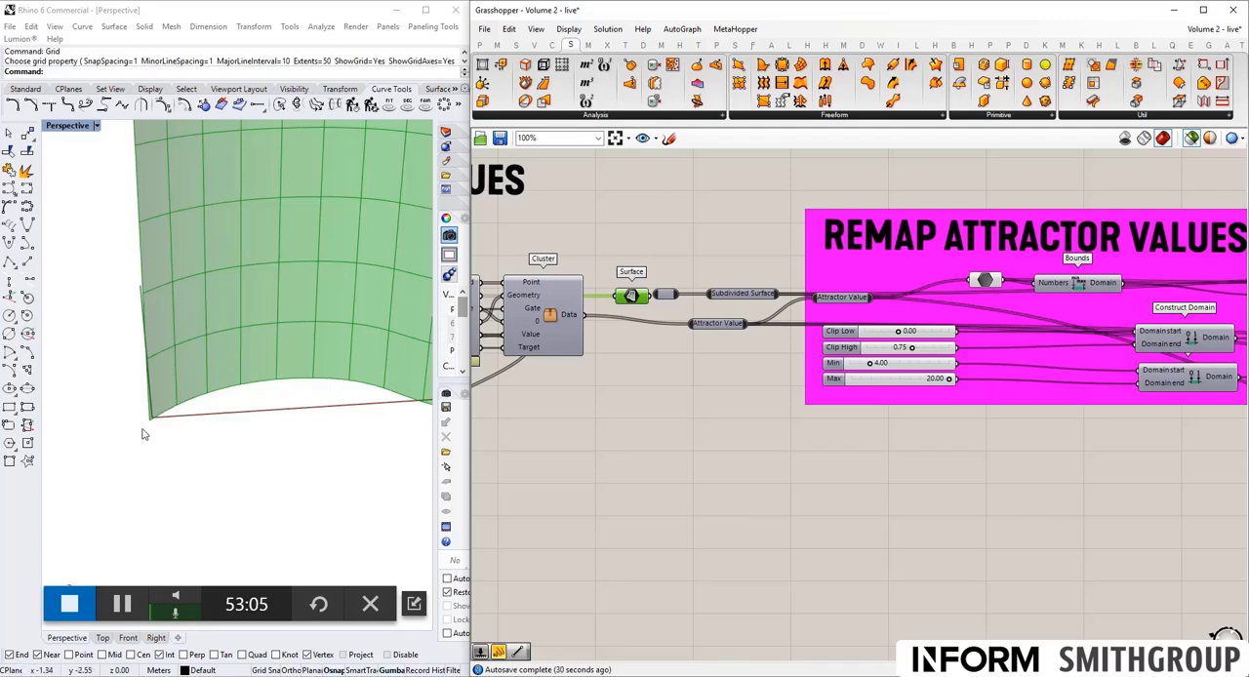
mouse_move(166, 406)
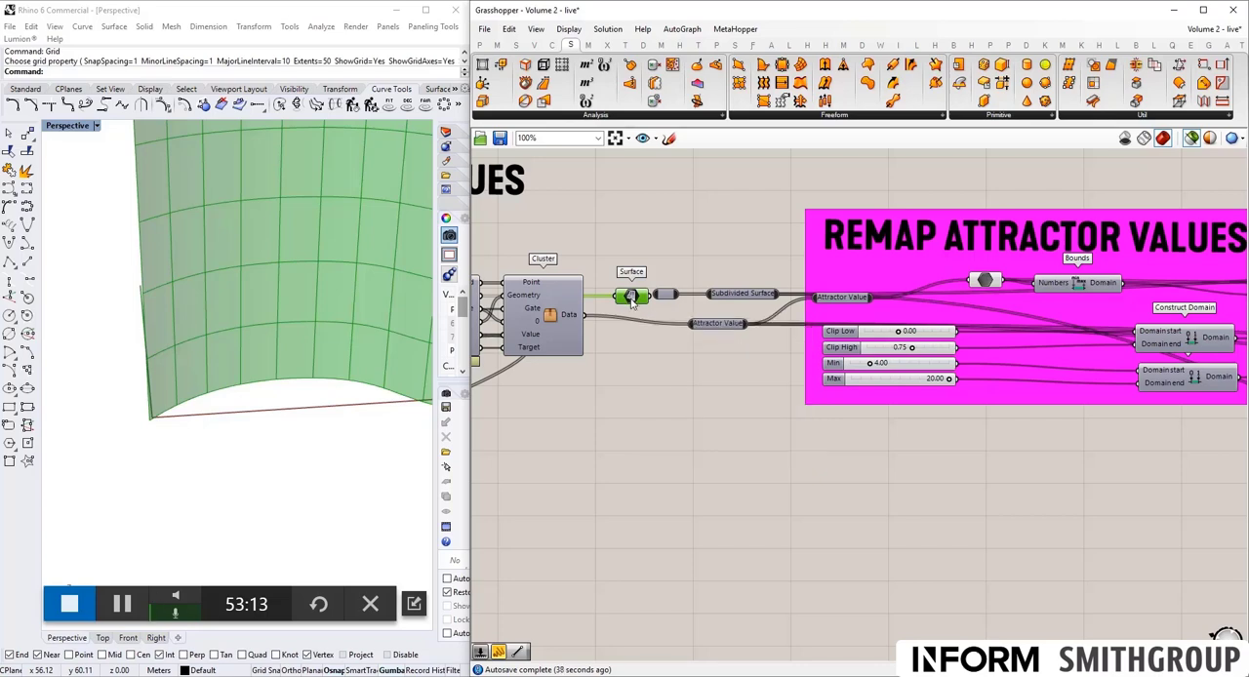
mouse_move(621, 294)
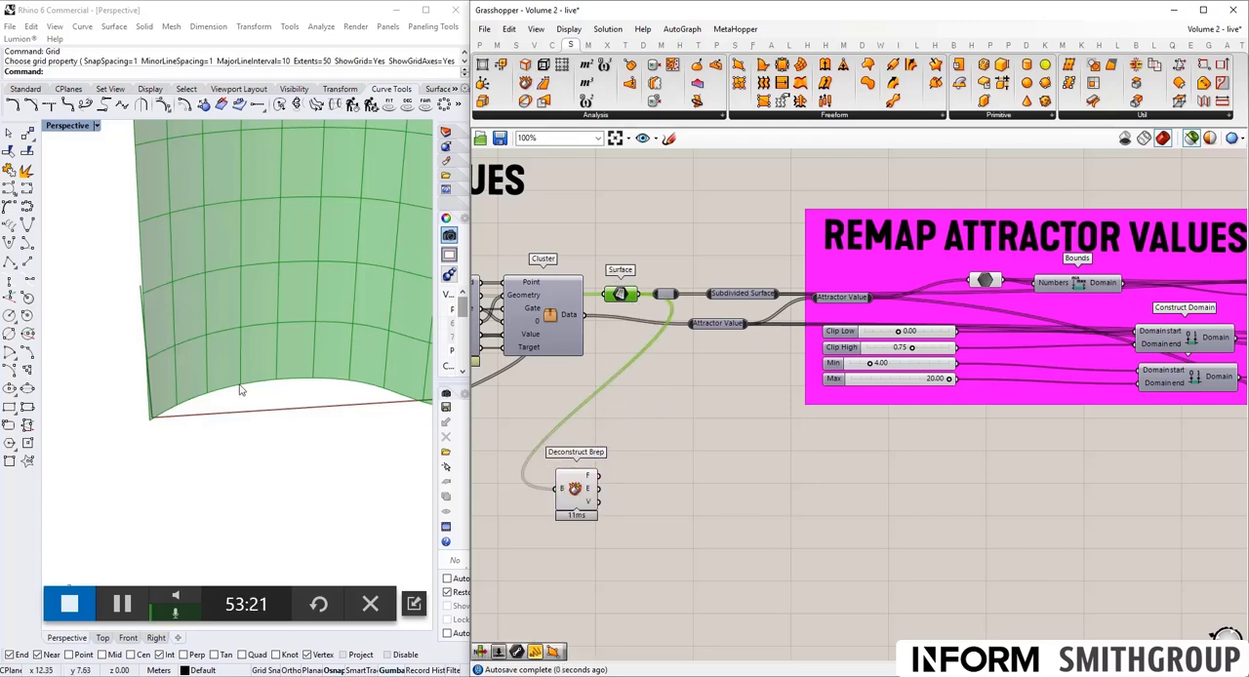
mouse_move(148, 360)
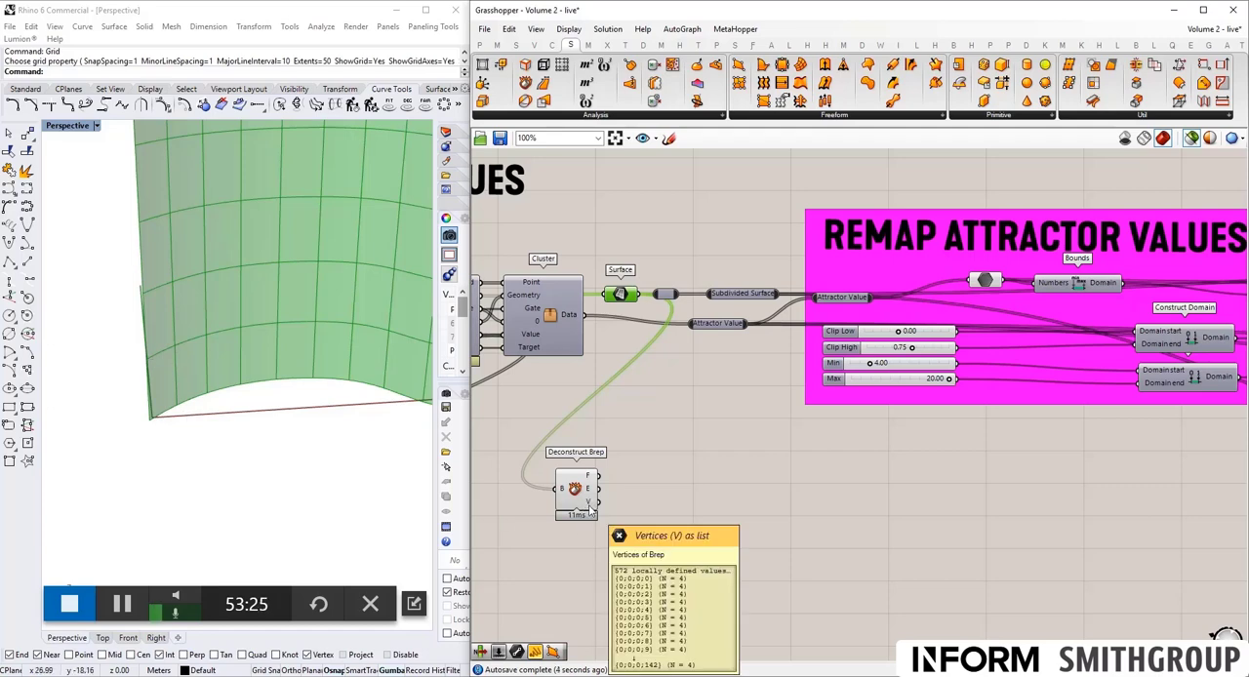
Inspect the deconstructed vertex list and place a list component from the 'boun' search to pick panel corners.
right_click(590, 504)
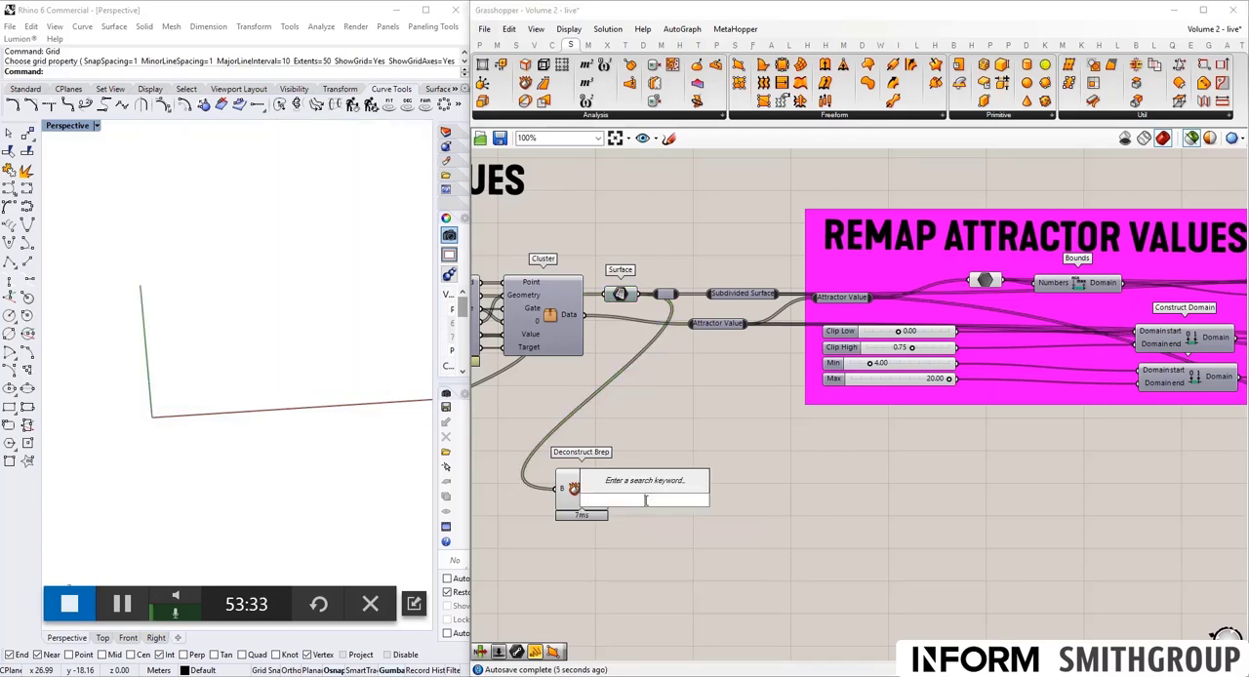
text(boun)
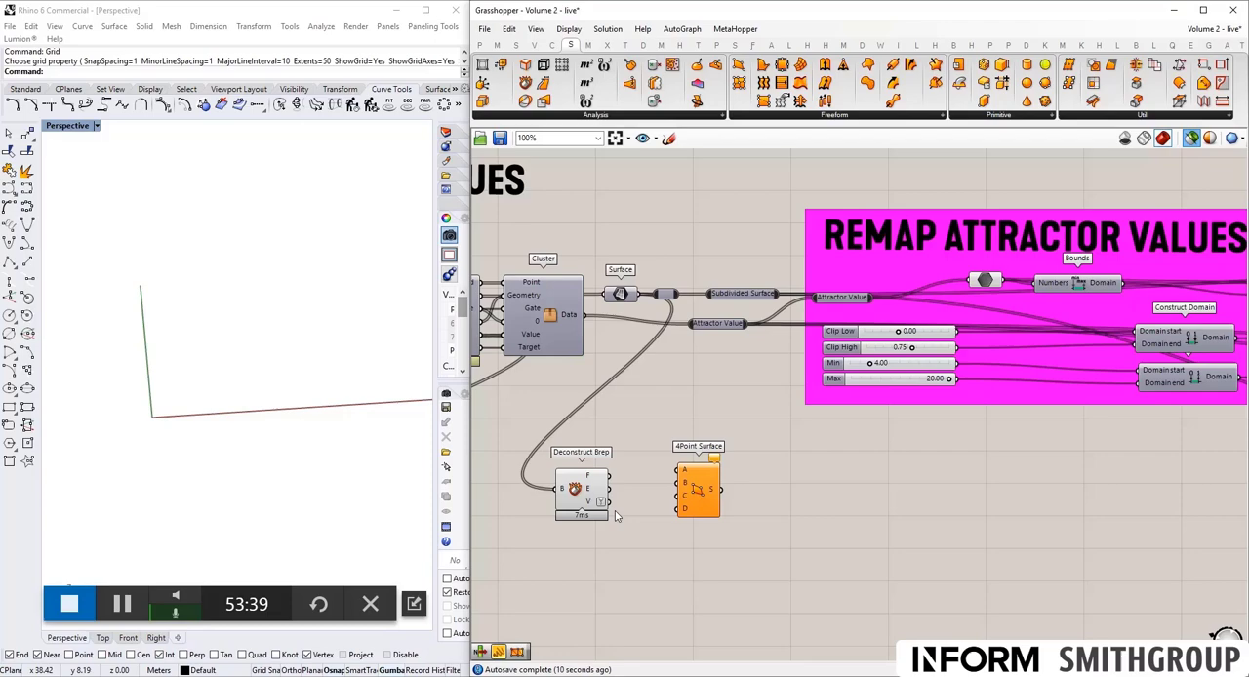
scroll(down, 3)
text(list)
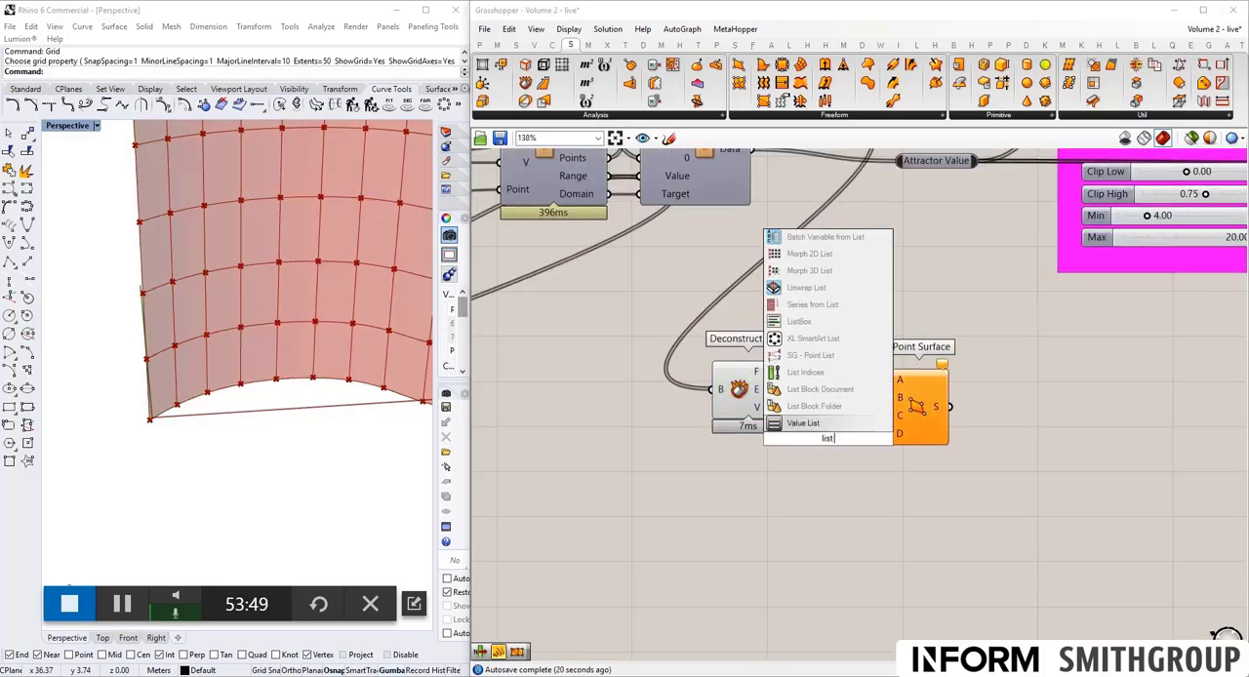
click(805, 371)
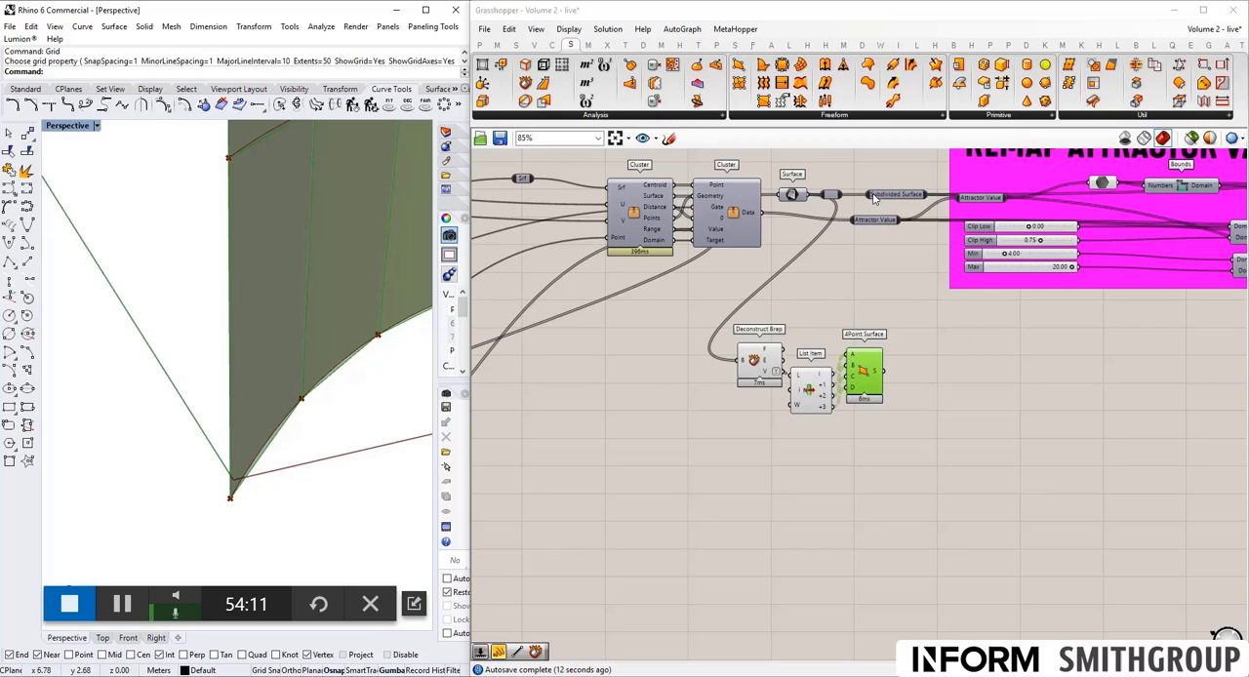
mouse_move(875, 194)
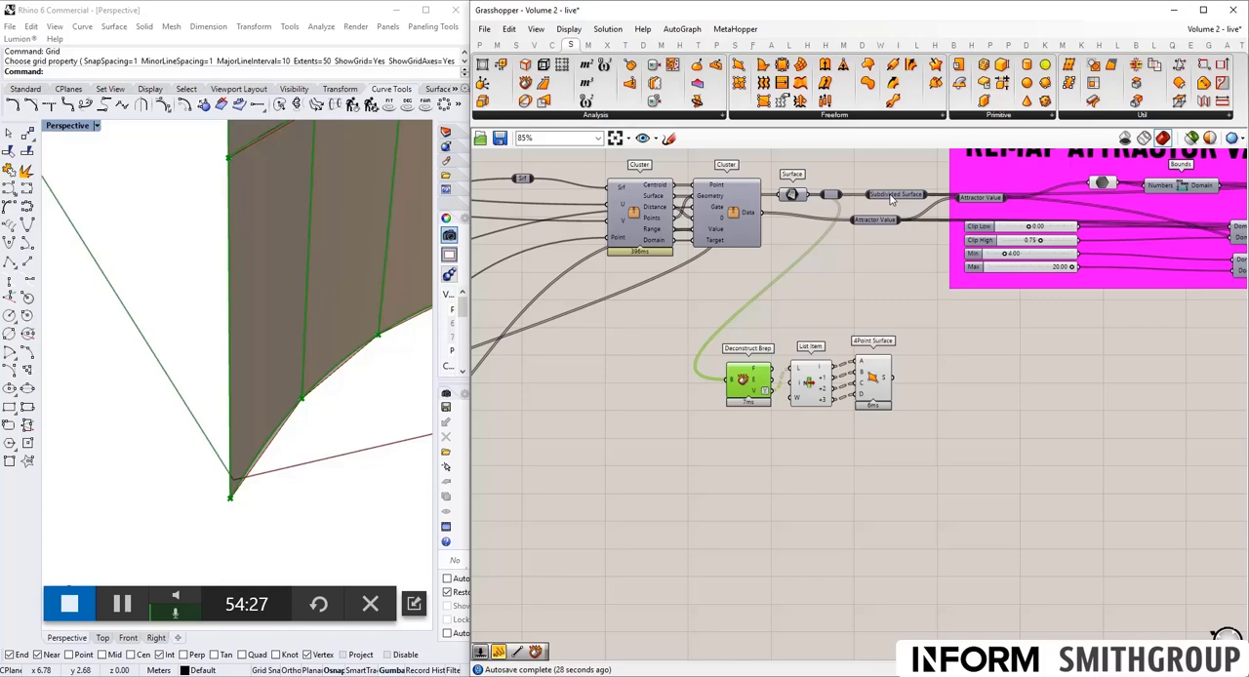
mouse_move(890, 193)
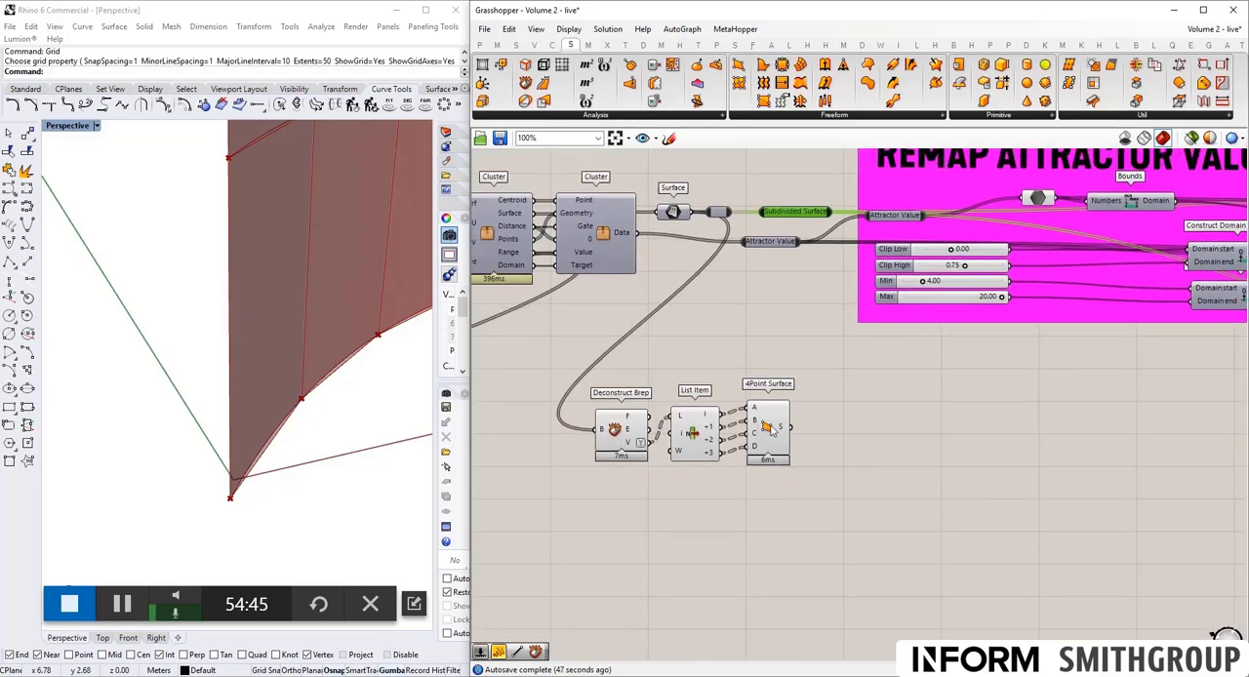
mouse_move(784, 427)
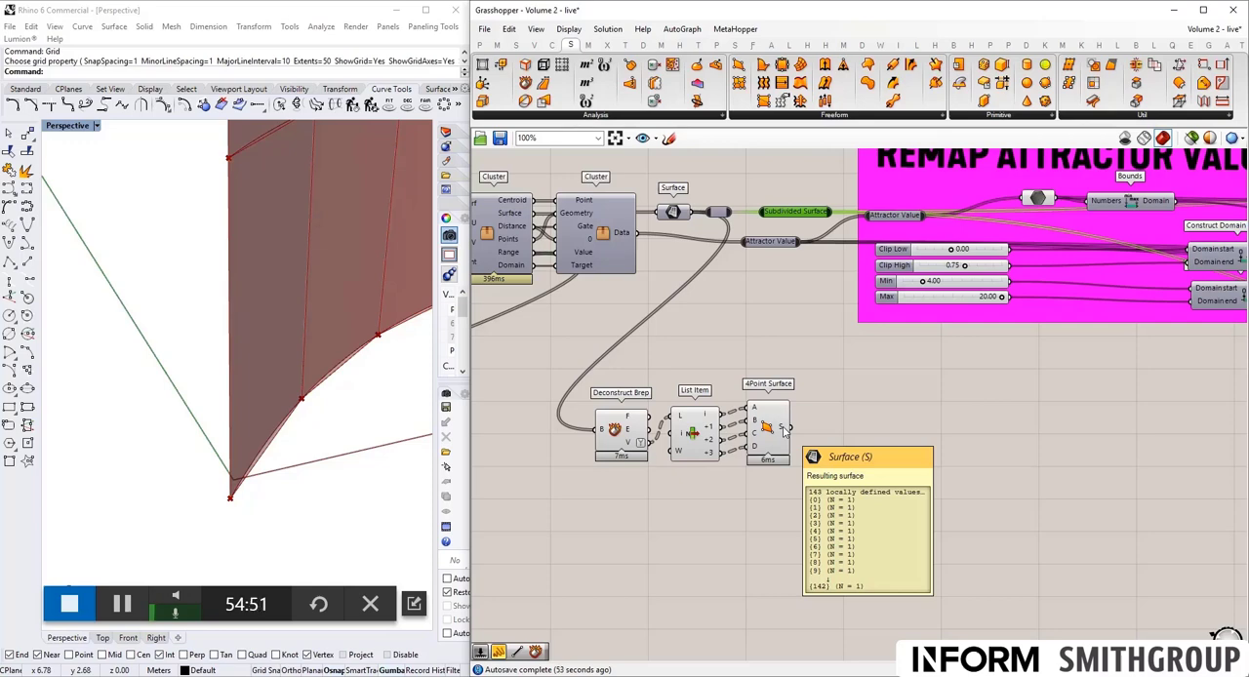
mouse_move(758, 429)
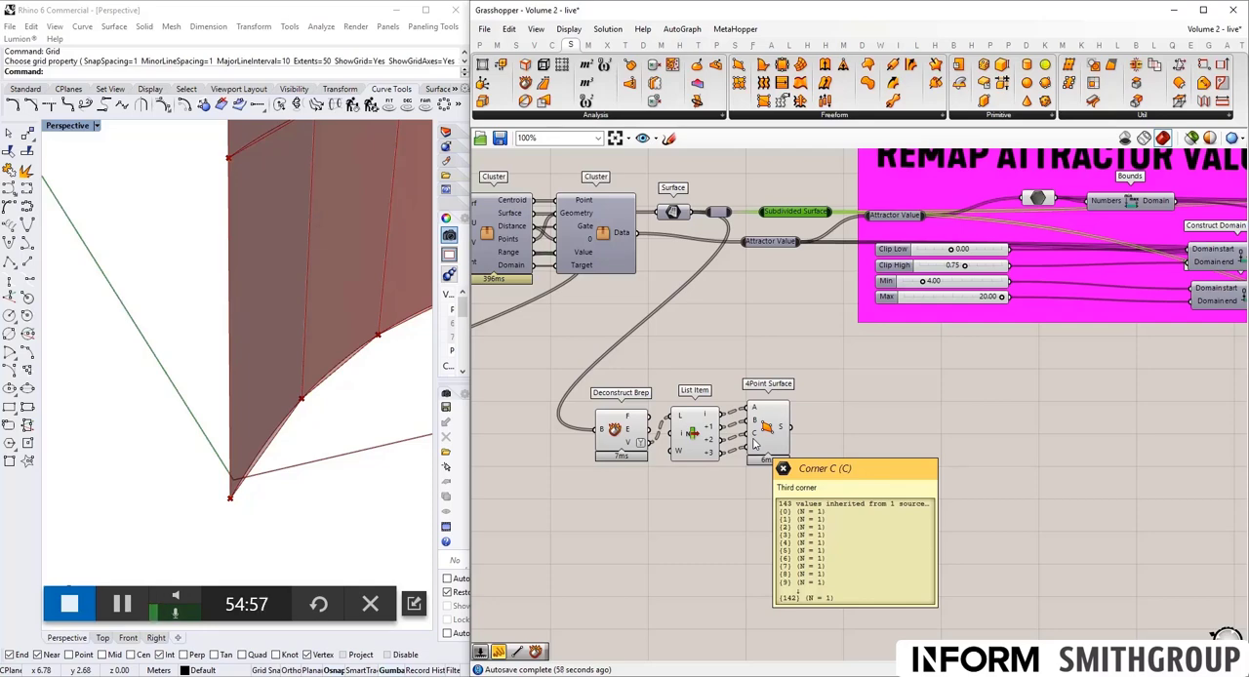
mouse_move(746, 375)
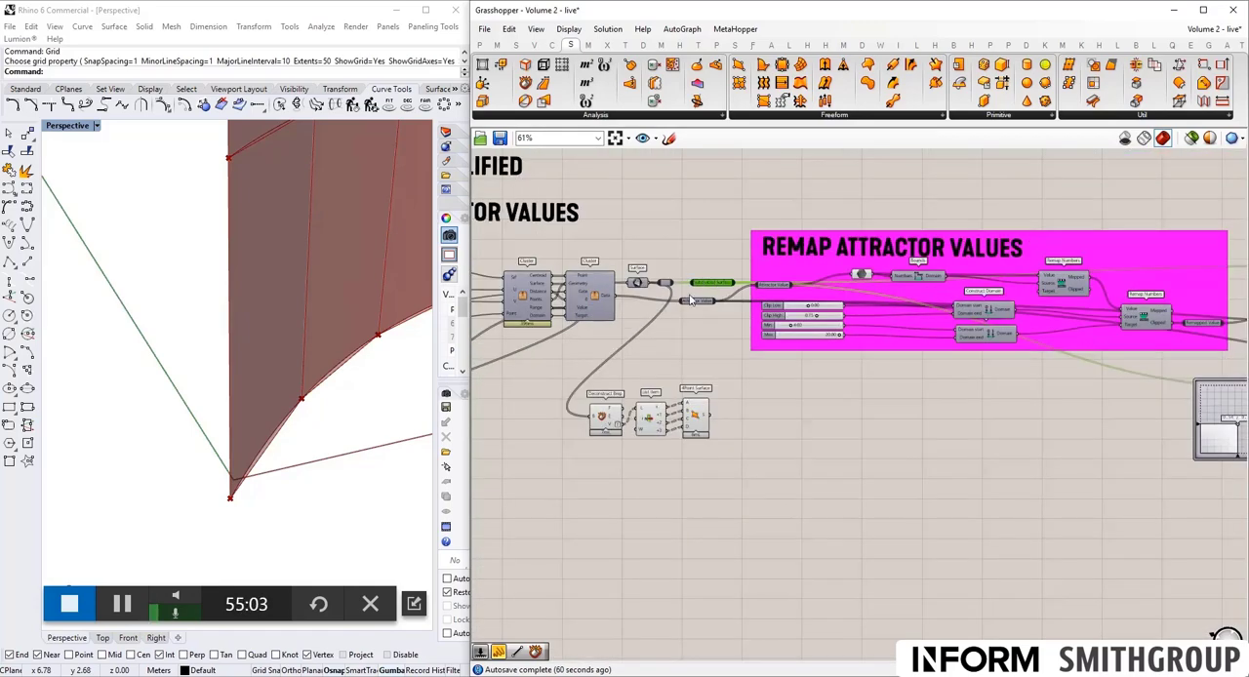
scroll(down, 3)
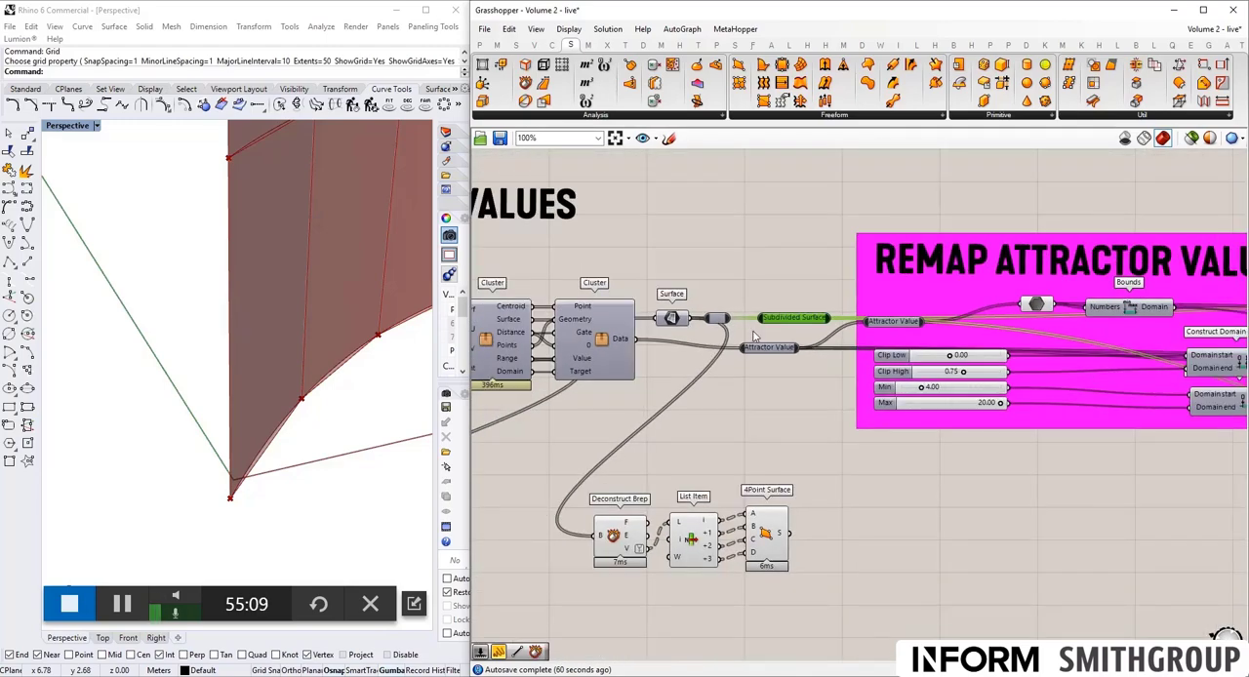
Recompute the whole definition so the 4Point Surface chain regenerates.
scroll(down, 3)
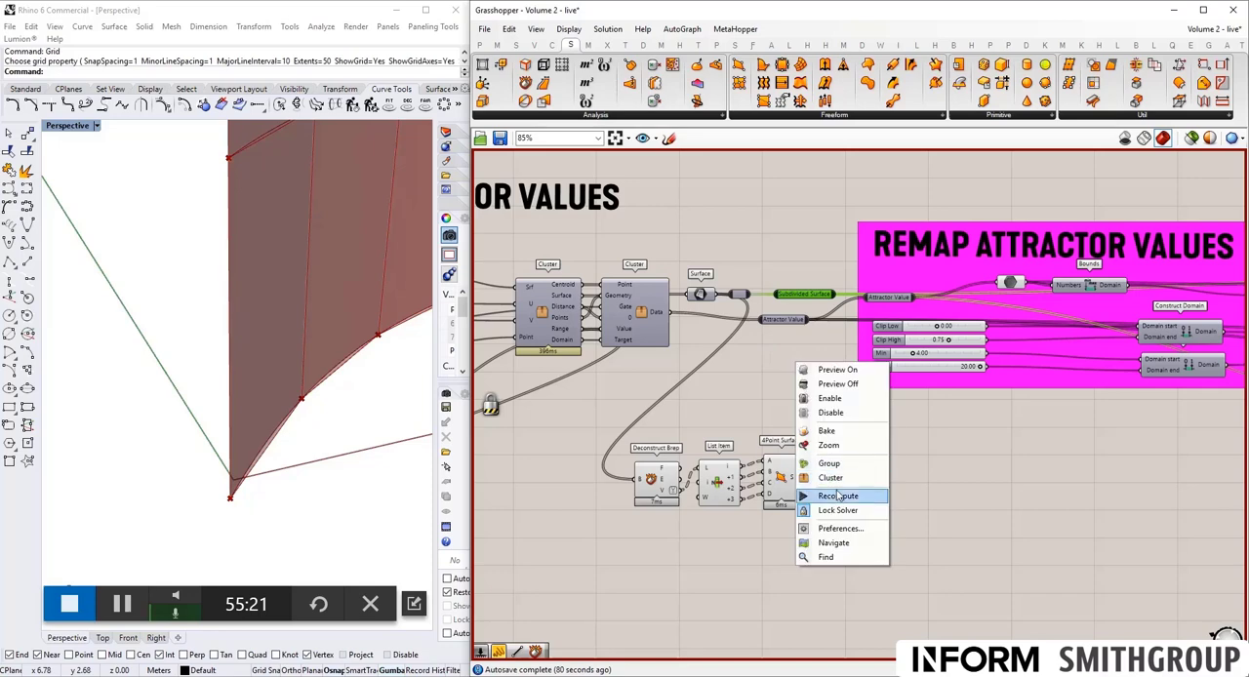
click(839, 495)
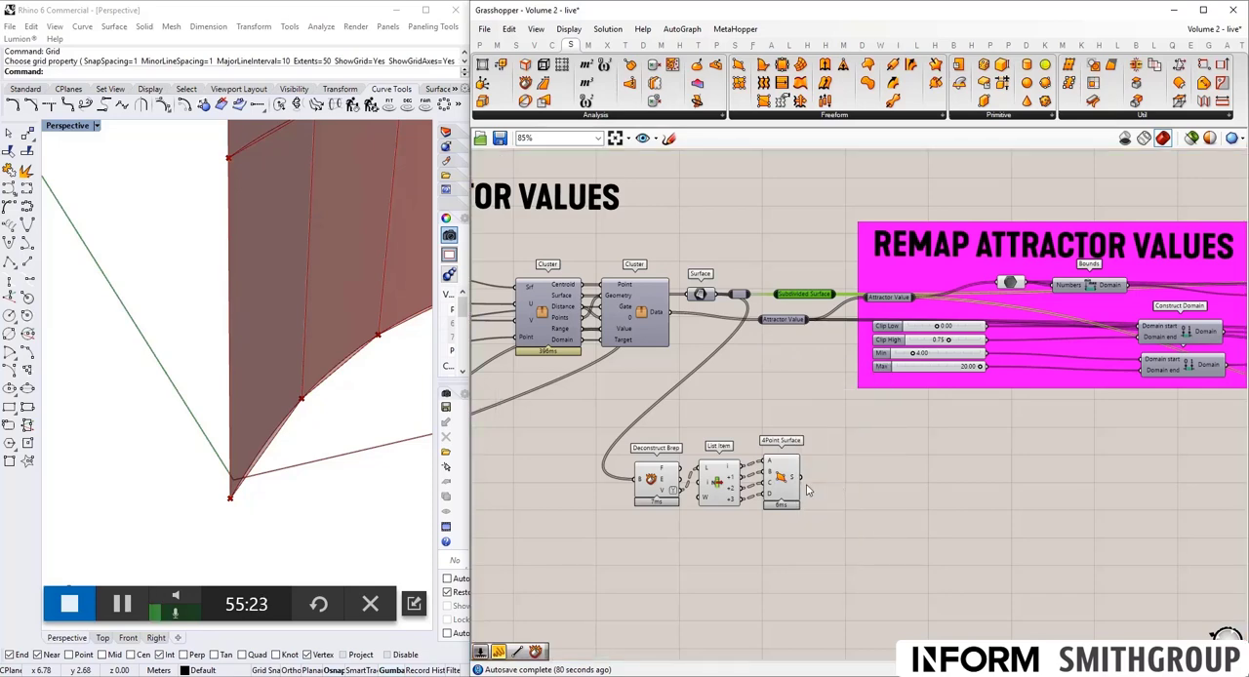
mouse_move(803, 481)
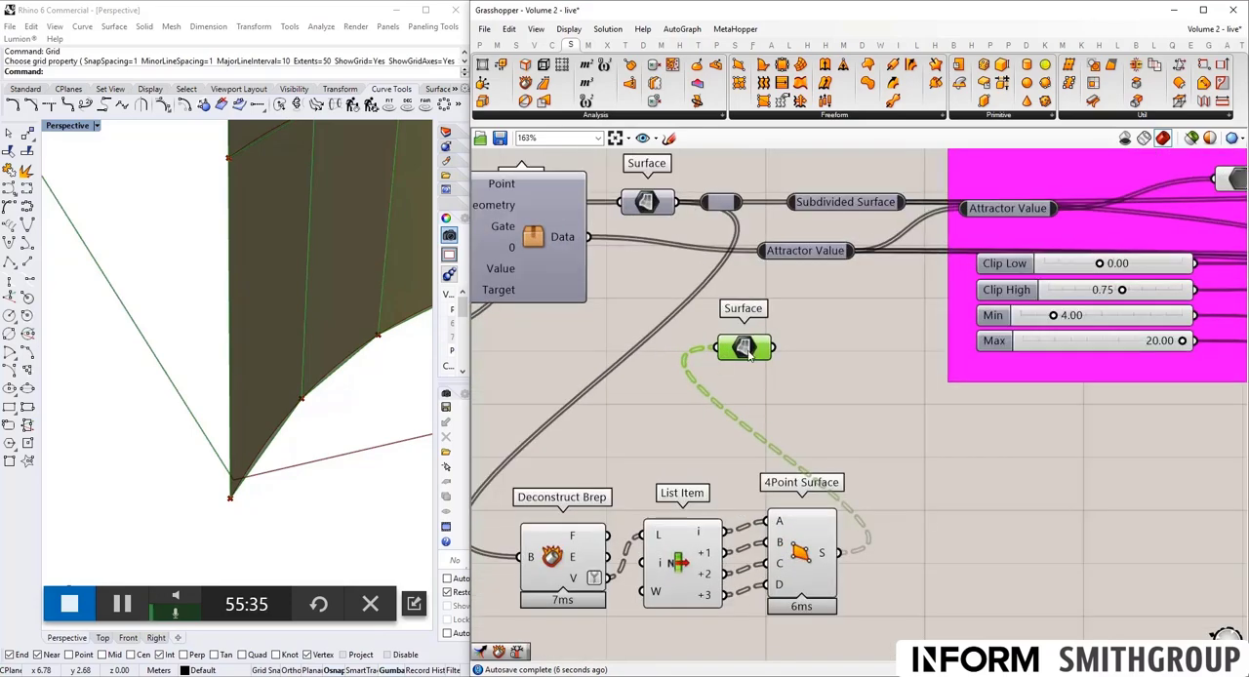
Flatten the Surface parameter into one list and move it beside 4Point Surface.
right_click(744, 348)
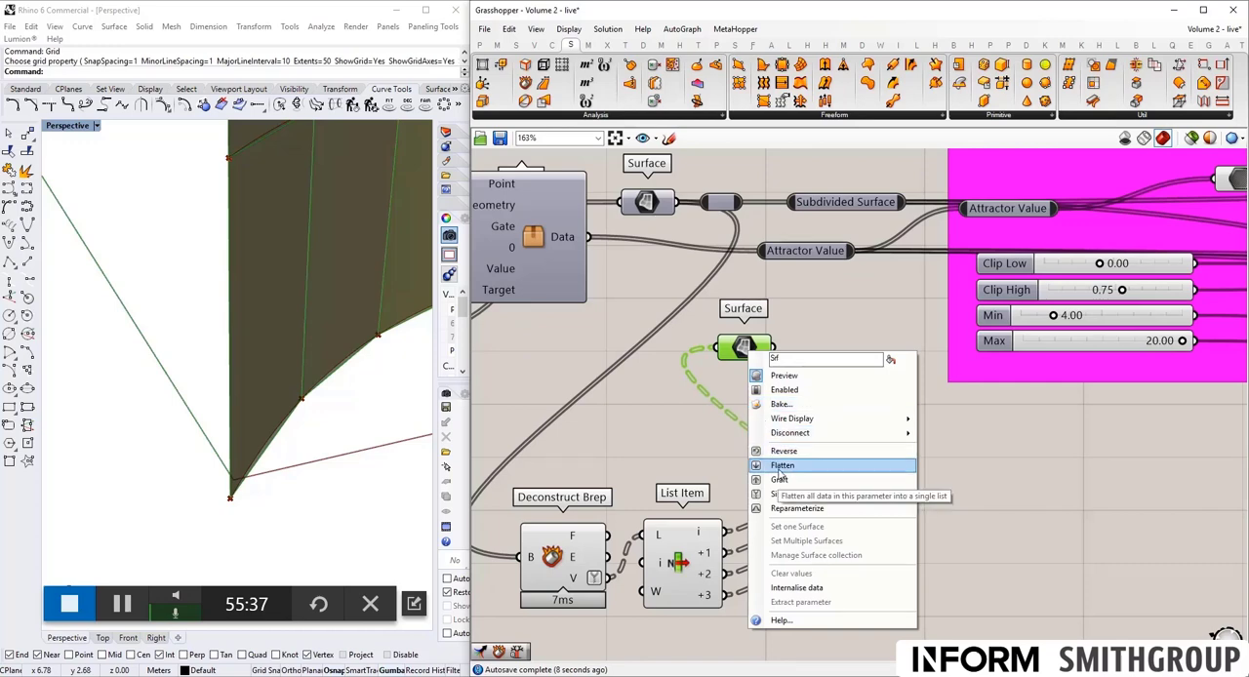
click(783, 464)
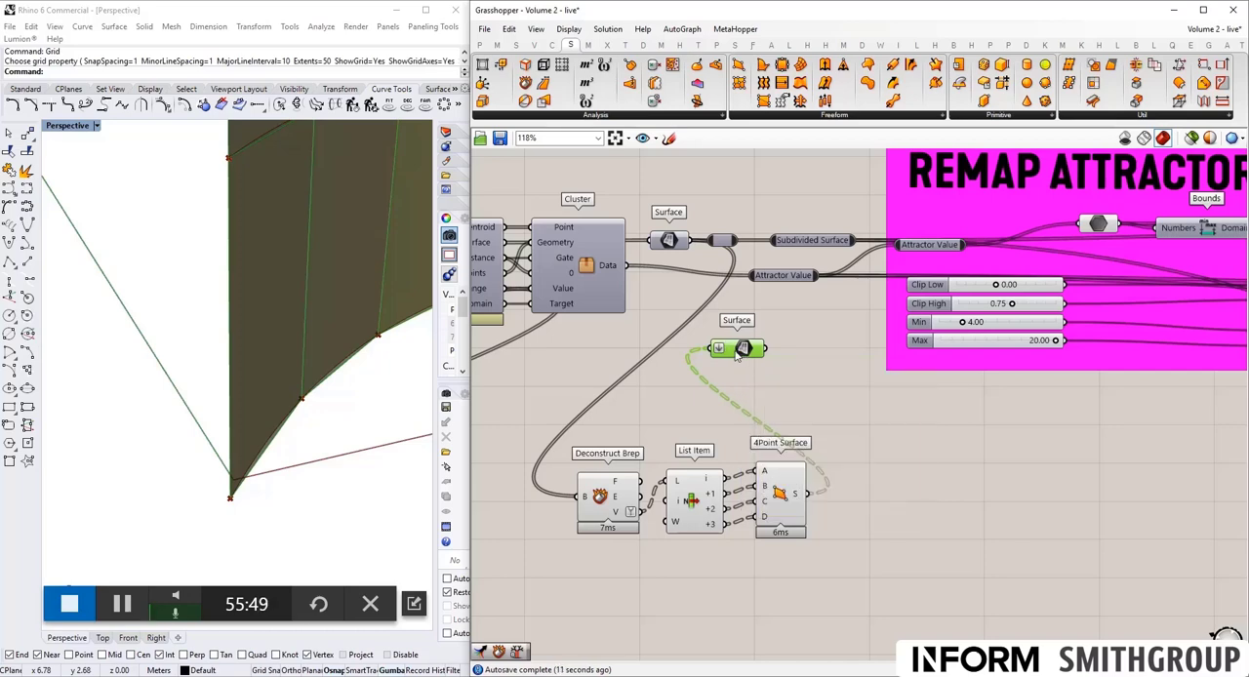
drag(738, 348, 859, 492)
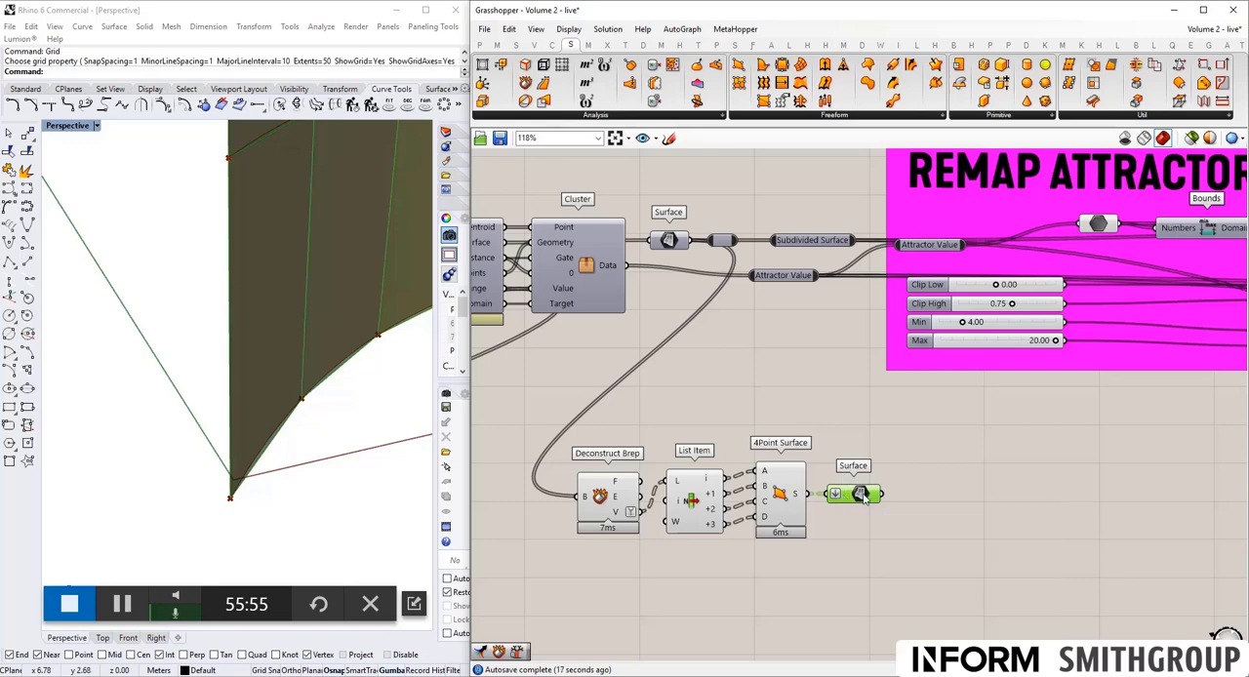
mouse_move(859, 494)
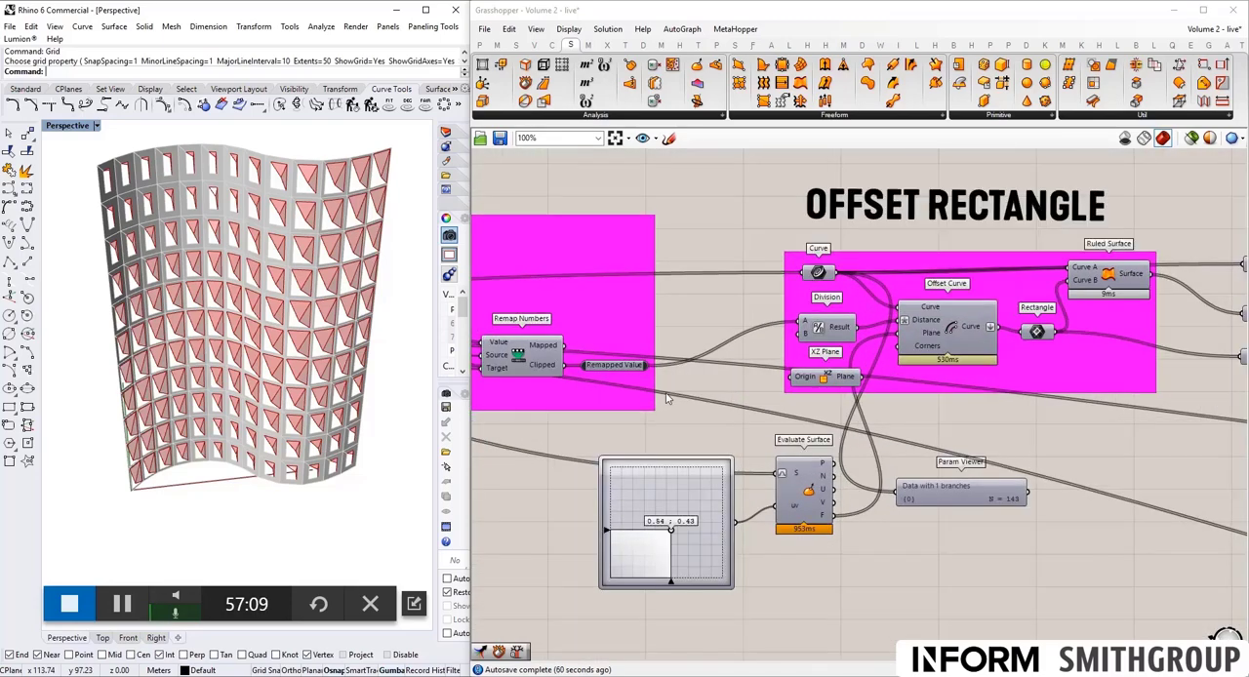
Zoom to check the Offset Rectangle group feeding the framed-panel facade preview.
scroll(down, 3)
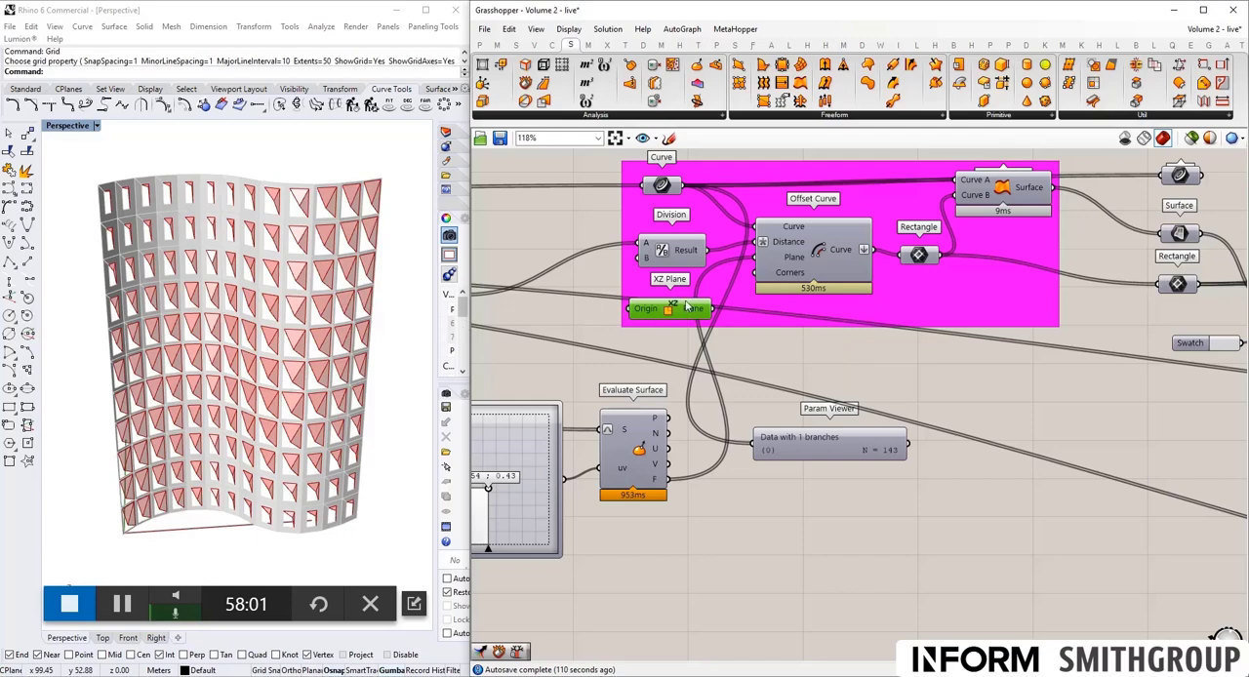
click(812, 255)
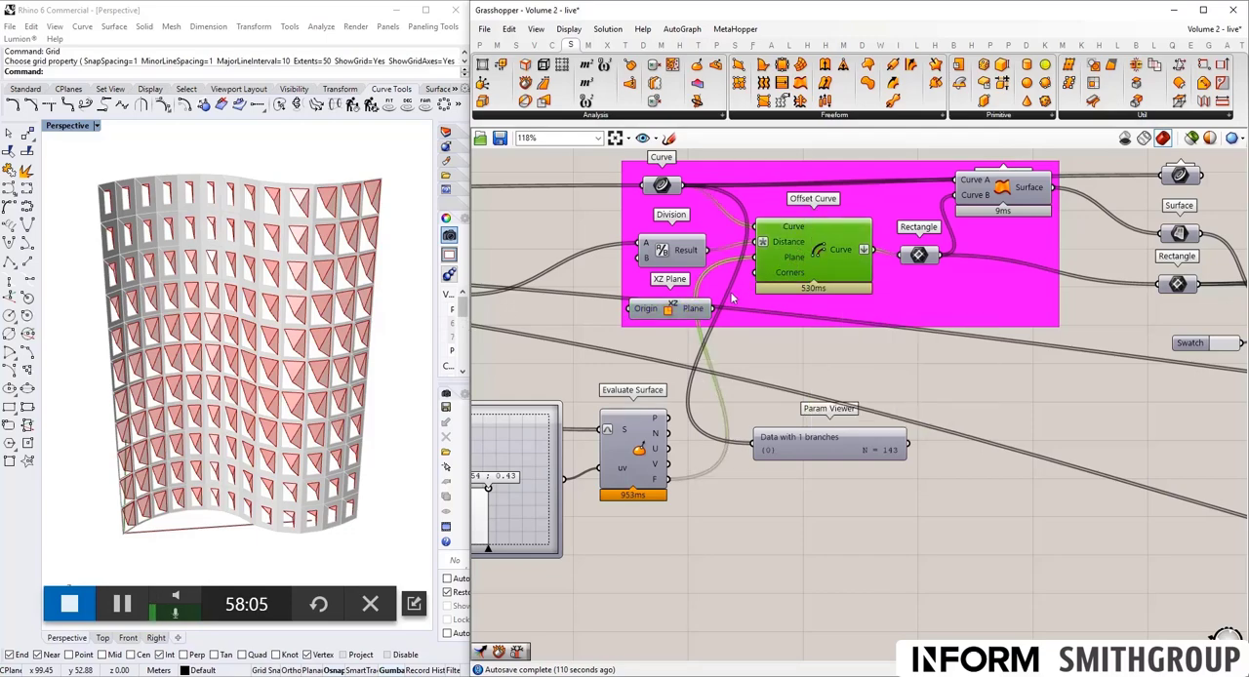
mouse_move(687, 308)
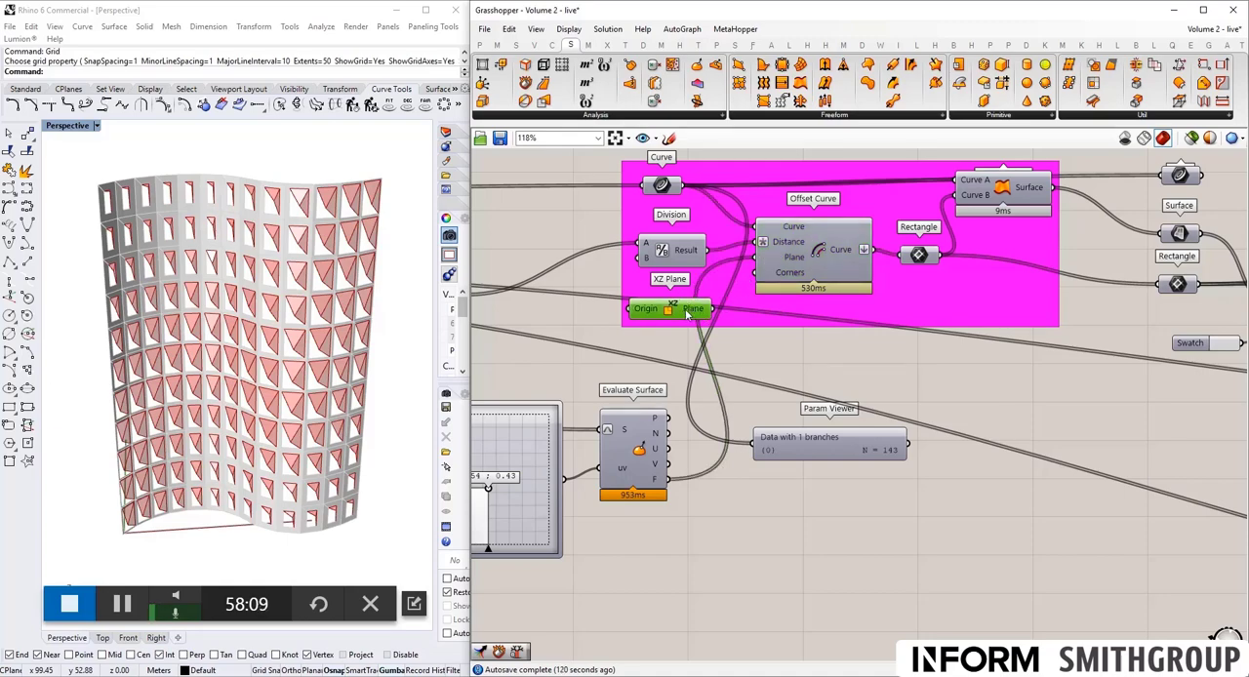
mouse_move(684, 285)
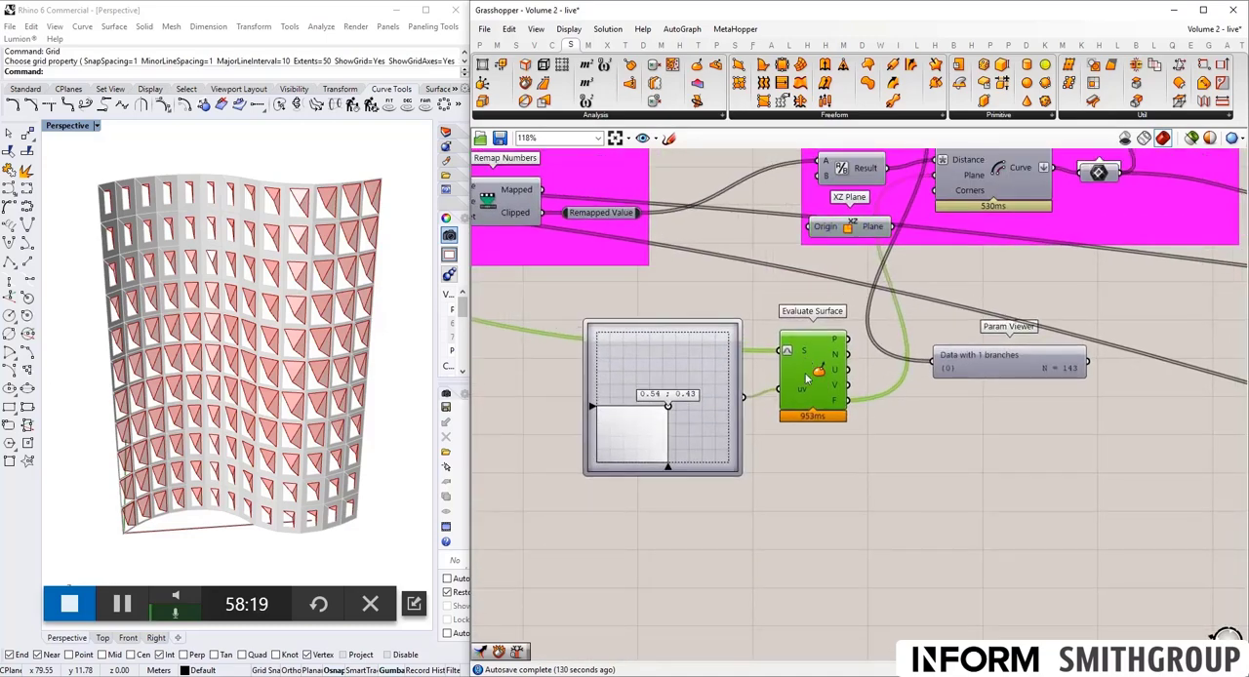
mouse_move(847, 400)
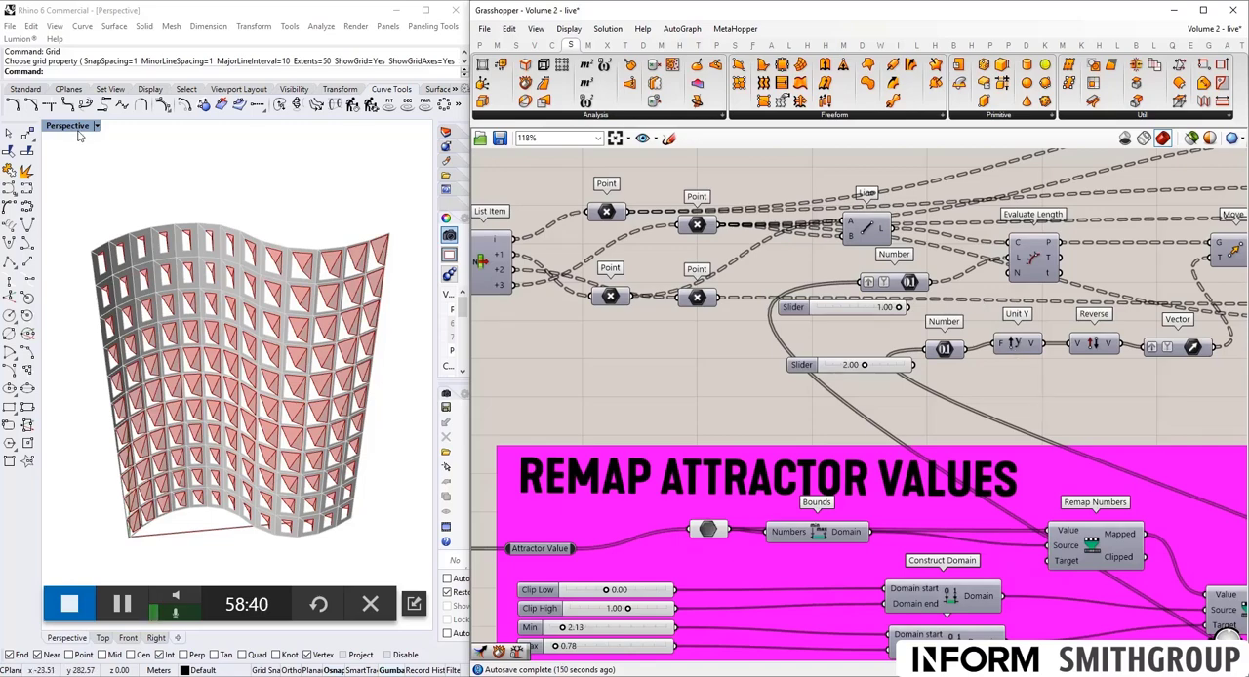
View the shades from the Top and raise the remap minimum so the fins extend farther.
click(68, 125)
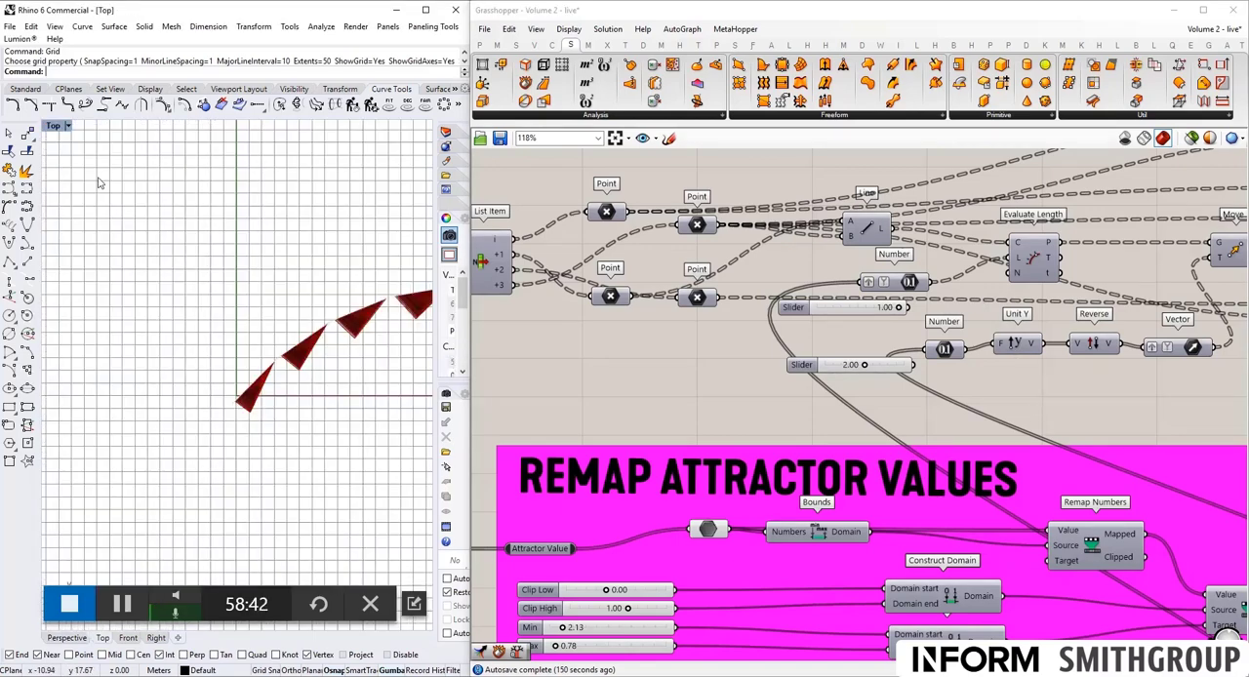
scroll(down, 3)
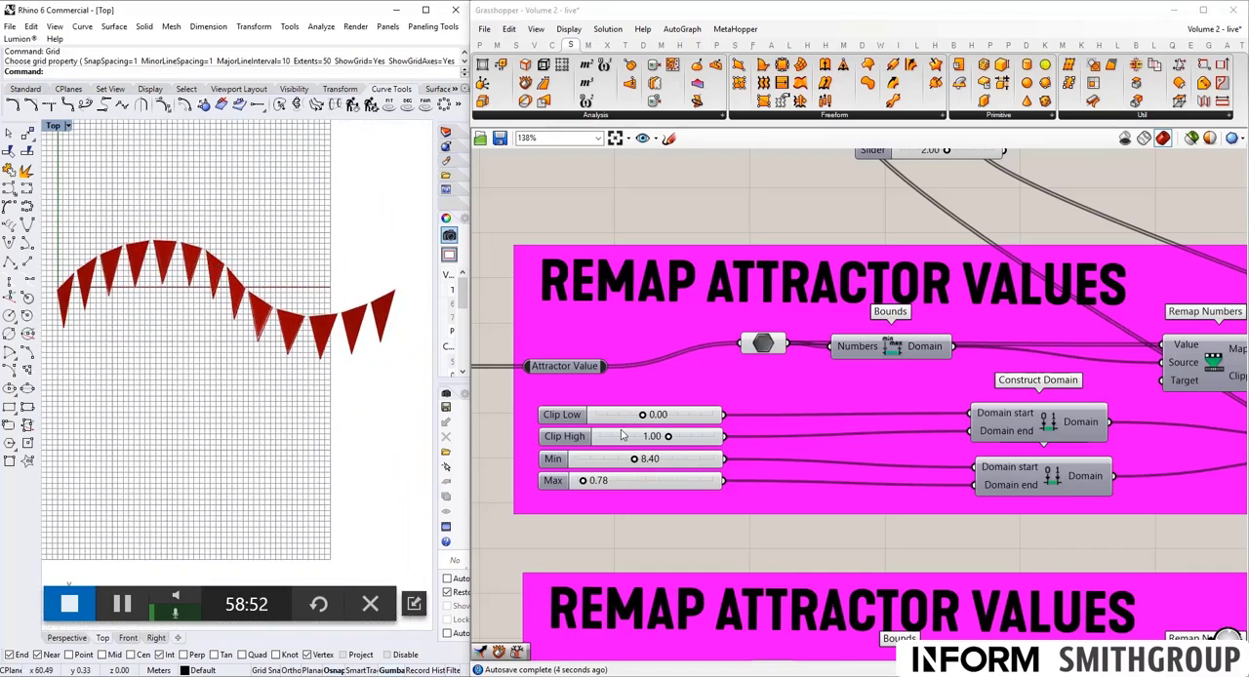
drag(644, 459, 674, 459)
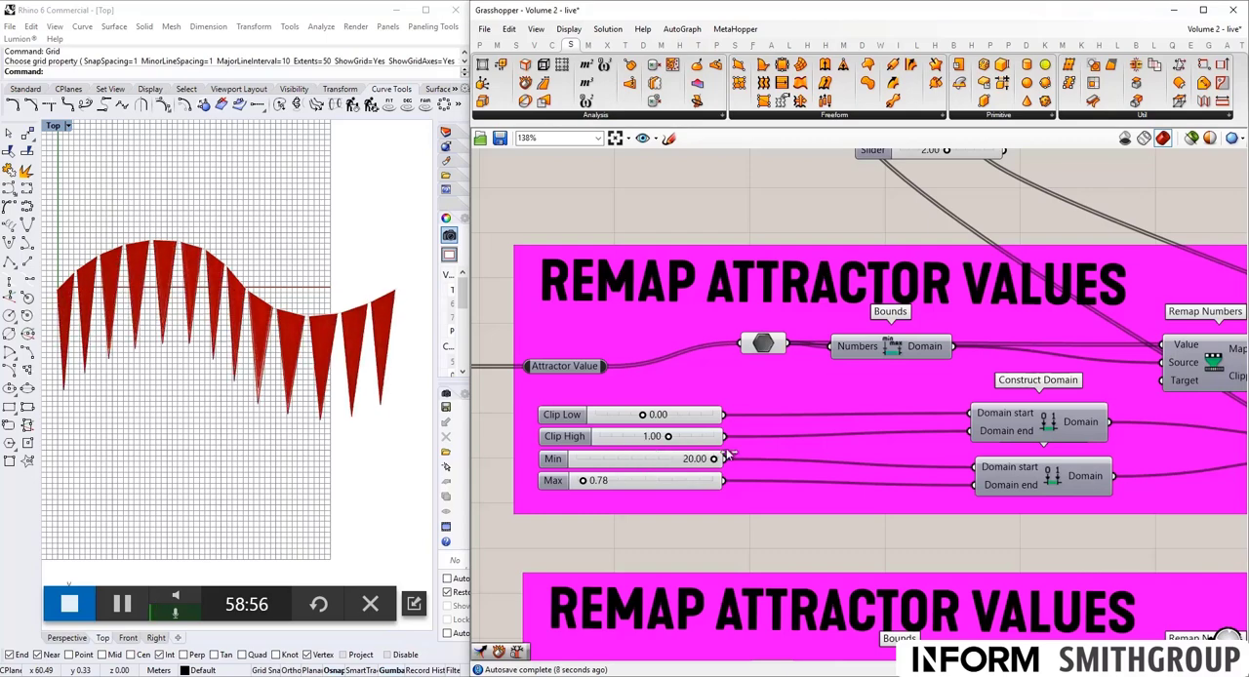
drag(684, 459, 698, 459)
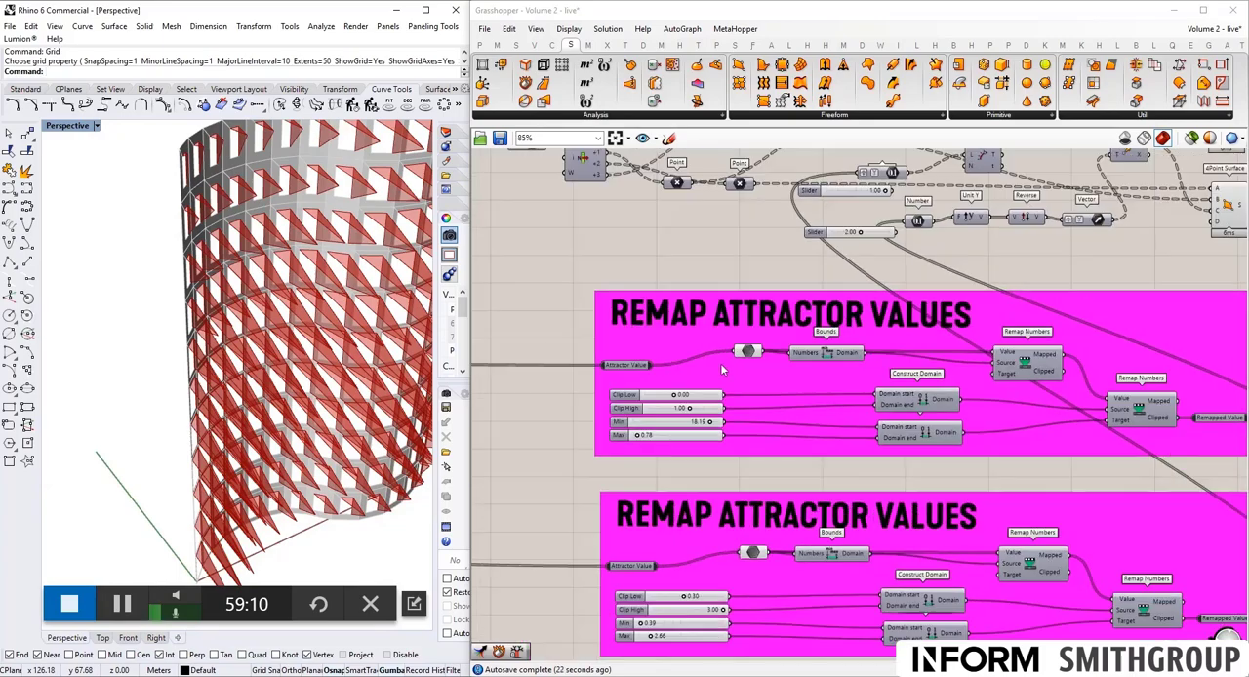
Zoom into the Unit Y, Reverse and Vector components and the Evaluate Surface normals.
scroll(down, 3)
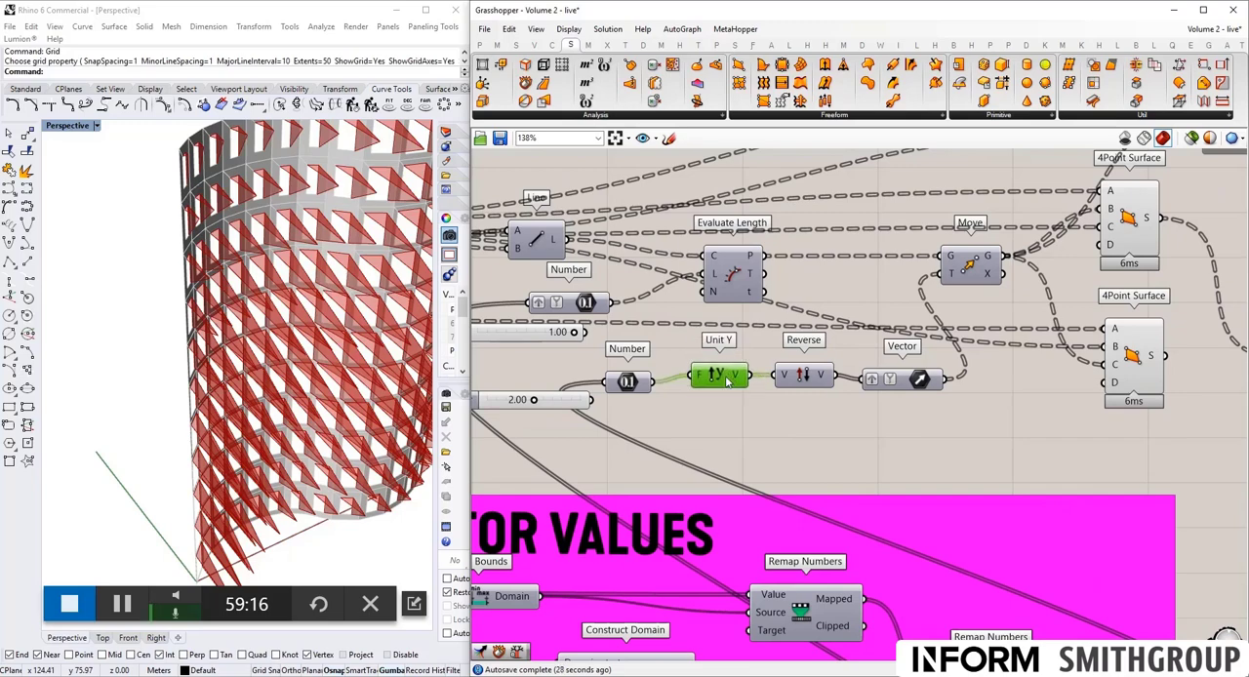
scroll(down, 3)
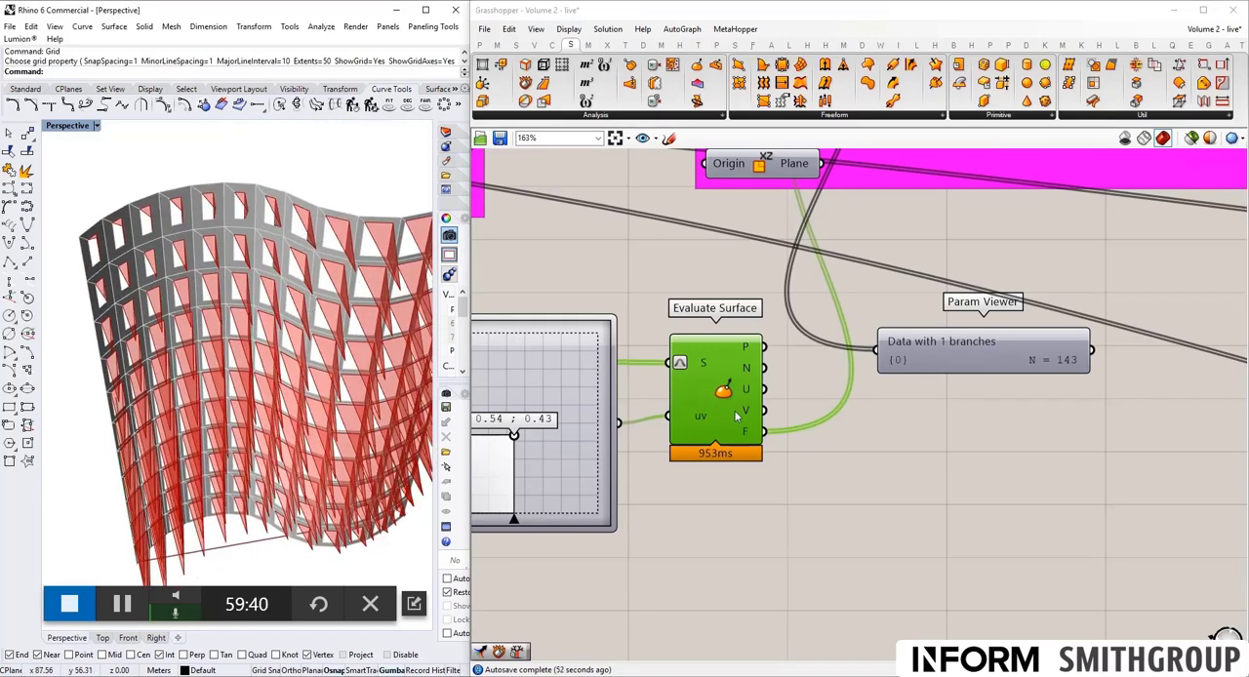
mouse_move(508, 246)
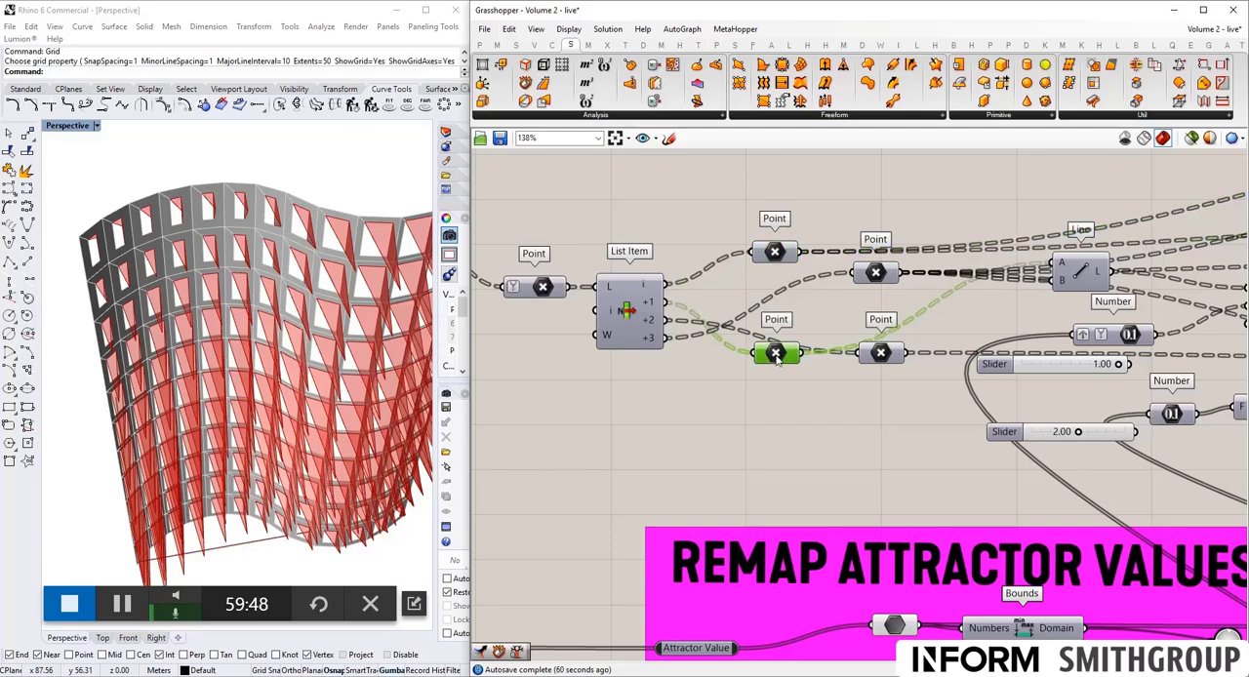
Zoom the canvas above Deconstruct Brep where the new Evaluate Surface will sit.
scroll(down, 3)
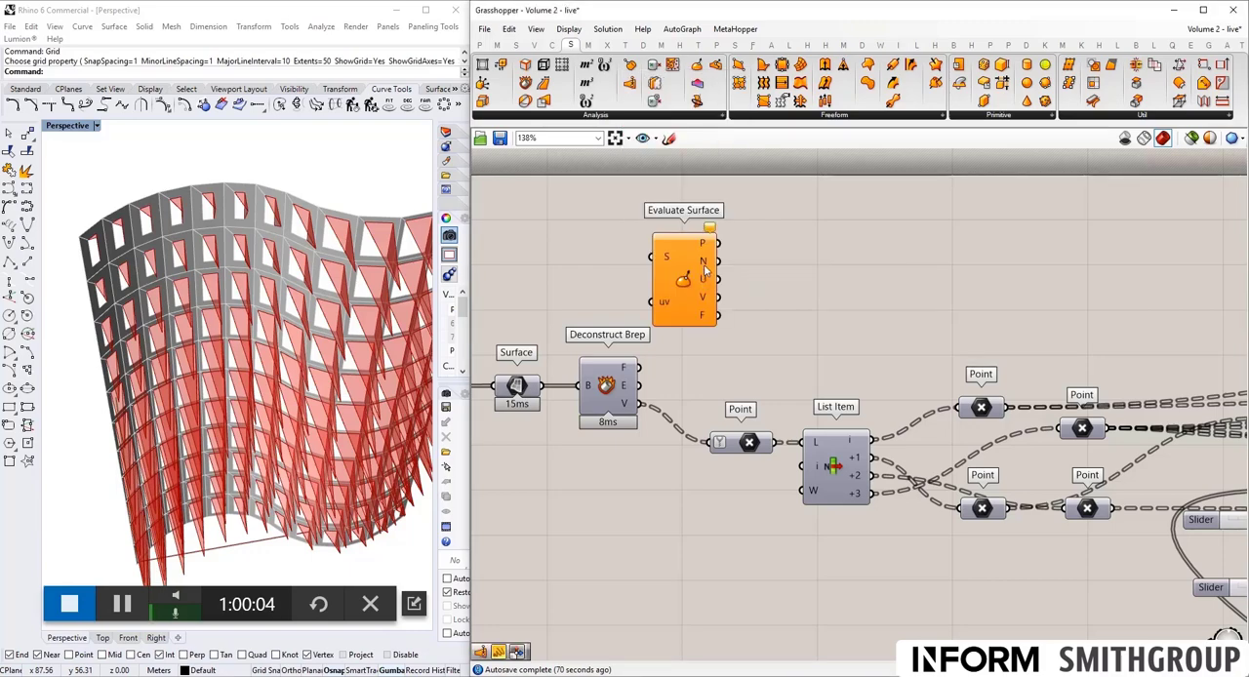
mouse_move(705, 322)
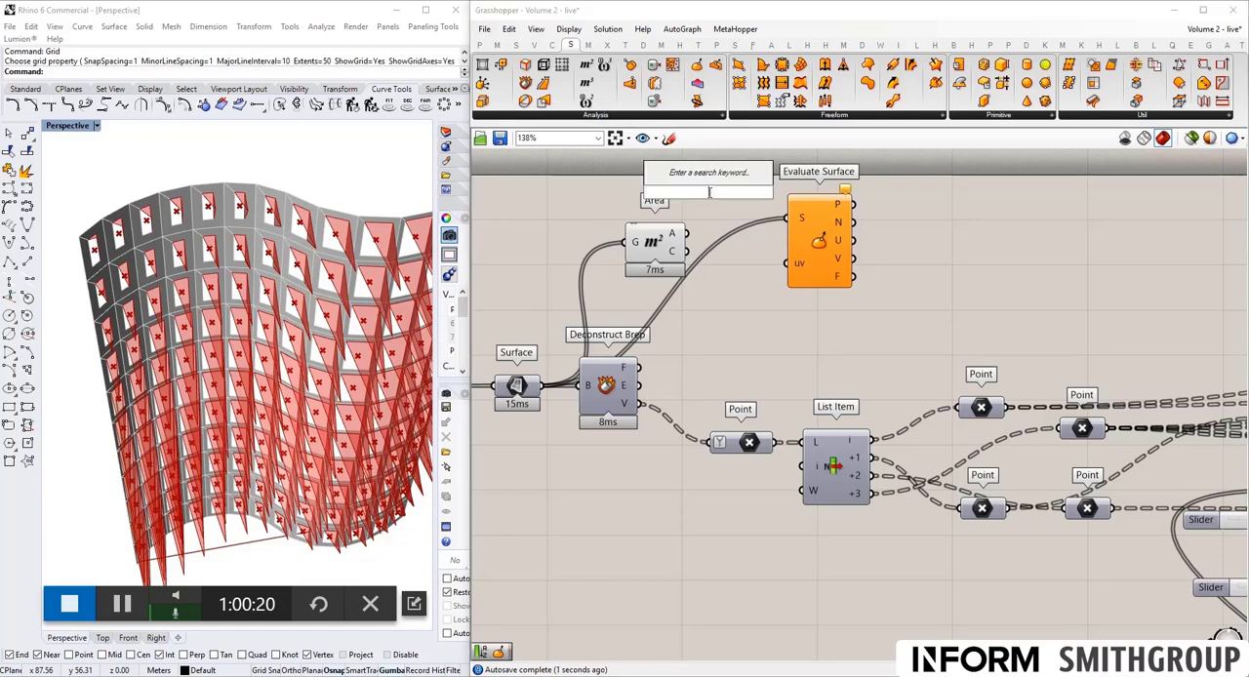
Add a Surface Closest Point component between Area and Evaluate Surface.
text(surface co)
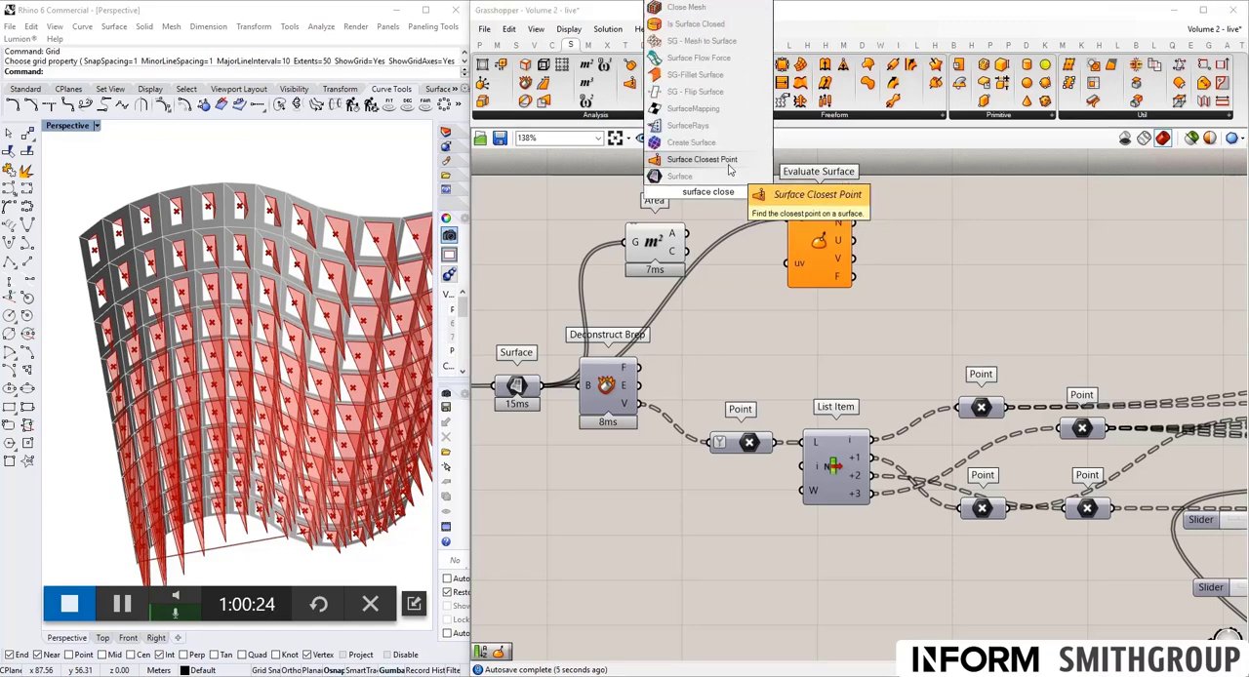
click(703, 161)
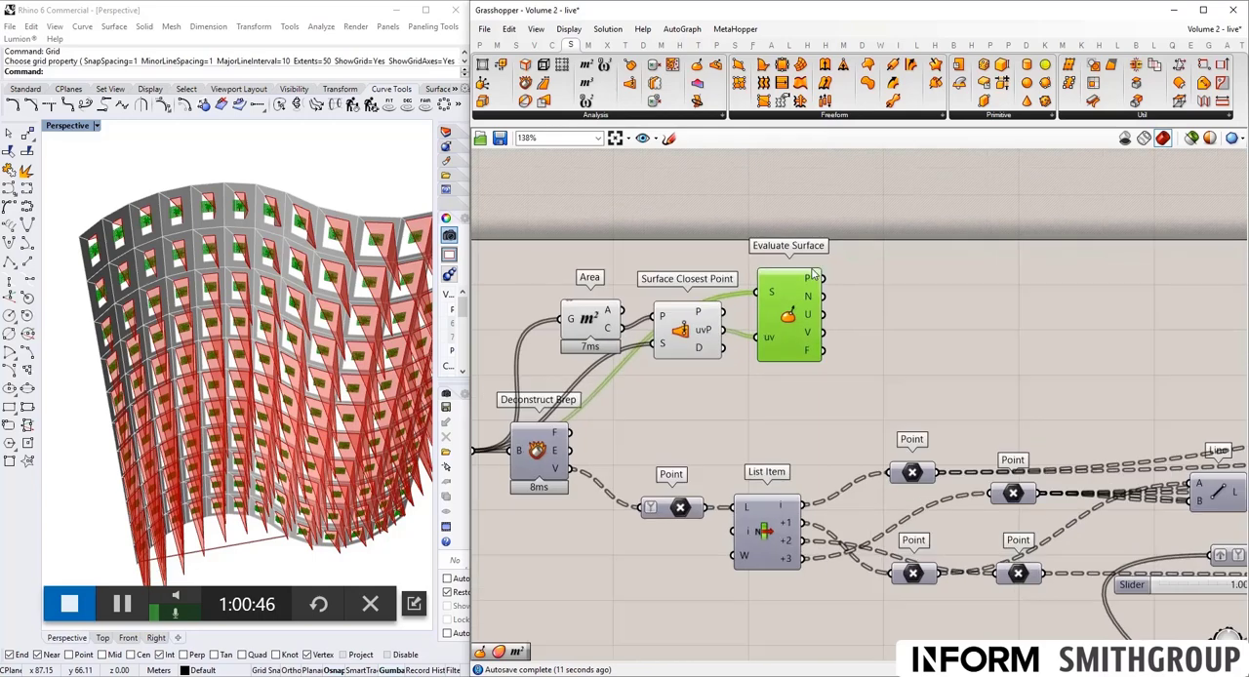
mouse_move(812, 301)
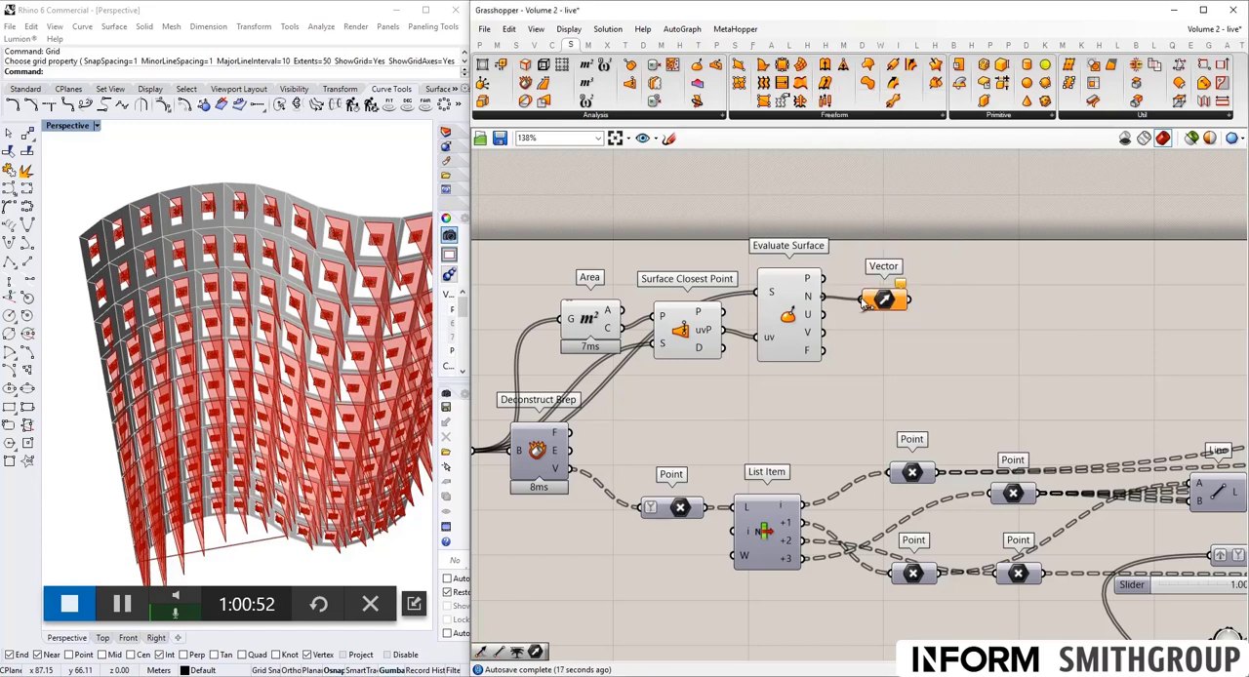
Wire Evaluate Surface's N output to the Vector parameter via a relay renamed 'normal'.
drag(883, 296, 988, 297)
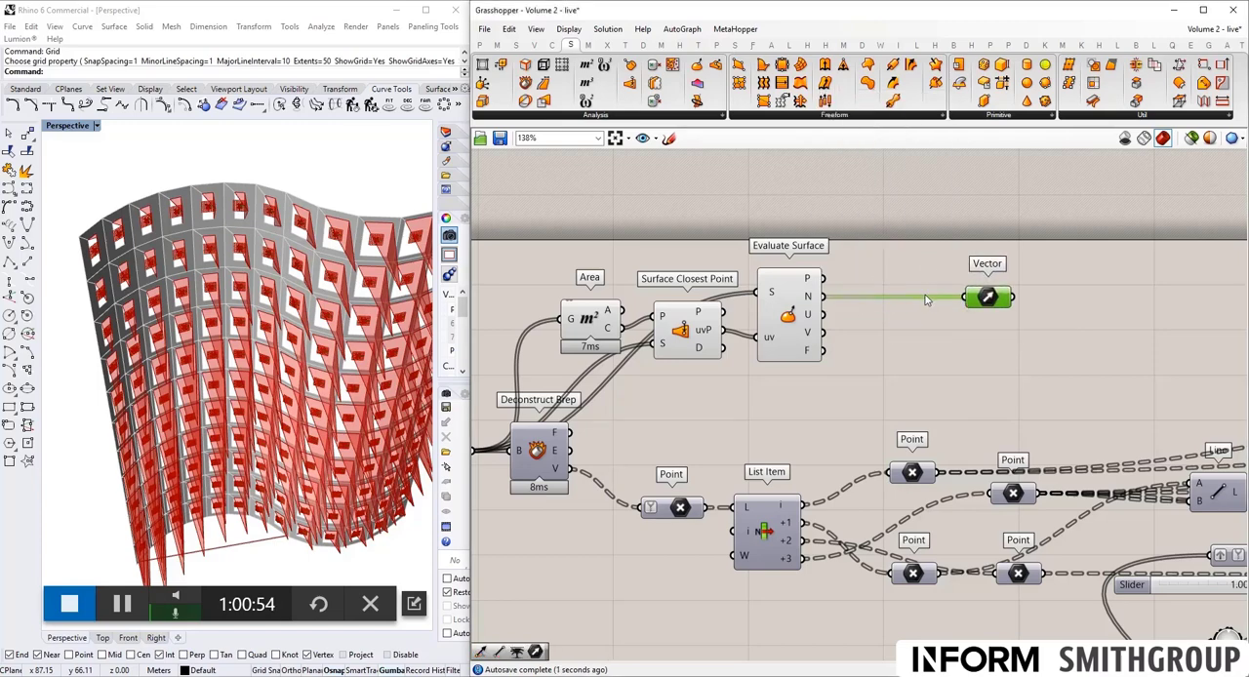
right_click(988, 296)
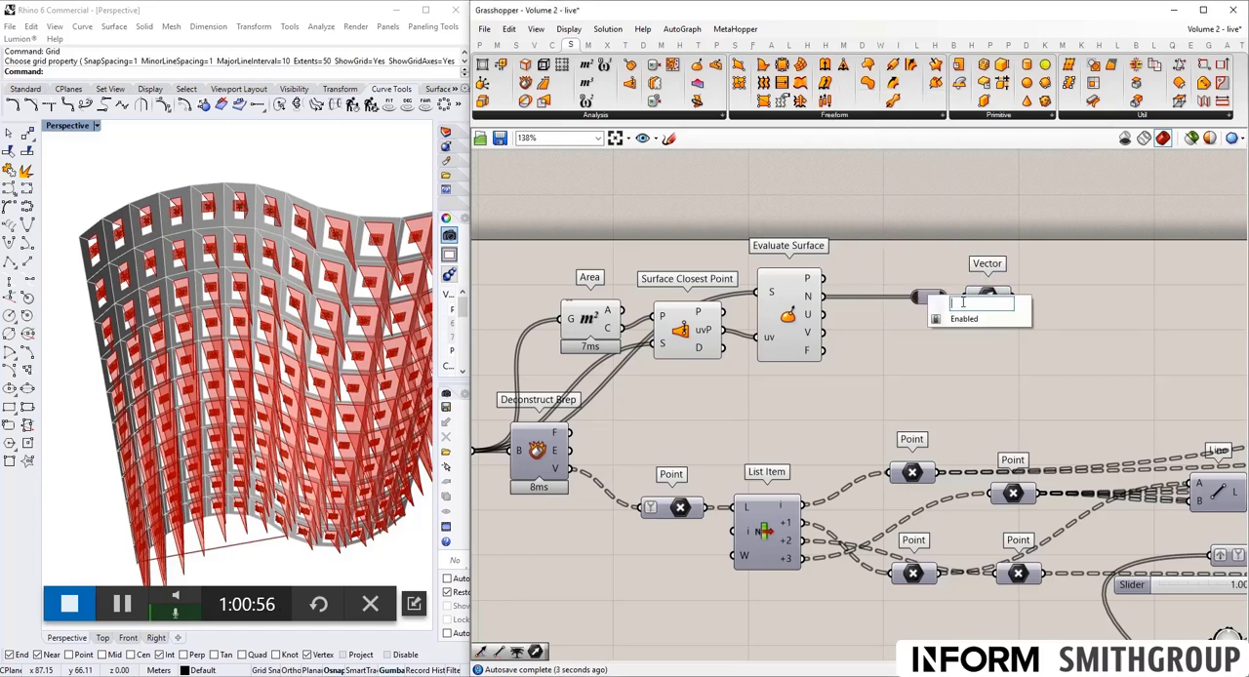
text(normal)
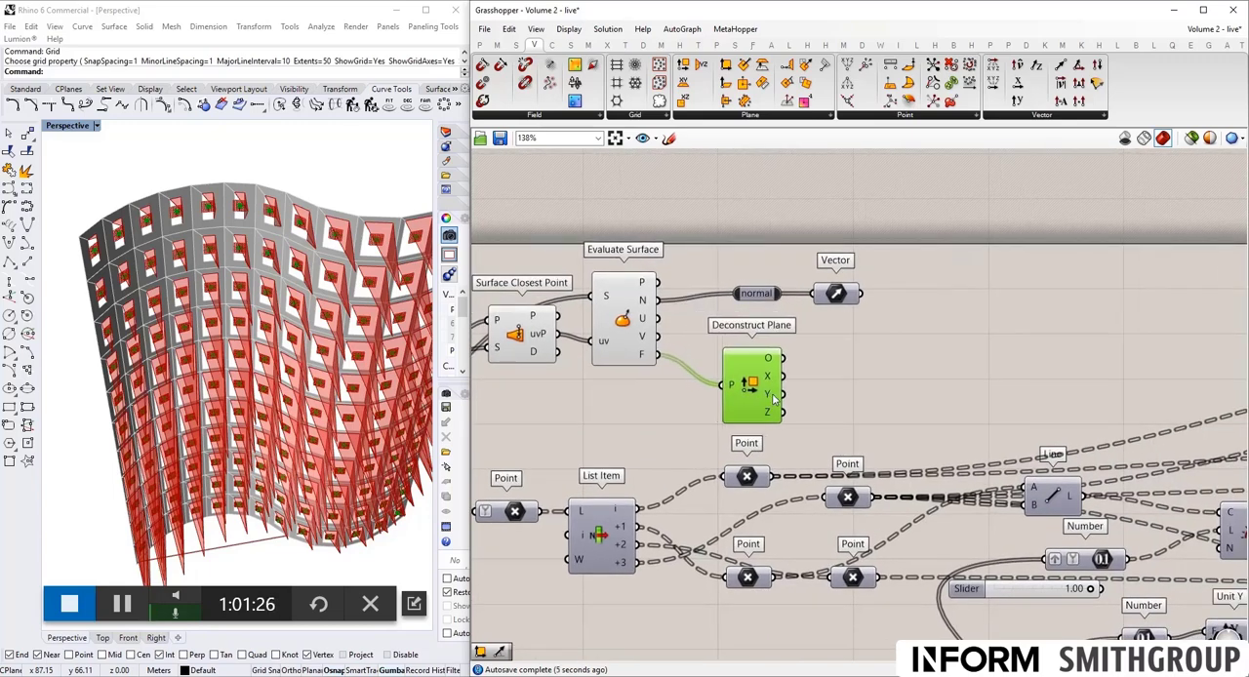
mouse_move(790, 277)
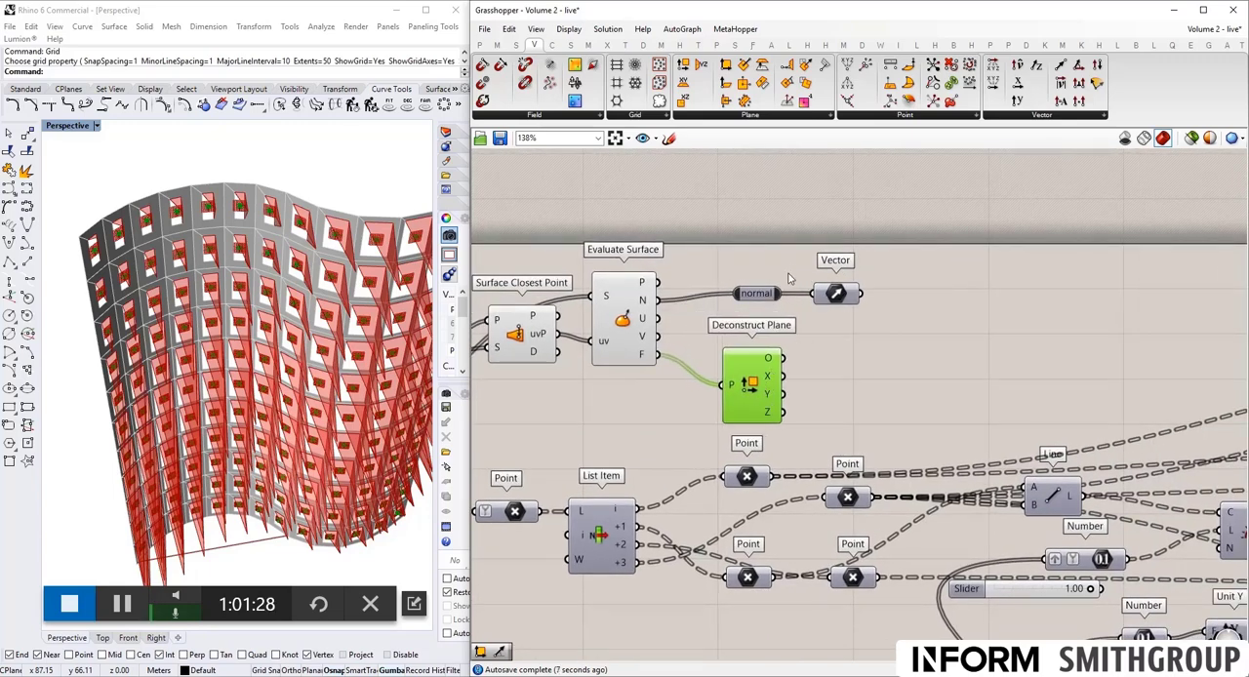
mouse_move(751, 277)
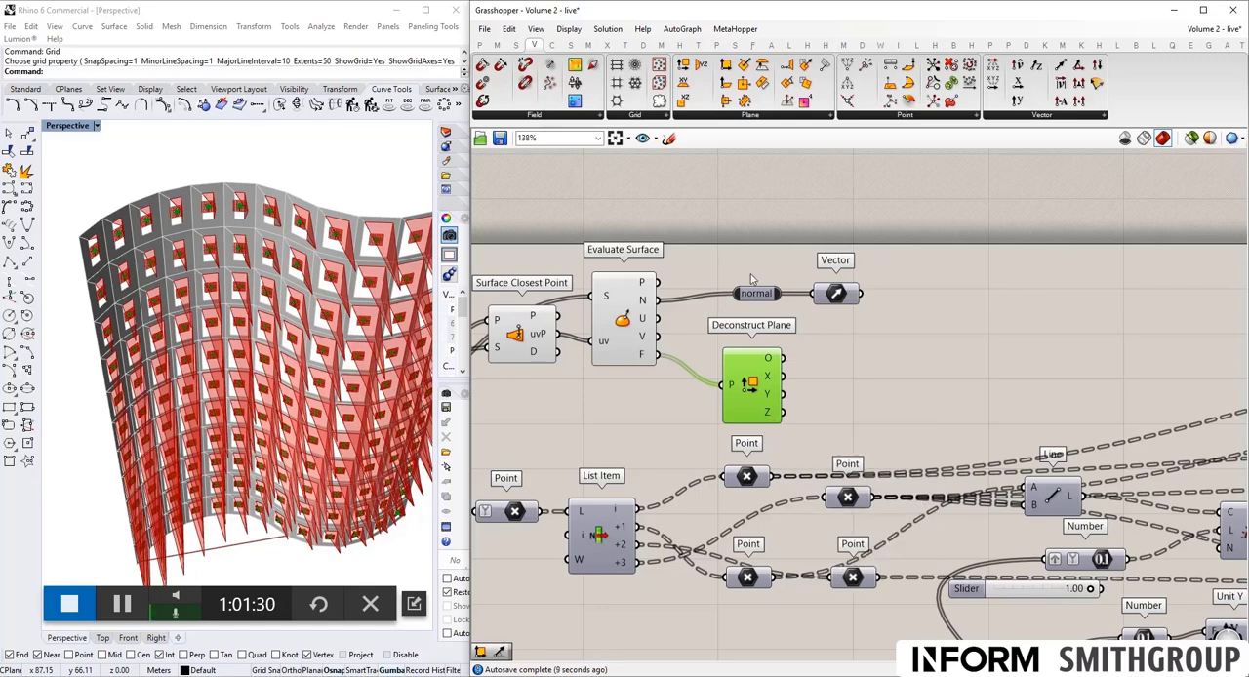
mouse_move(771, 400)
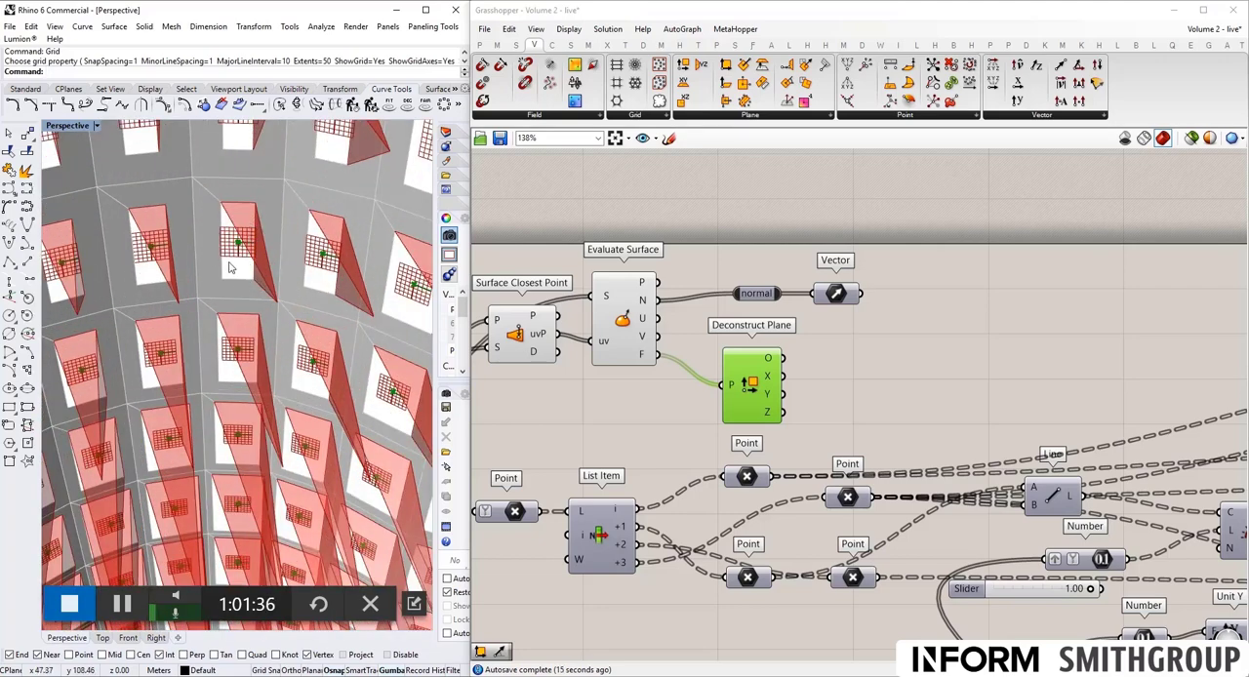
mouse_move(265, 234)
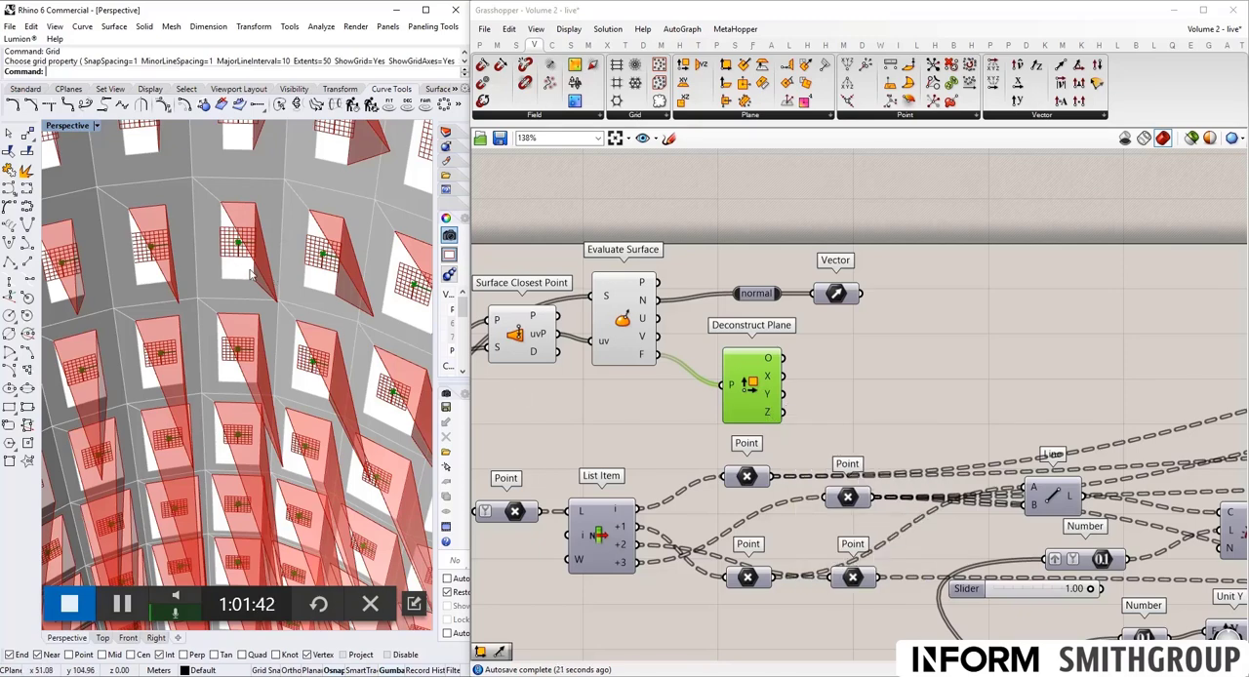
mouse_move(806, 388)
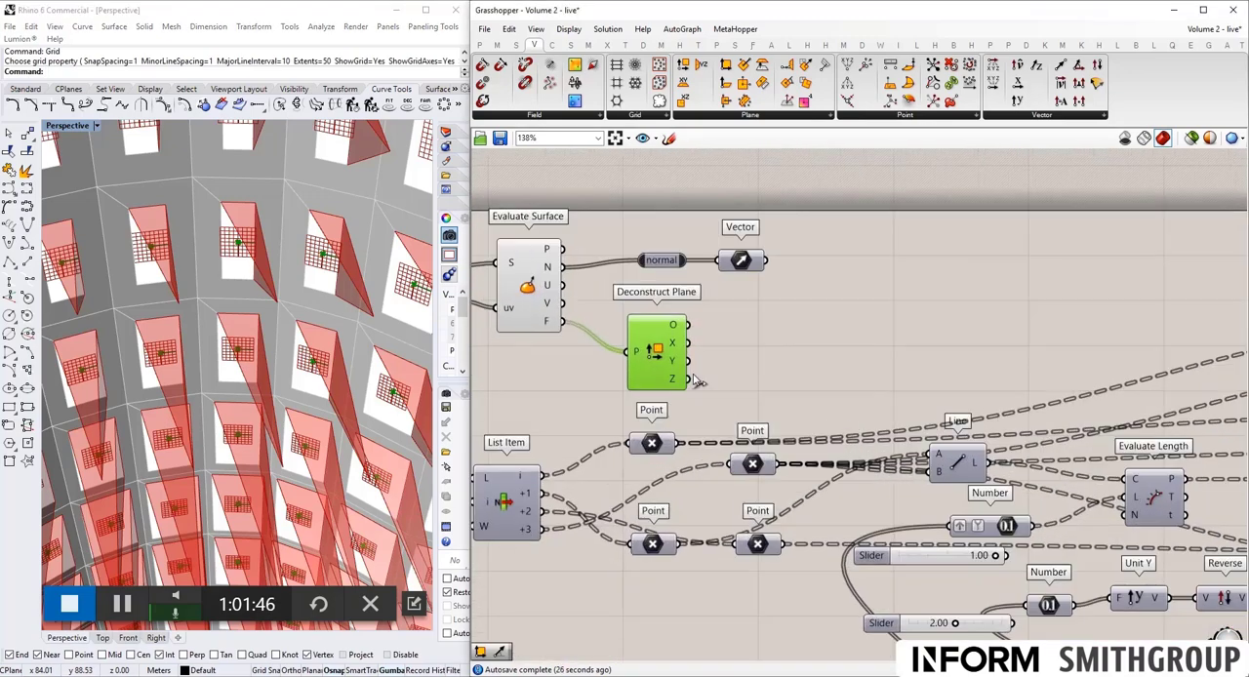
mouse_move(732, 343)
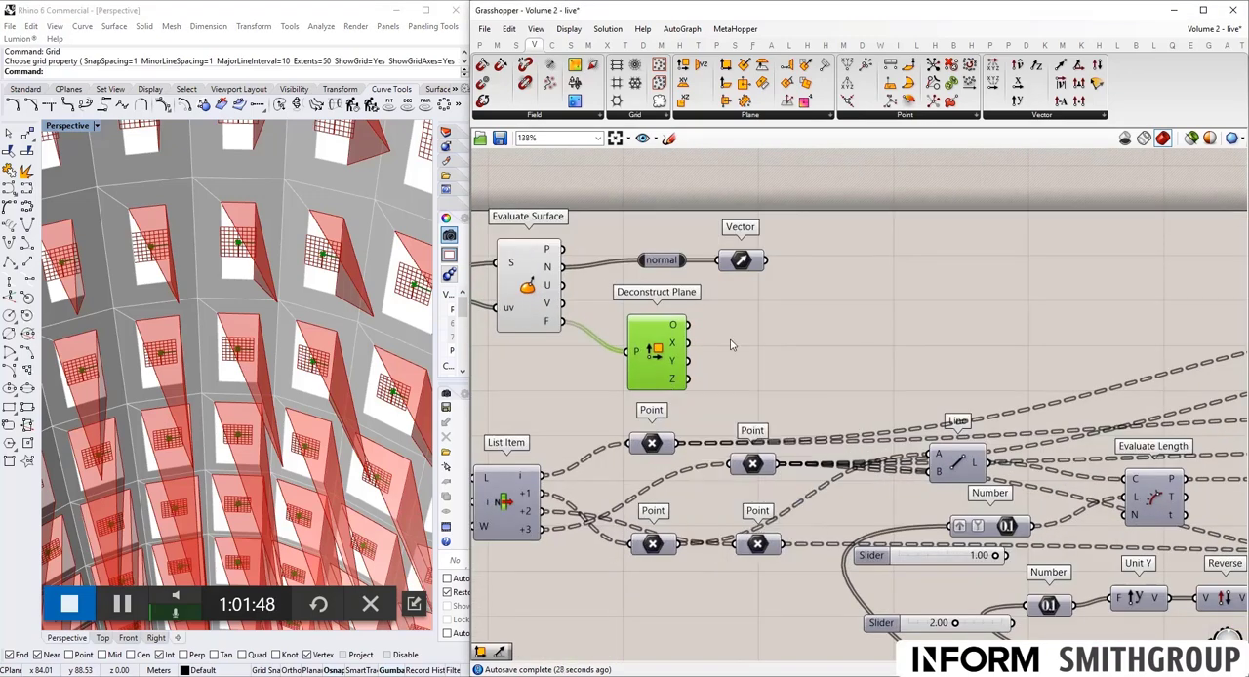
mouse_move(736, 312)
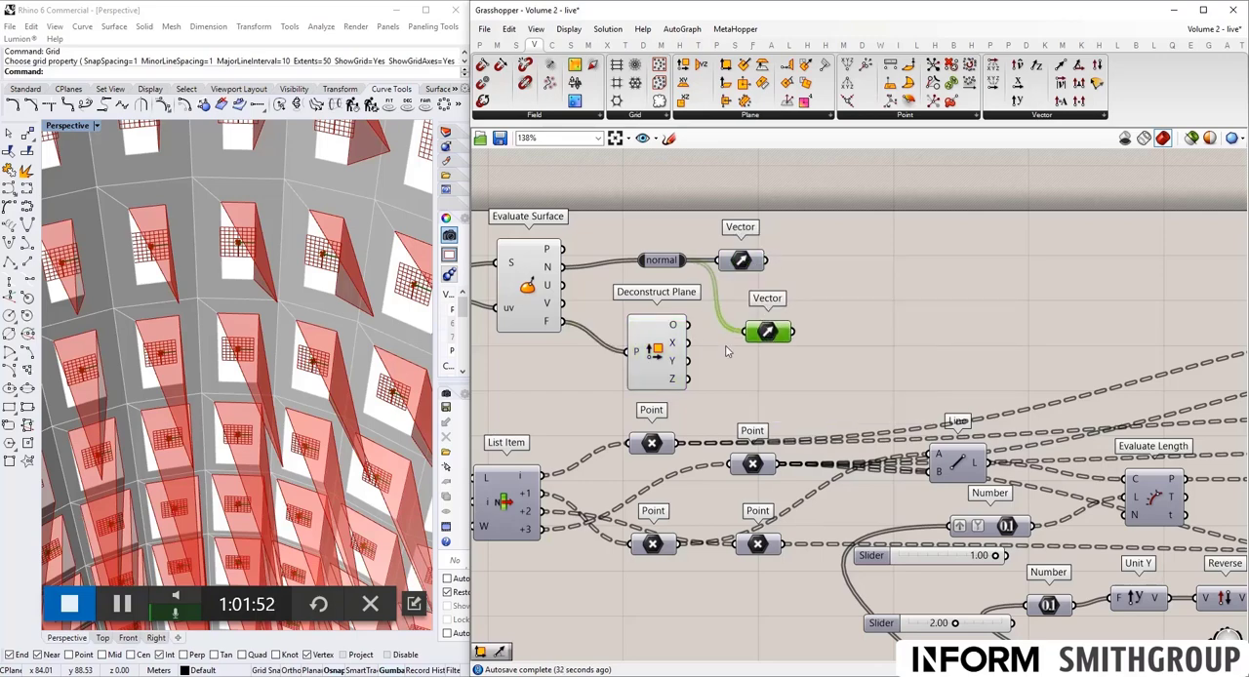
Add relays on Deconstruct Plane's X and Y outputs and label the first one 'X'.
text(rel)
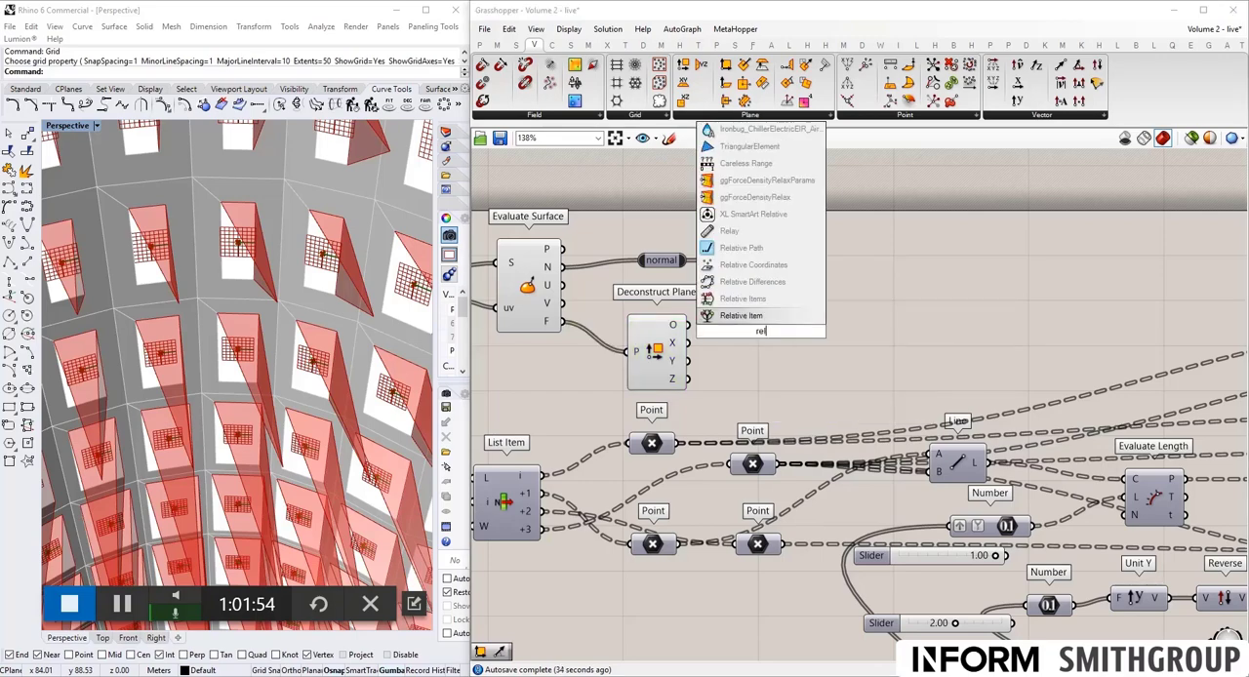
click(740, 227)
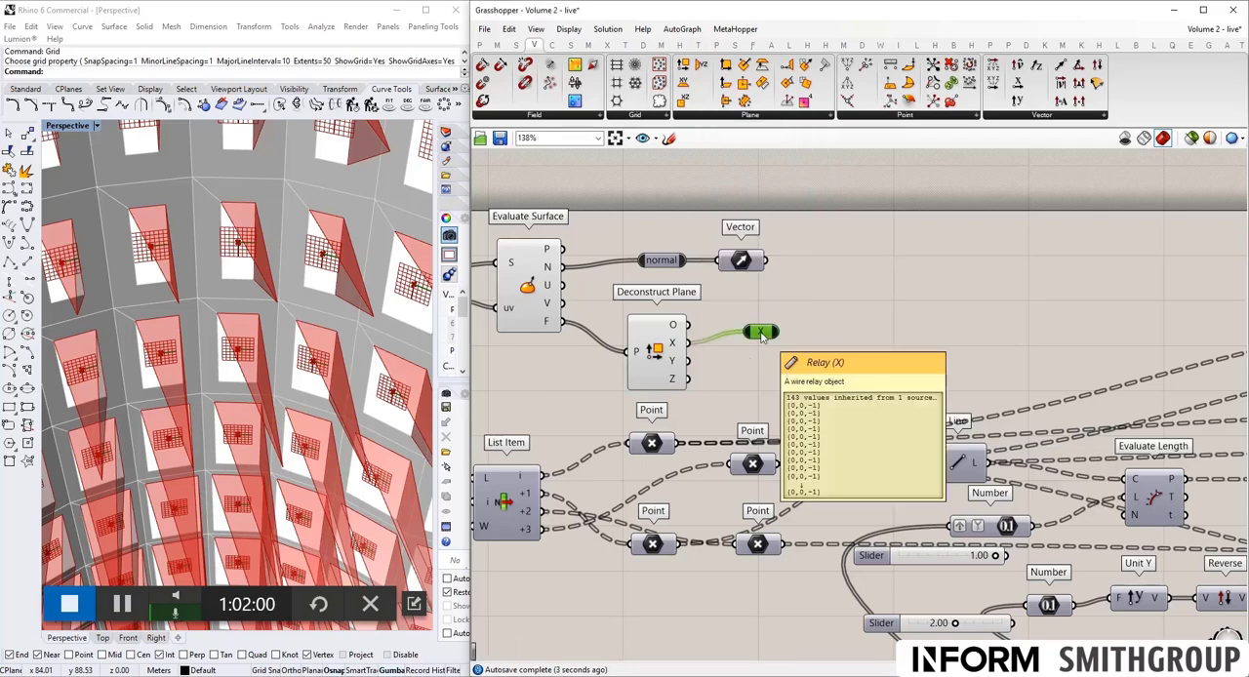
double_click(762, 331)
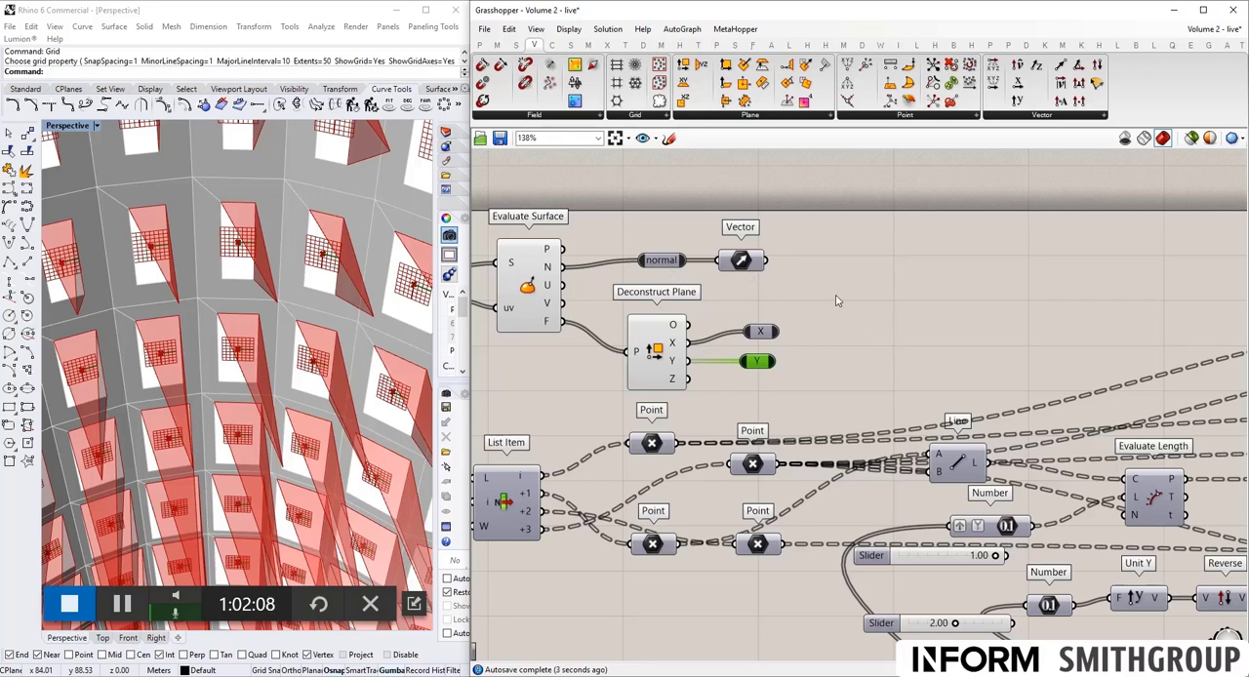
mouse_move(851, 314)
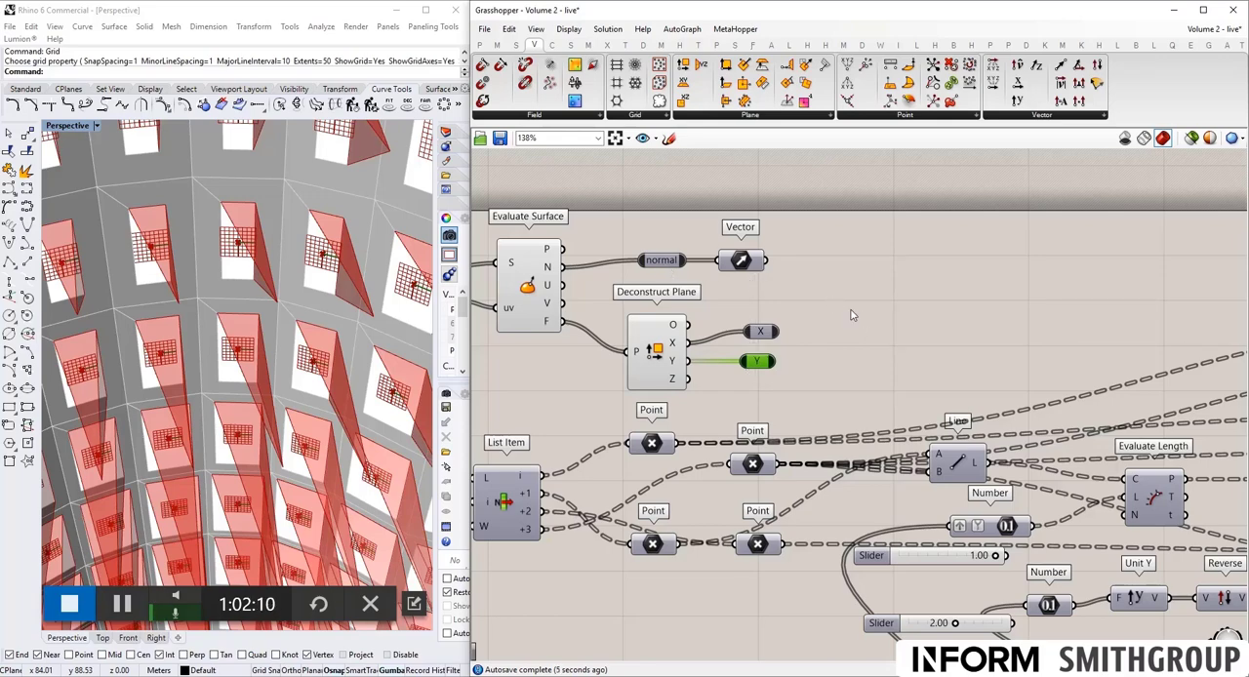
Add a Line SDL from the plane origin along the vector with length 5 to preview it.
text(sdl)
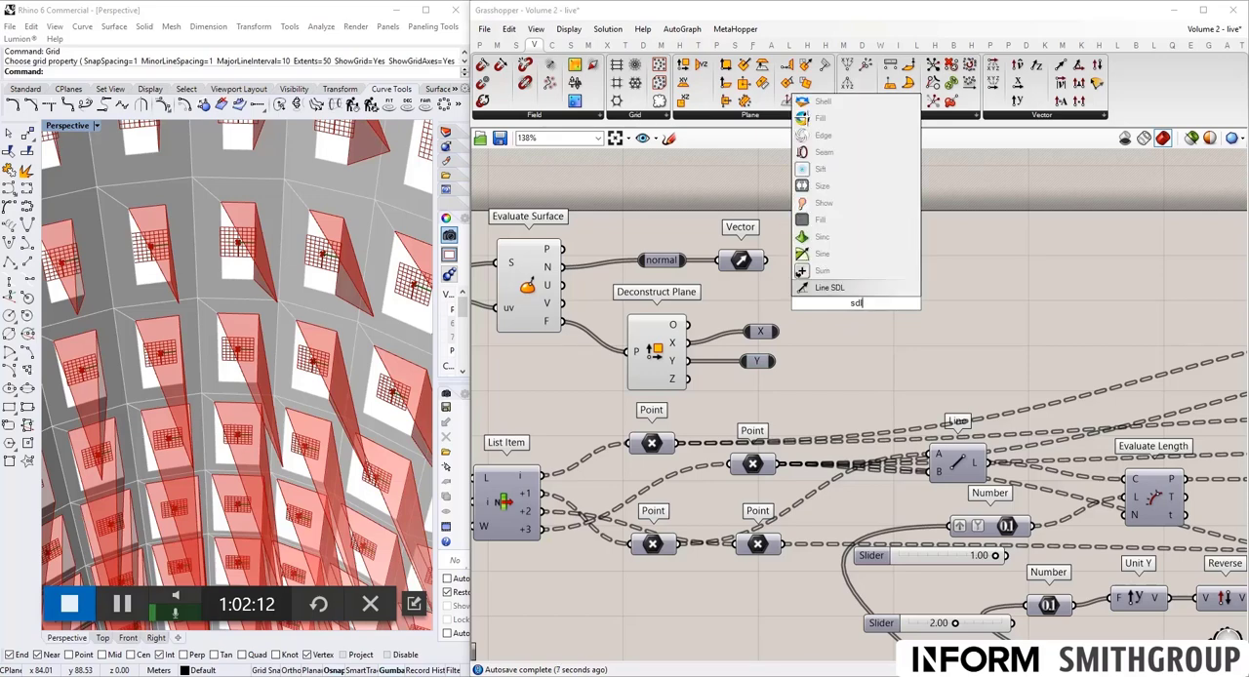
click(828, 287)
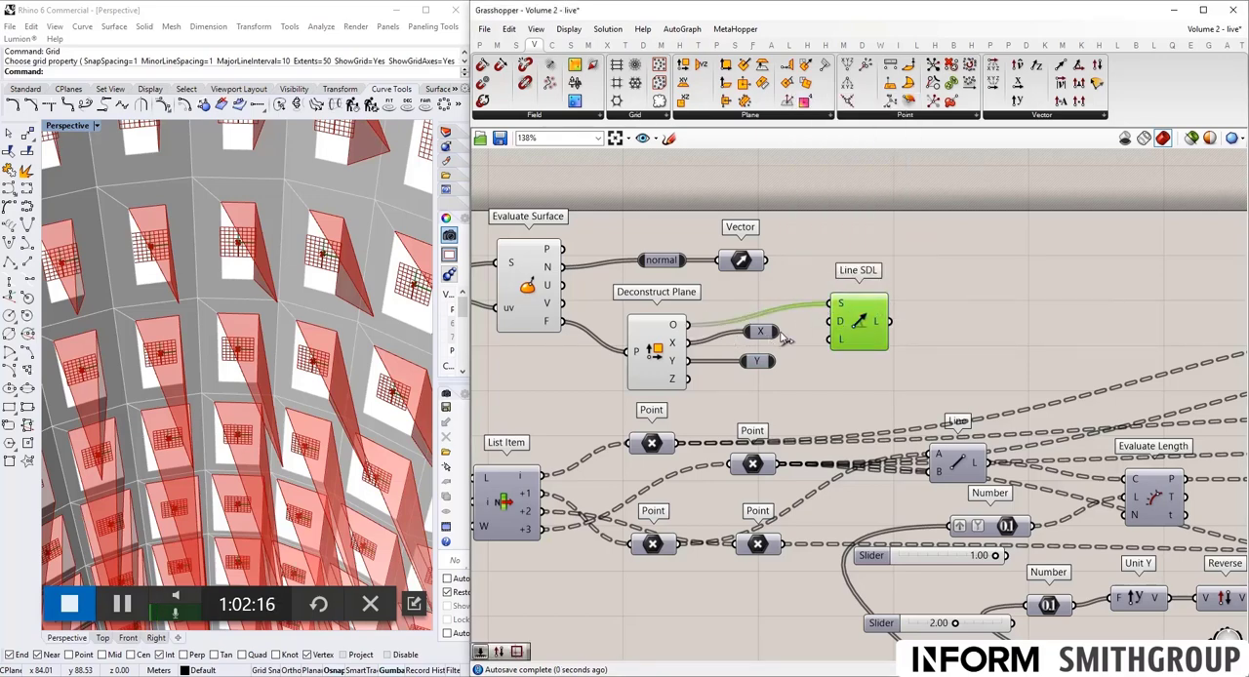
drag(859, 320, 984, 309)
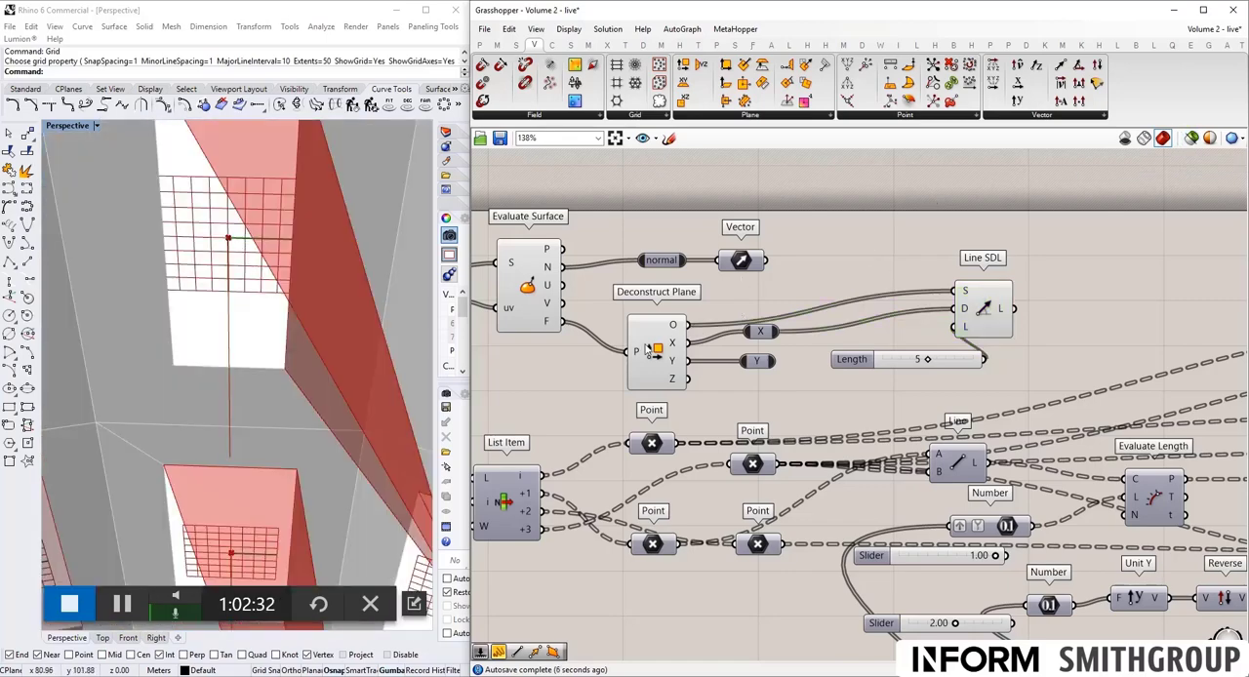
click(656, 351)
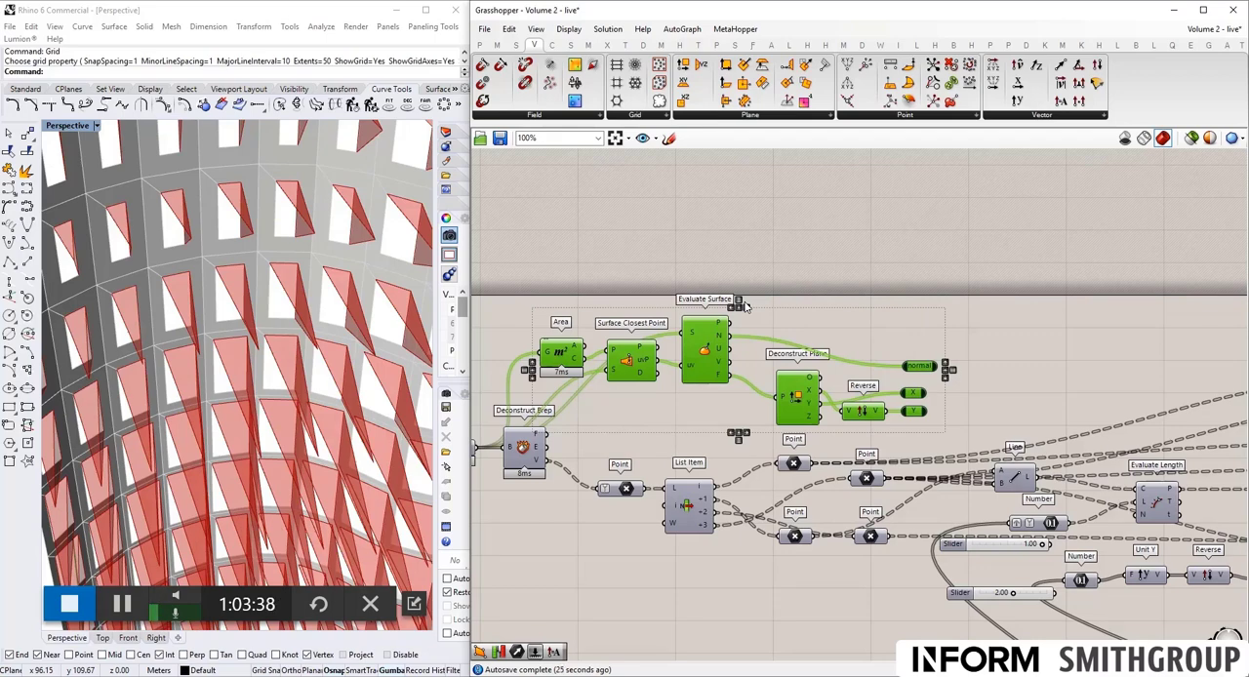
mouse_move(781, 297)
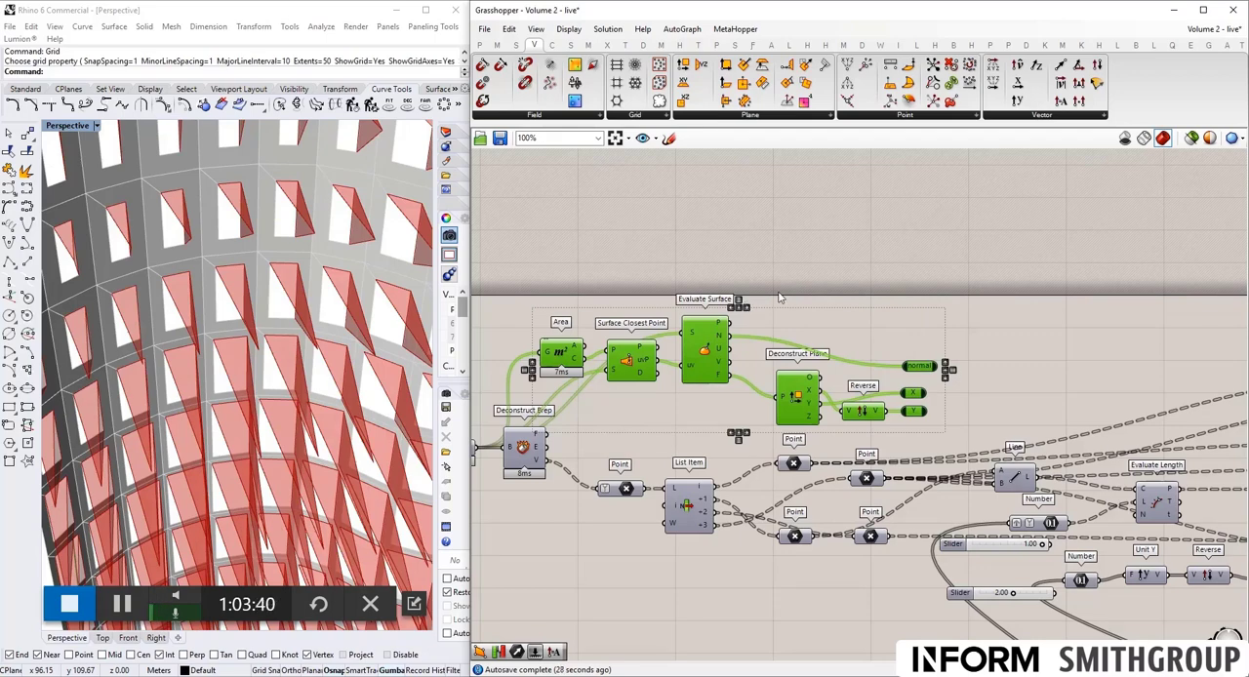
Scroll the canvas to the shade extrusion and Remap Attractor Values area.
scroll(down, 3)
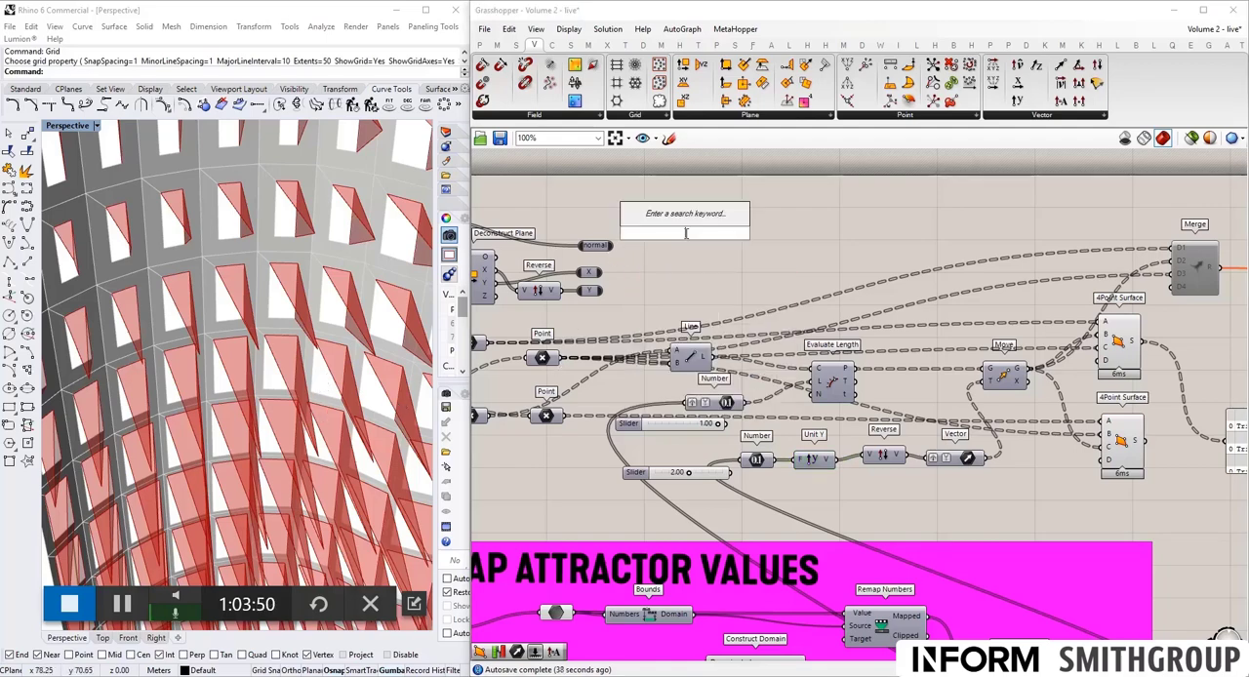
Add an Amplitude component to the shade extrusion part of the definition.
text(amp)
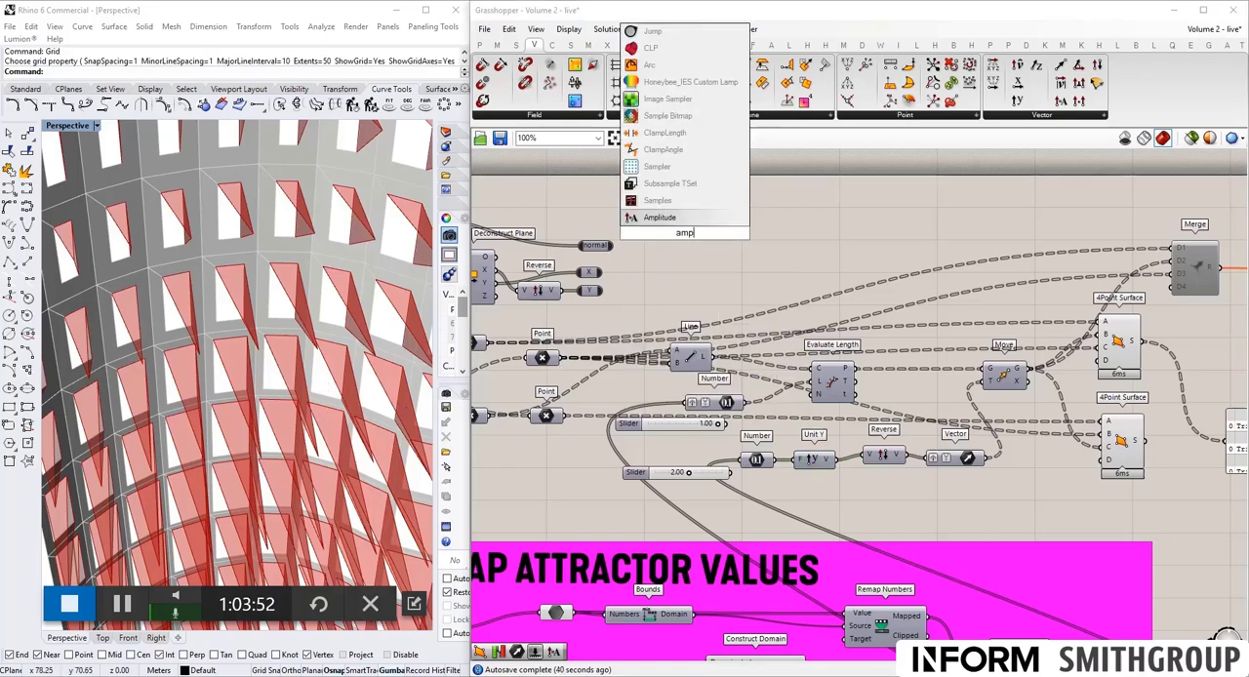
click(660, 216)
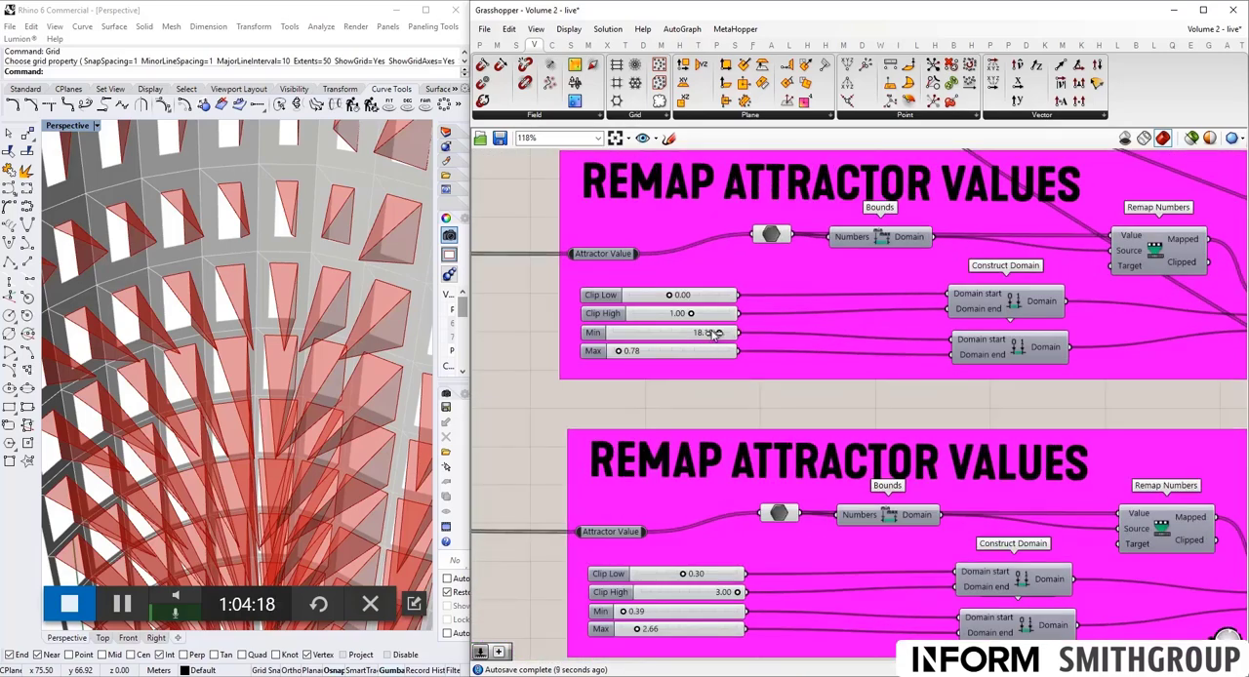
Lower the first Remap Attractor Values Min slider to 0.82.
drag(719, 332, 633, 332)
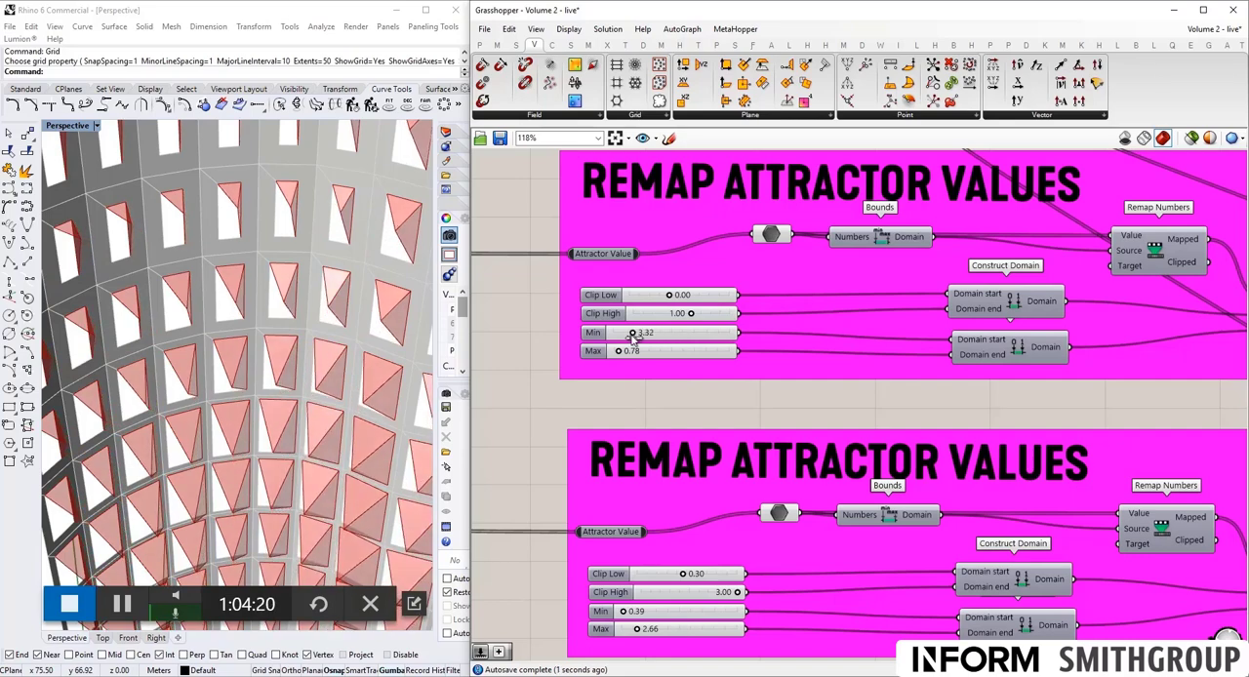